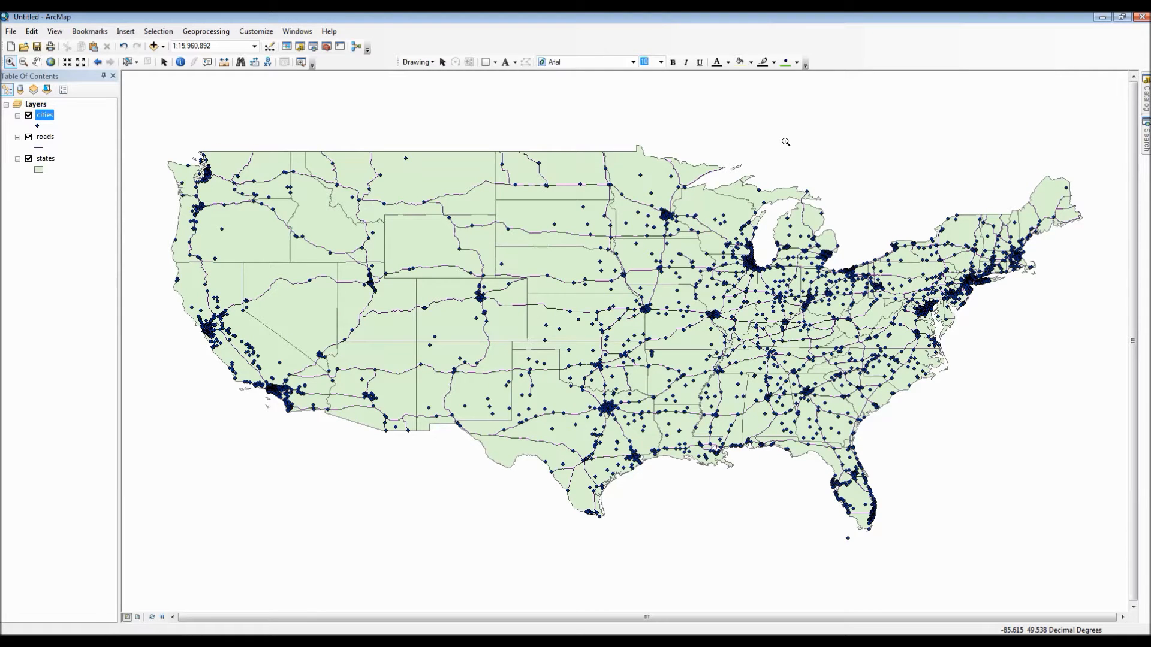
mouse_move(116, 108)
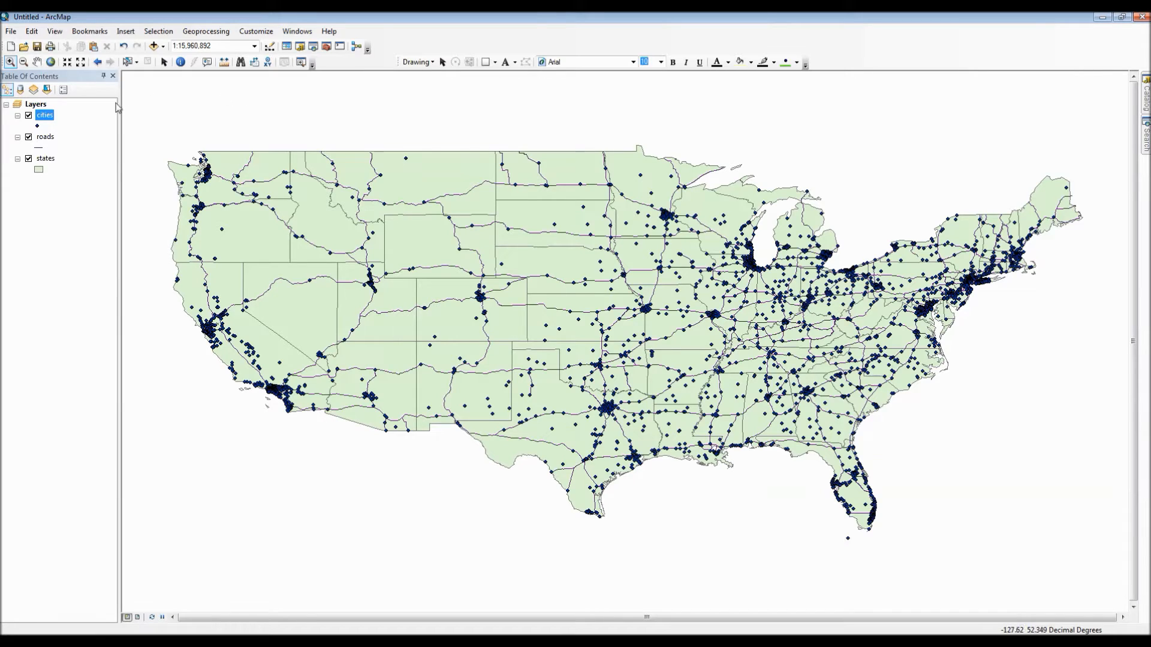
mouse_move(62, 123)
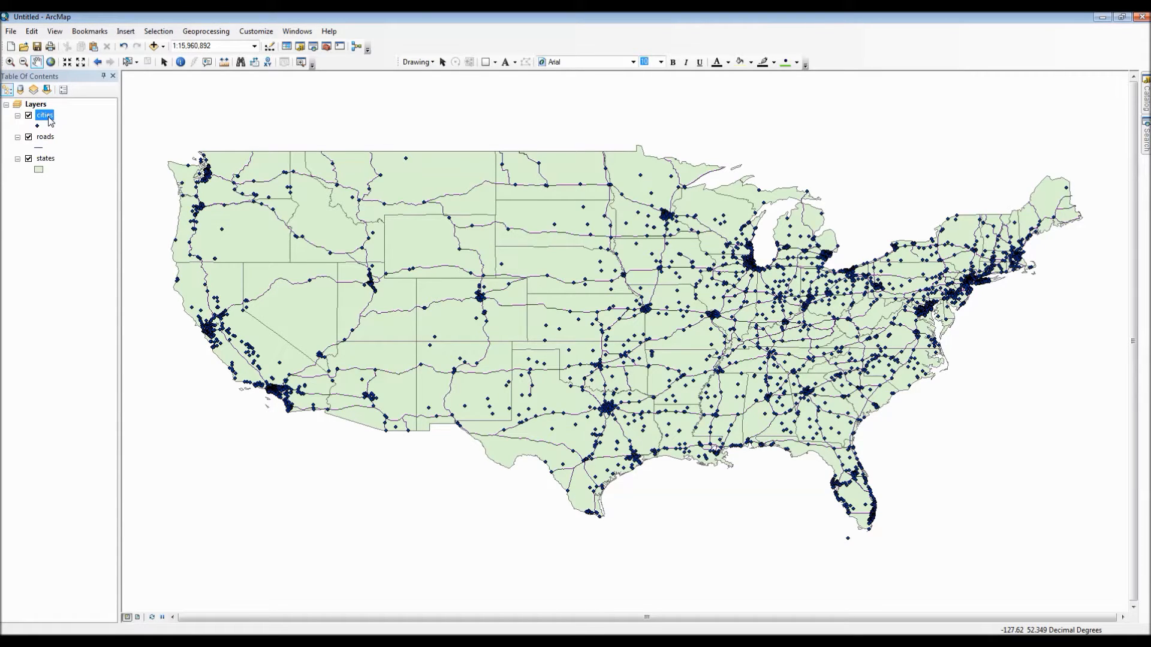
- Bring up the cities layer's Properties from the Table of Contents, showing Single symbol symbology
right_click(45, 115)
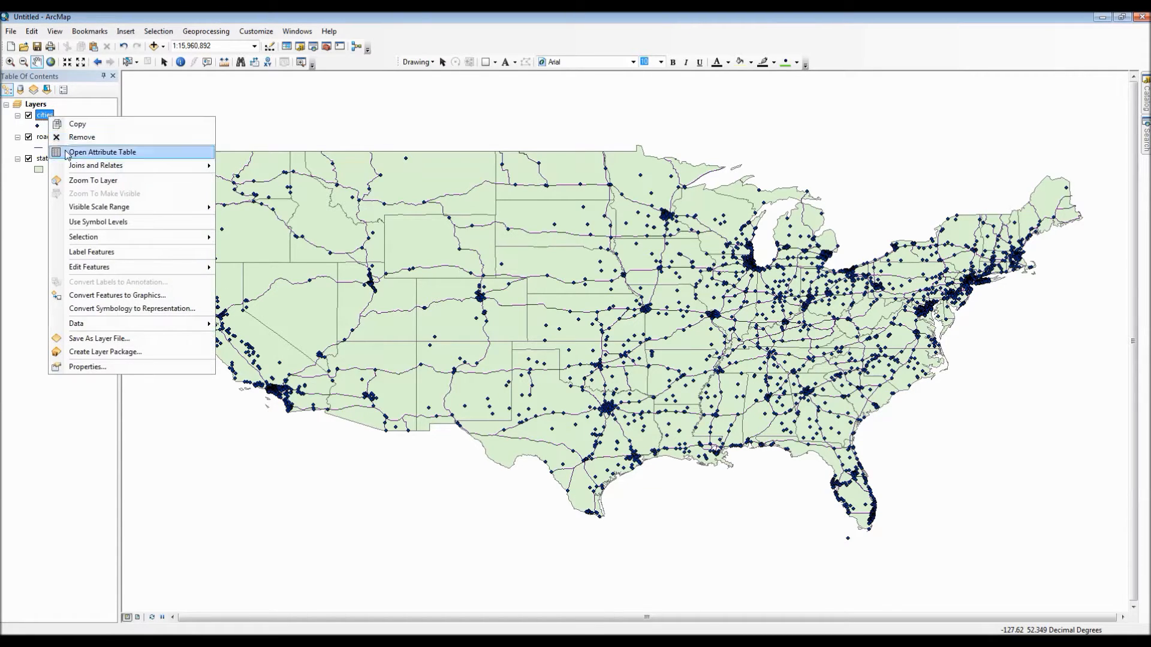
mouse_move(146, 308)
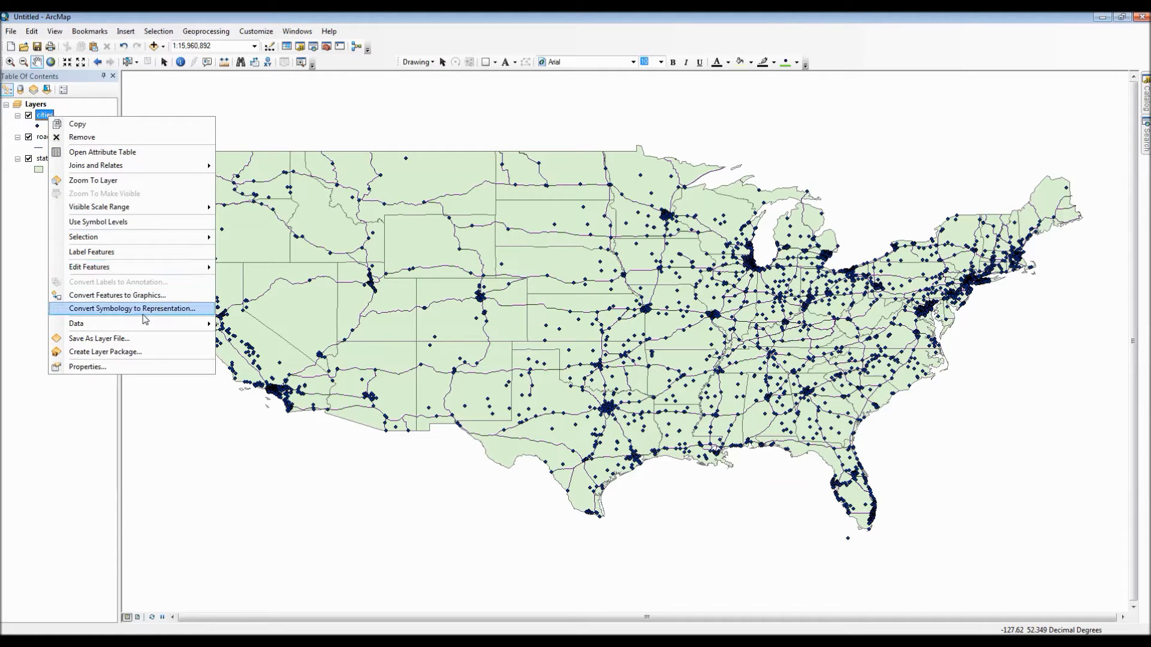
mouse_move(86, 366)
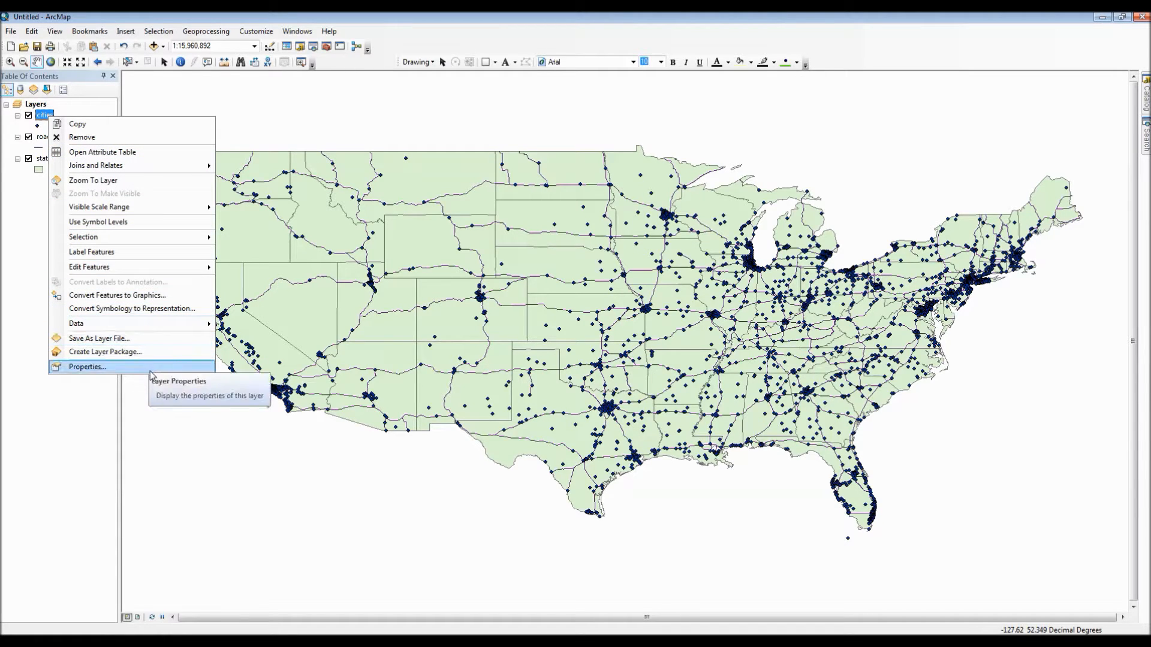
click(87, 367)
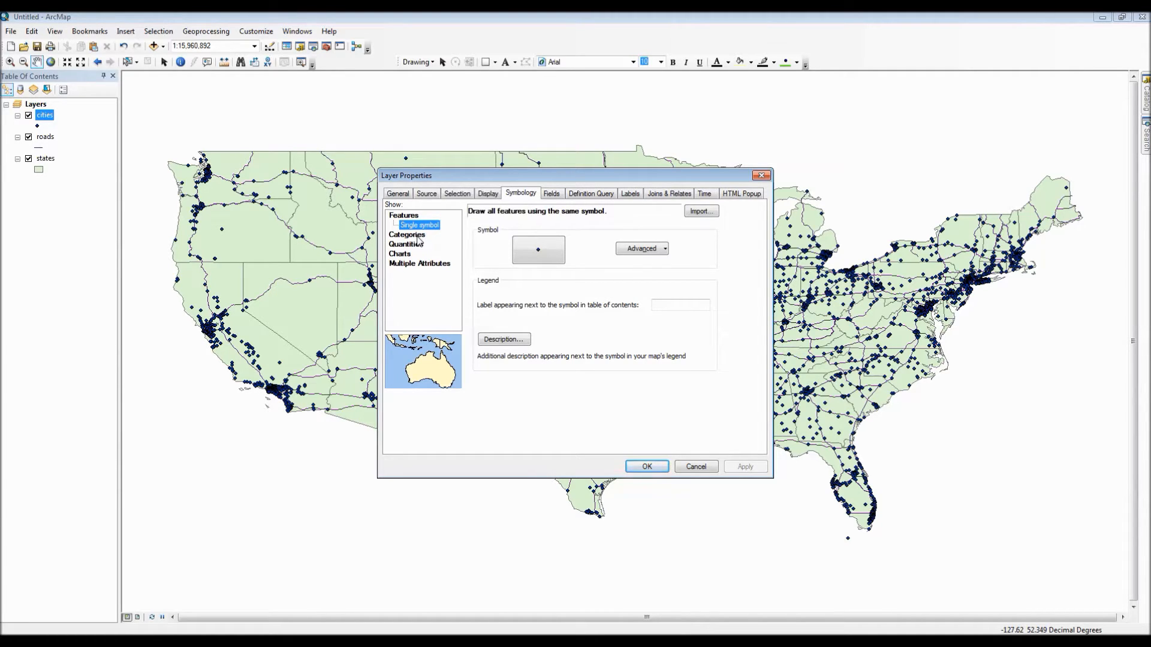
- Preview Unique values, many fields, match to style, Graduated colors and Graduated symbols renderers
click(421, 234)
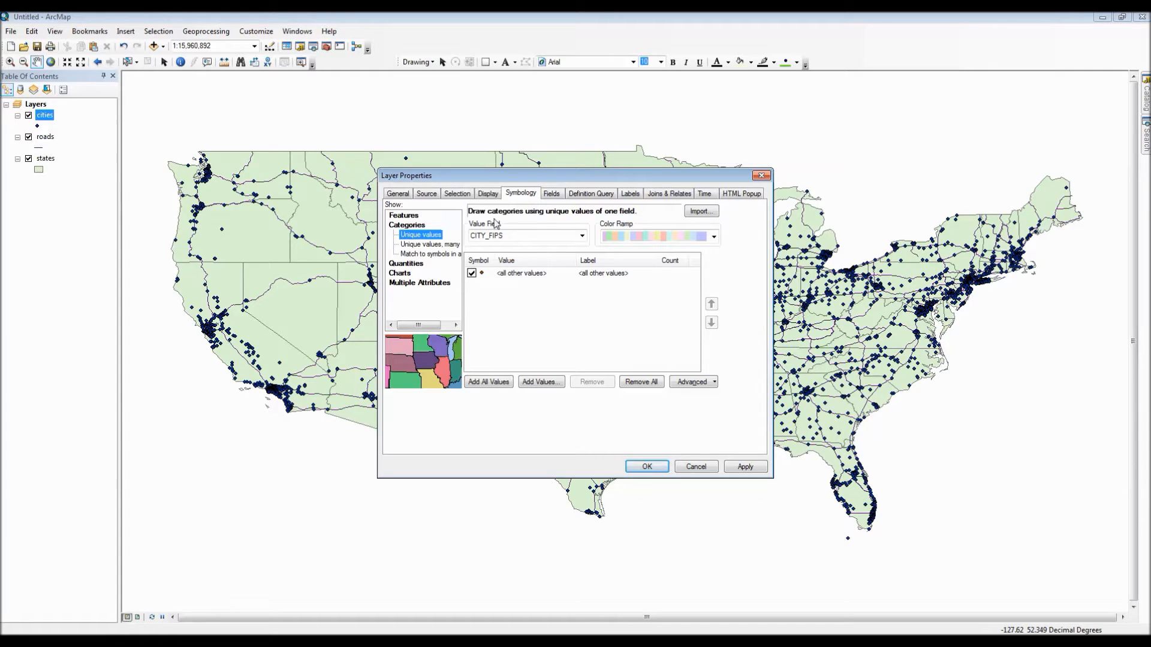
click(429, 244)
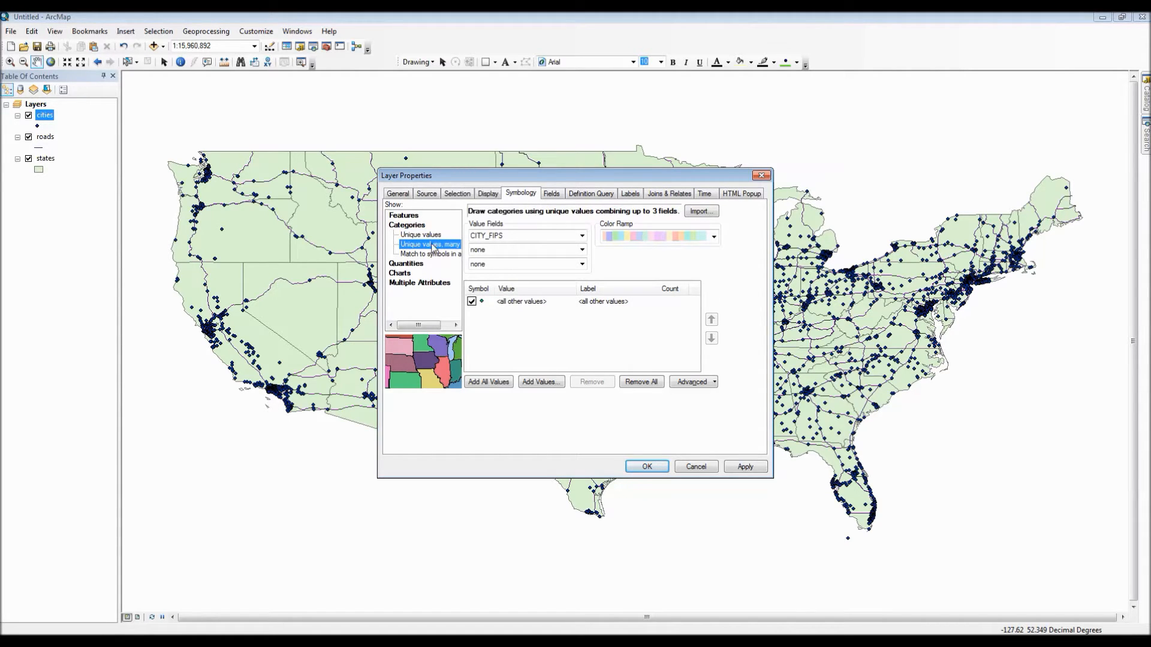
click(429, 253)
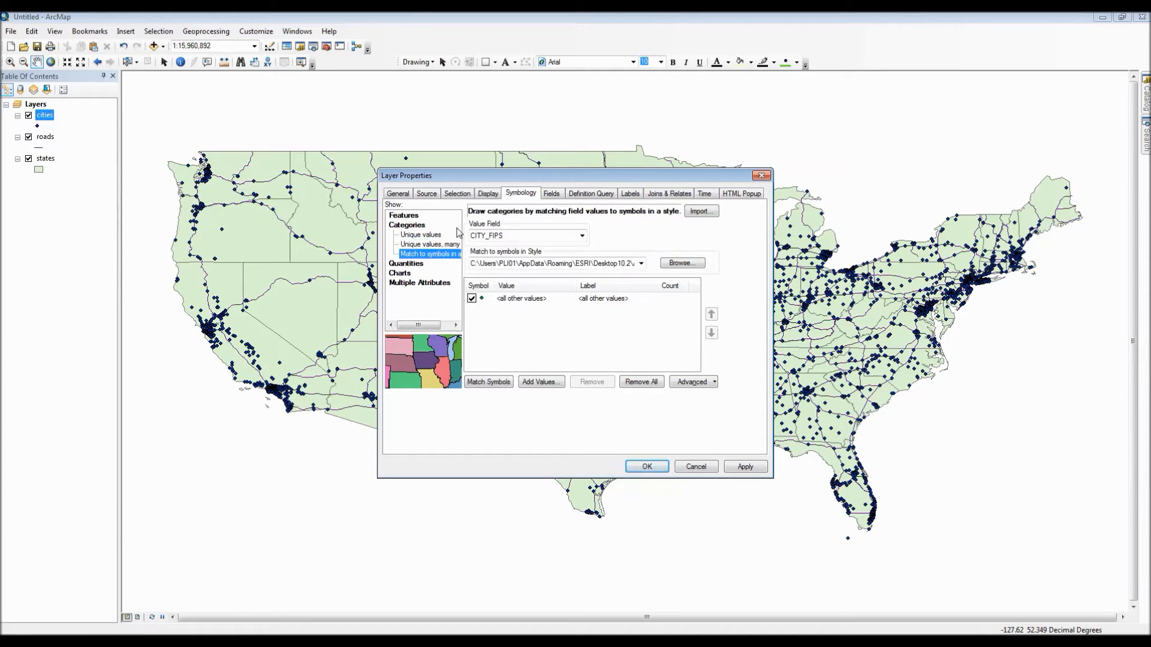
mouse_move(616, 224)
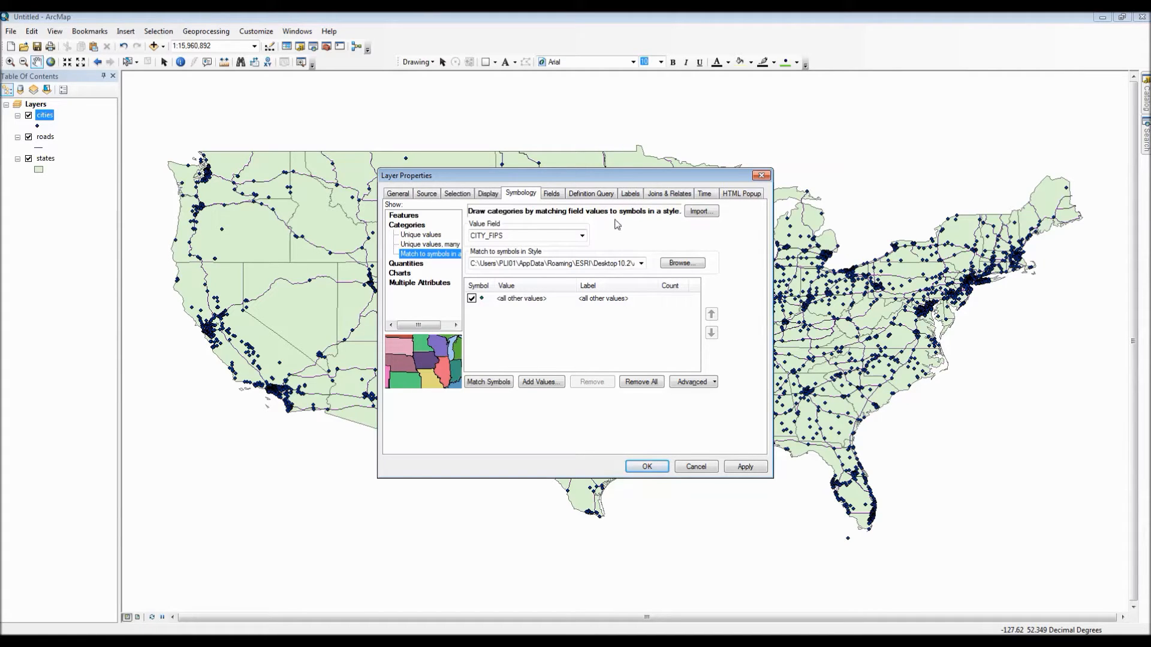
click(423, 243)
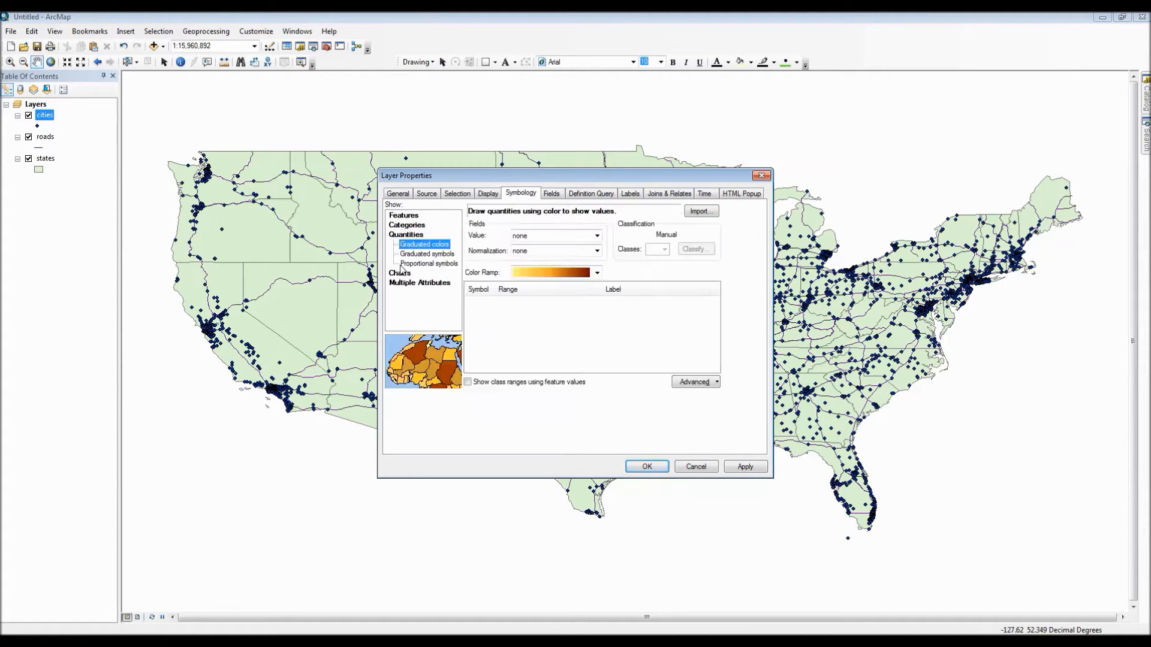
mouse_move(557, 224)
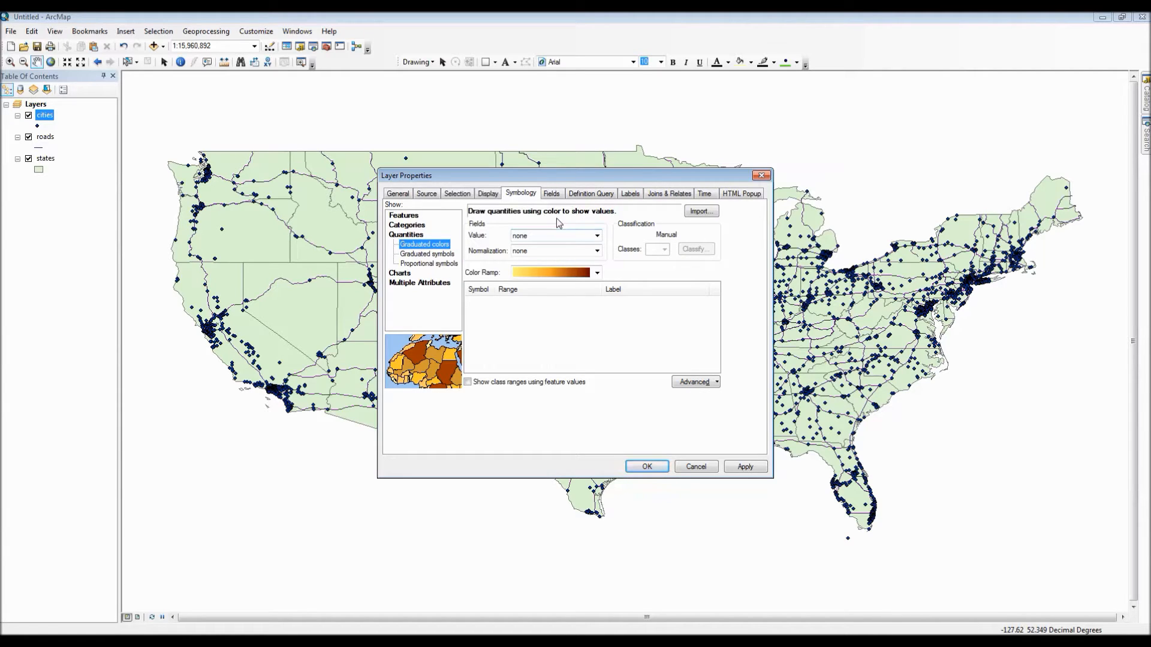
mouse_move(433, 264)
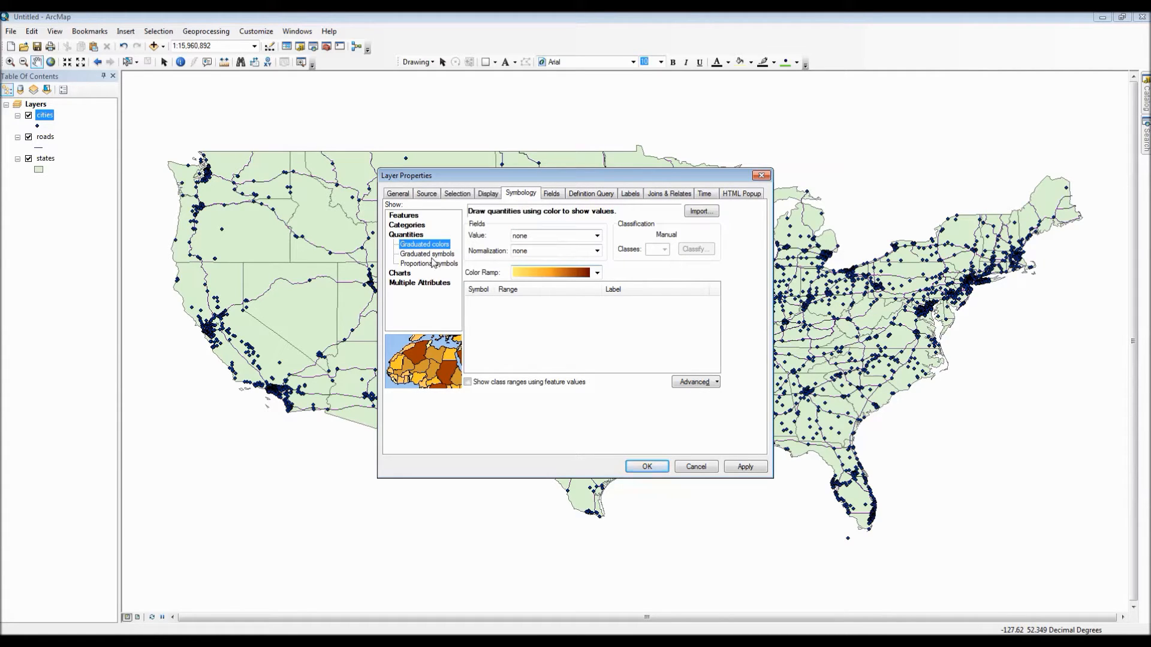
click(426, 253)
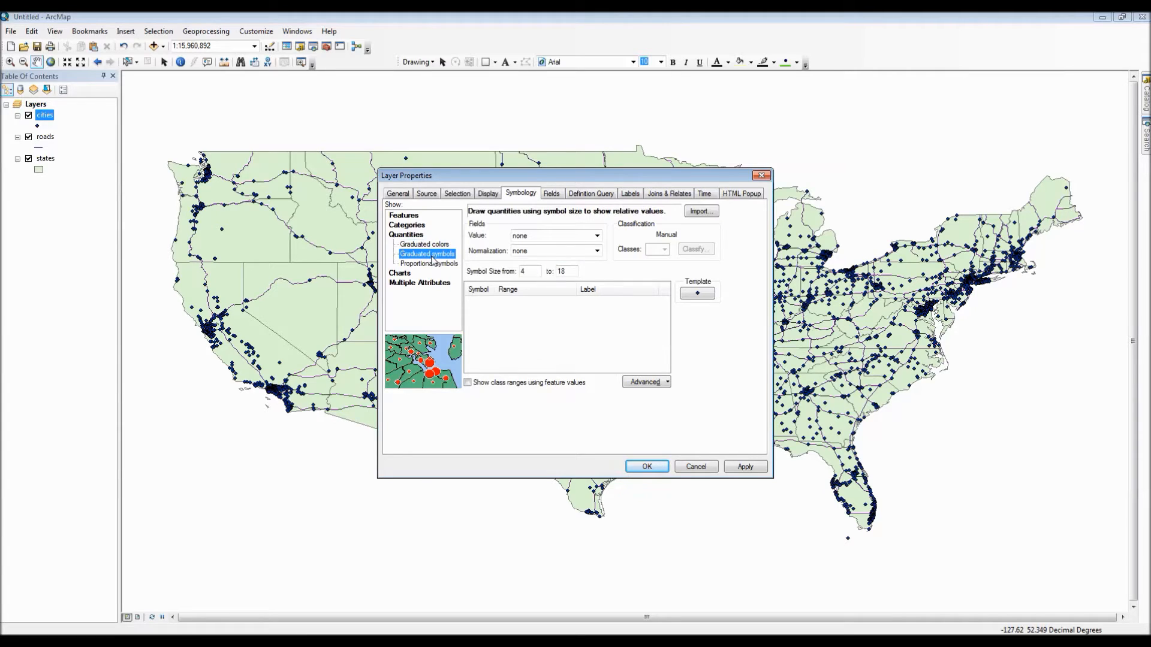
mouse_move(593, 222)
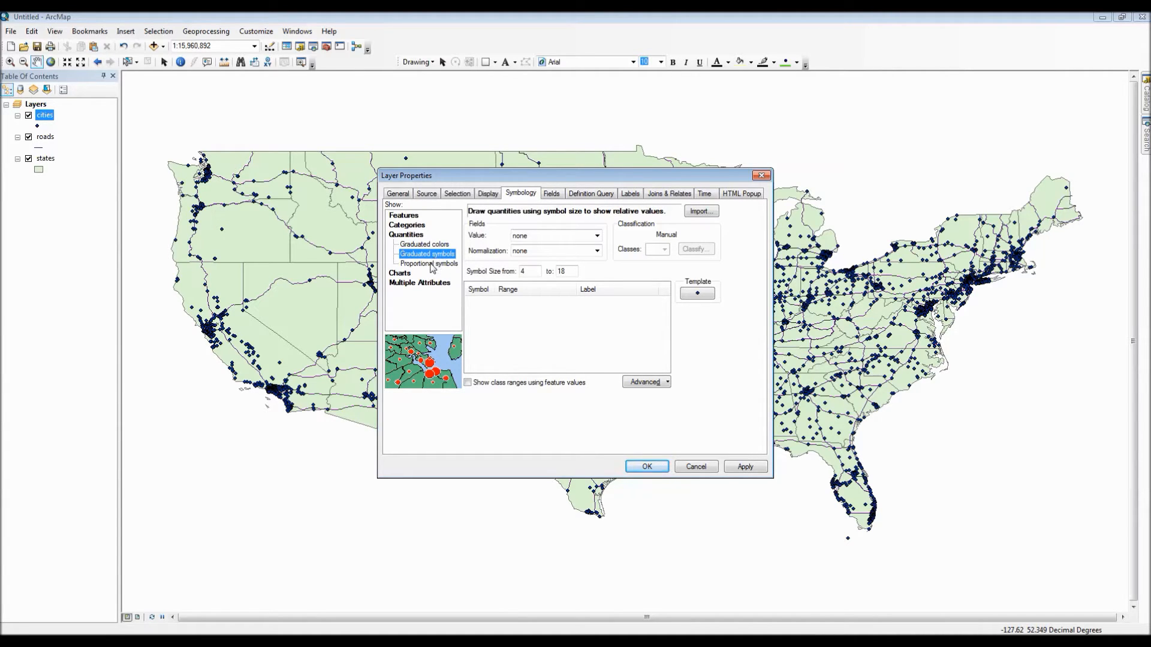
- Preview Proportional symbols, Pie, Bar/Column, Stacked charts and Quantity by category, then return to Single symbol
click(429, 264)
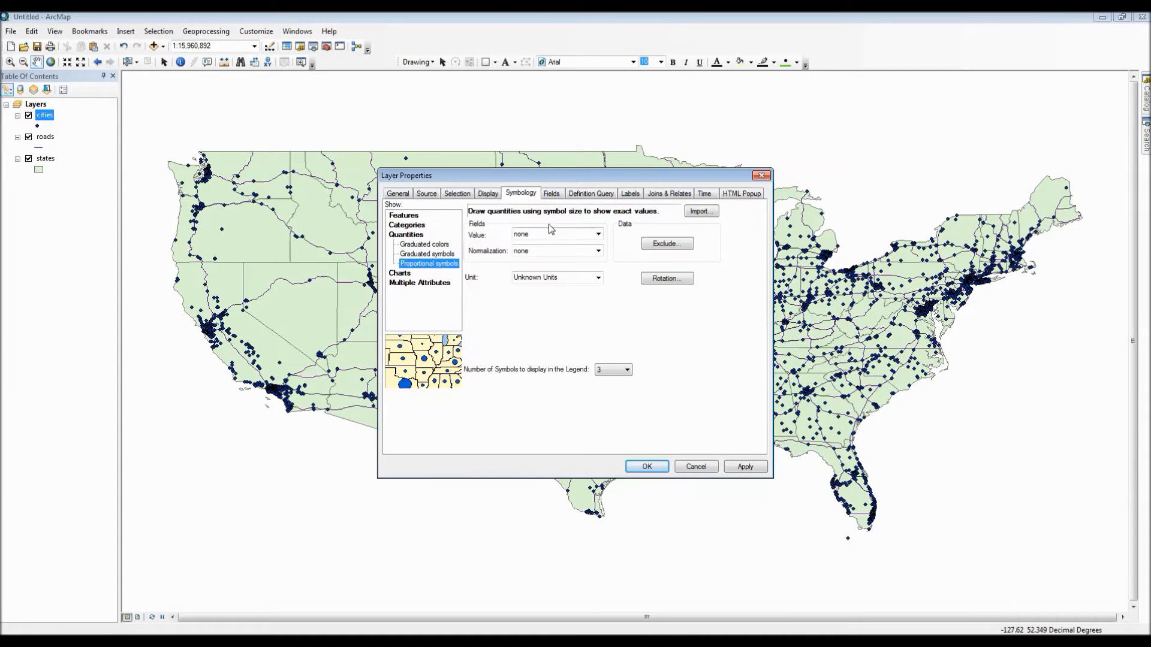
mouse_move(546, 226)
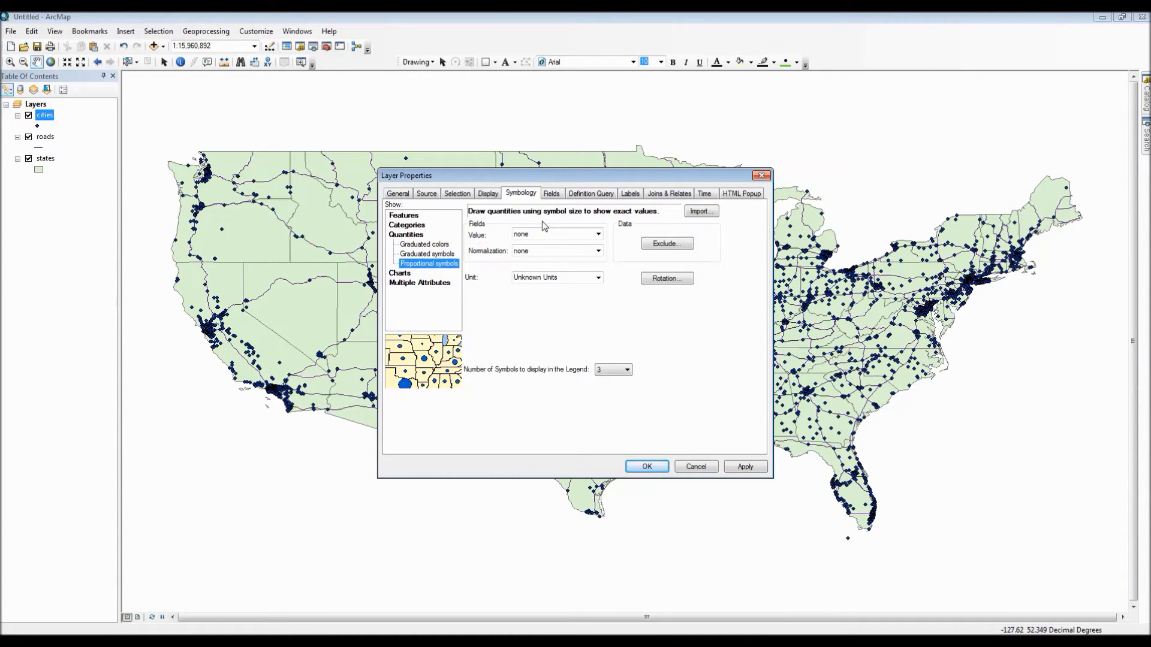
click(404, 253)
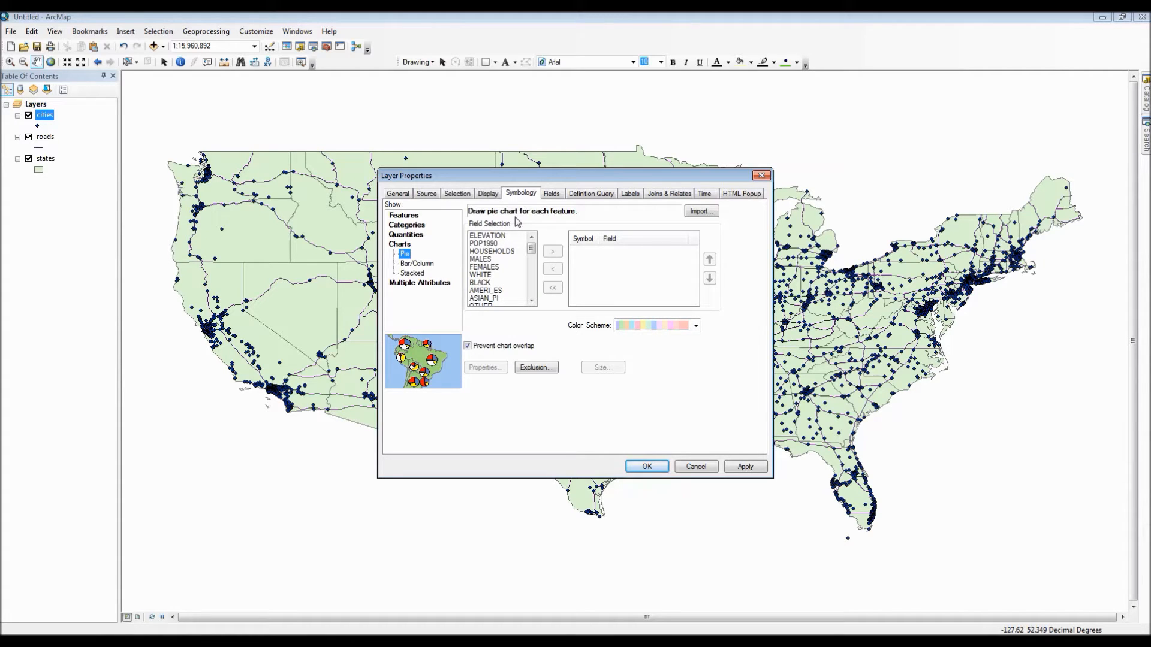
mouse_move(422, 267)
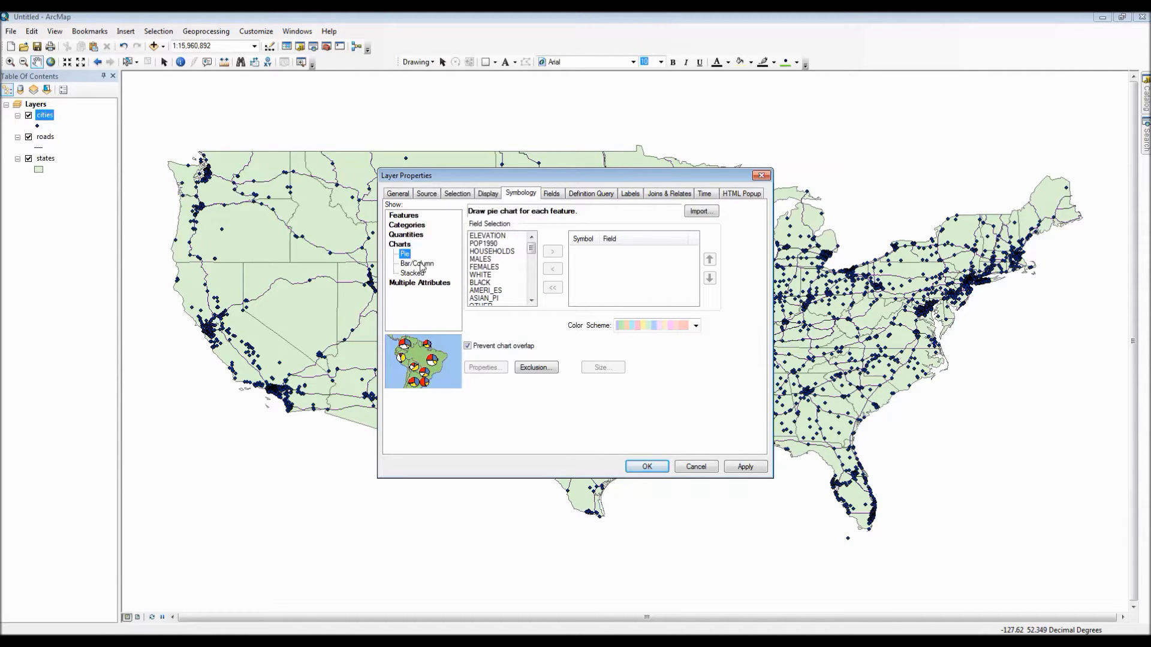
click(416, 264)
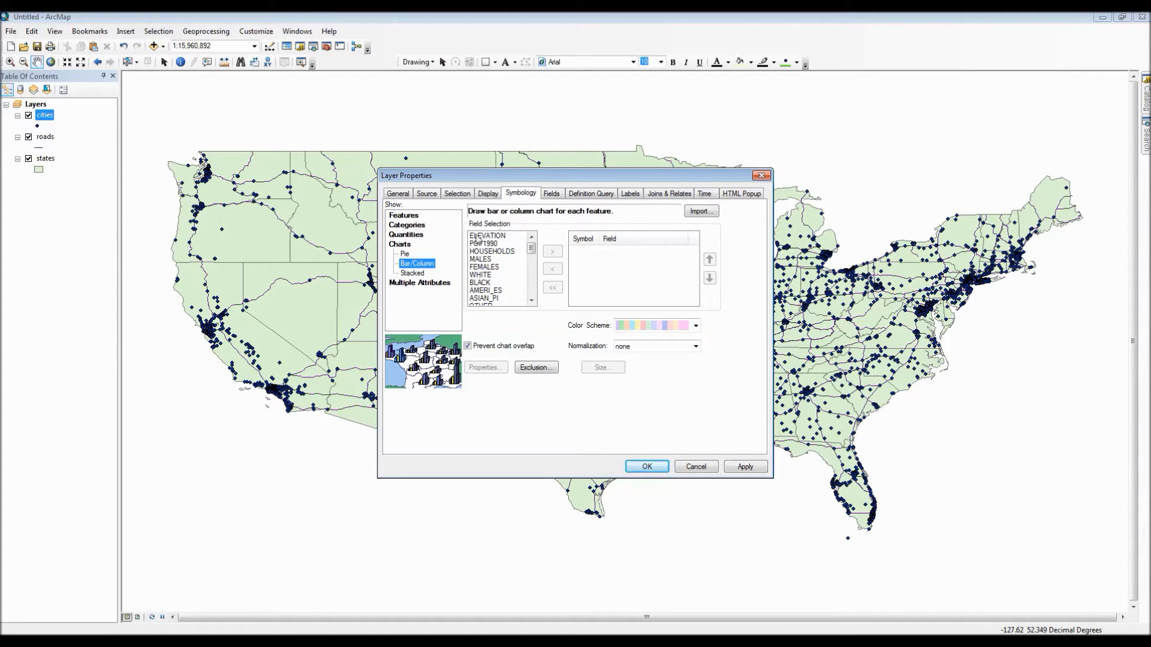
click(412, 273)
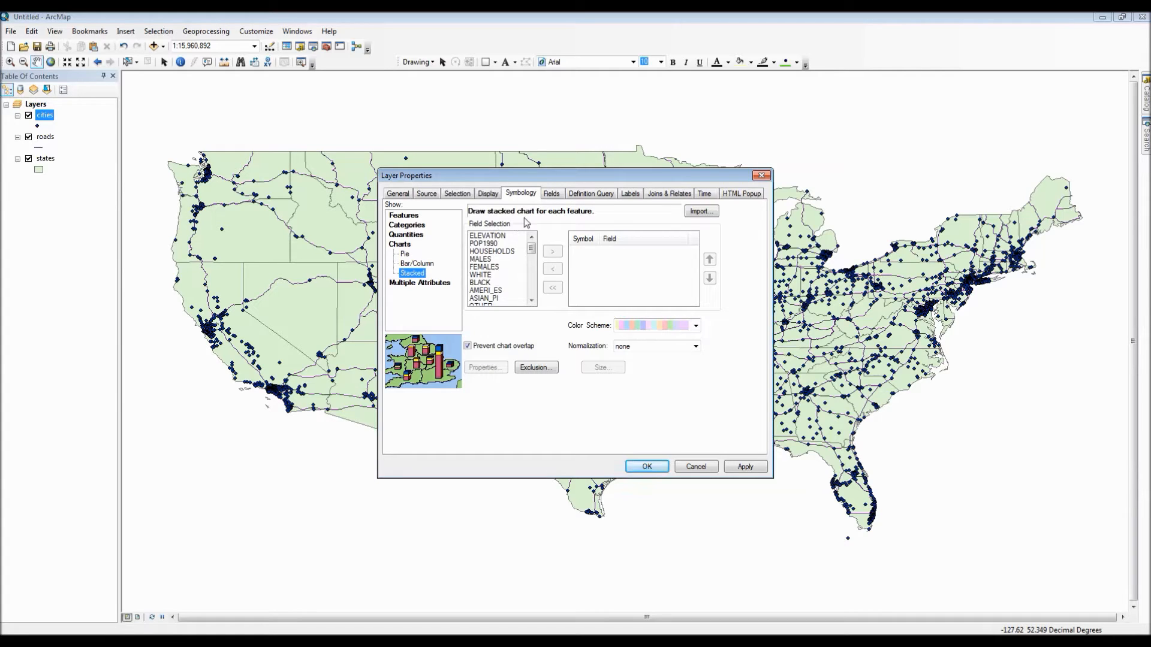
click(429, 292)
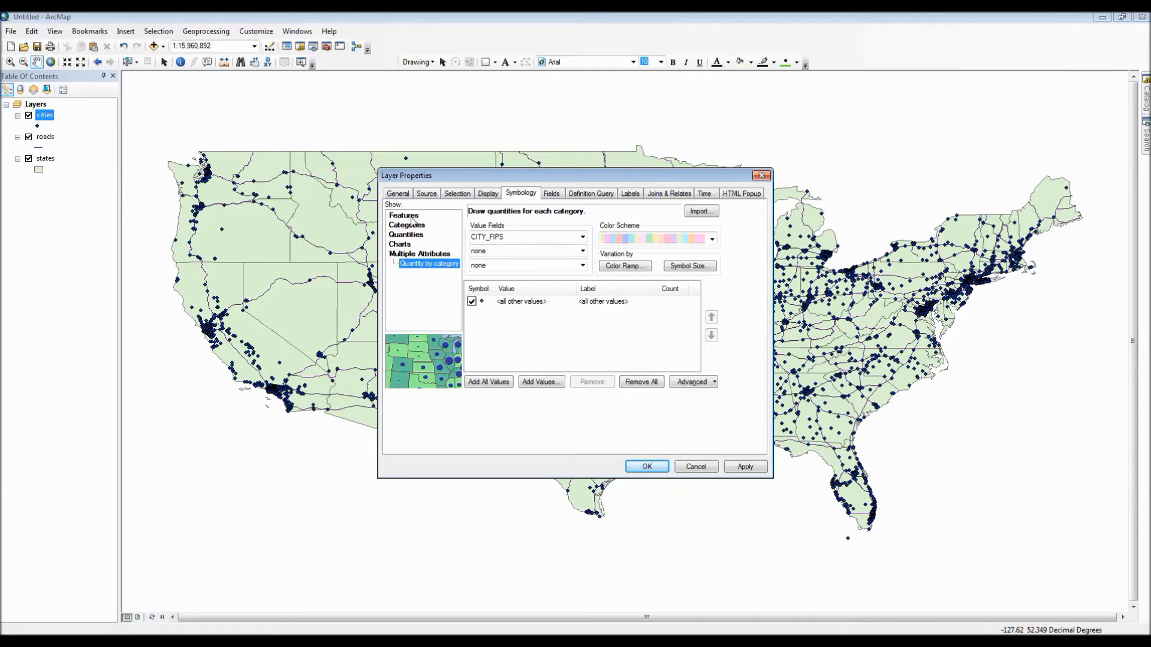
click(420, 225)
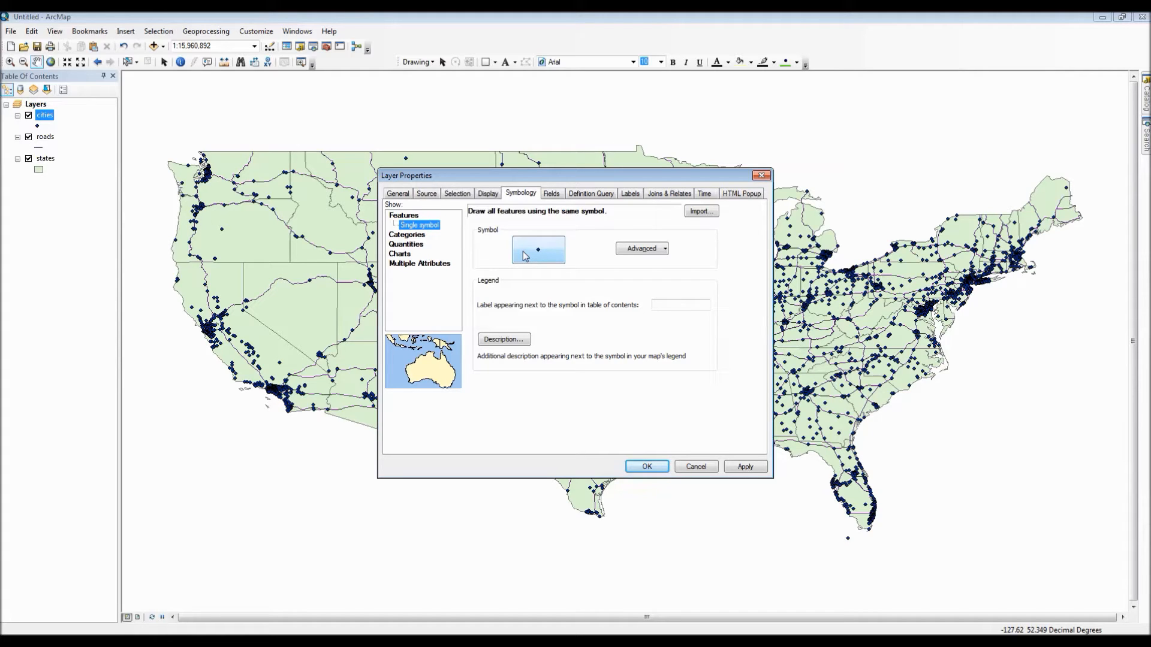
- Browse the Symbol Selector gallery of ESRI point symbols without changing the blue point
click(537, 251)
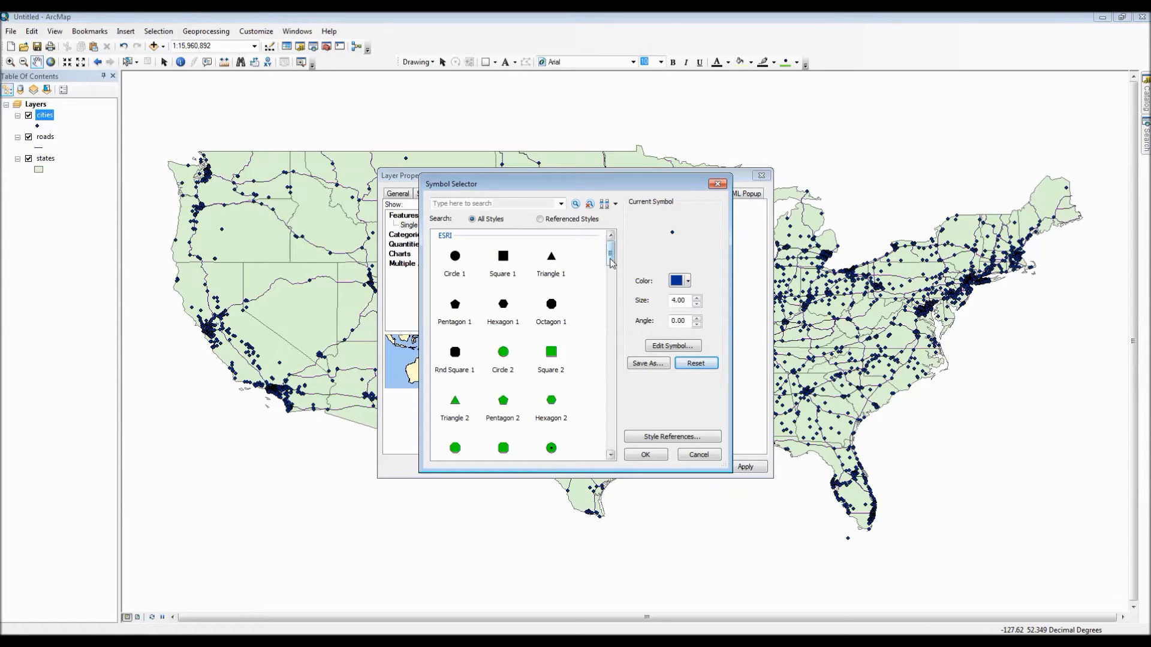
scroll(down, 3)
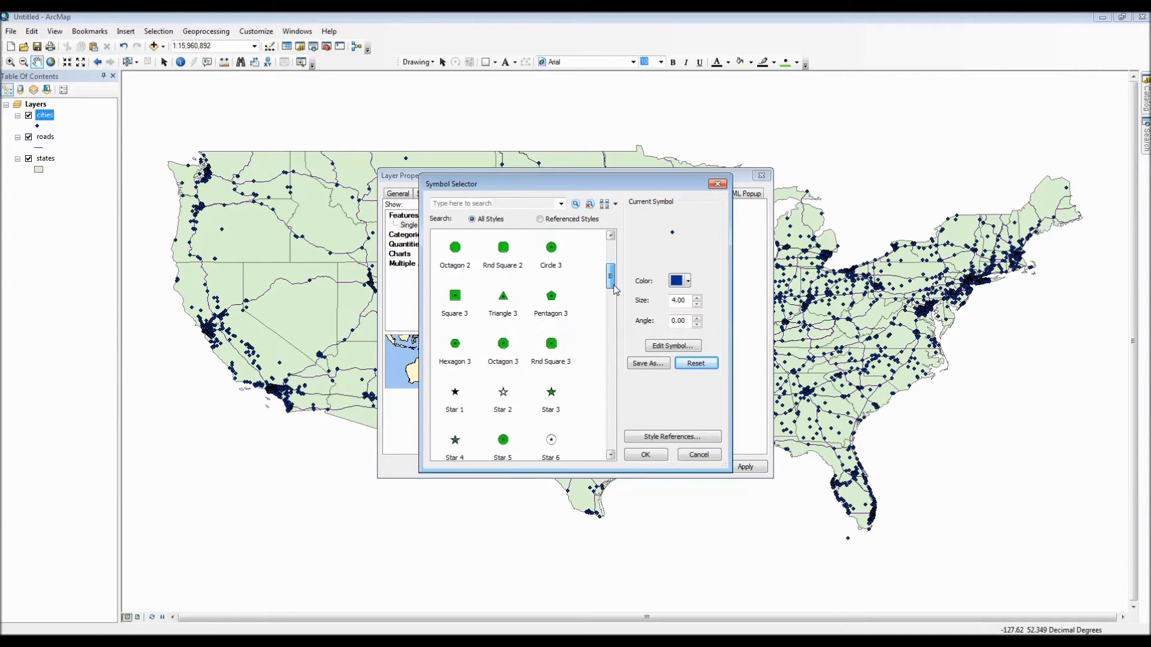
scroll(down, 3)
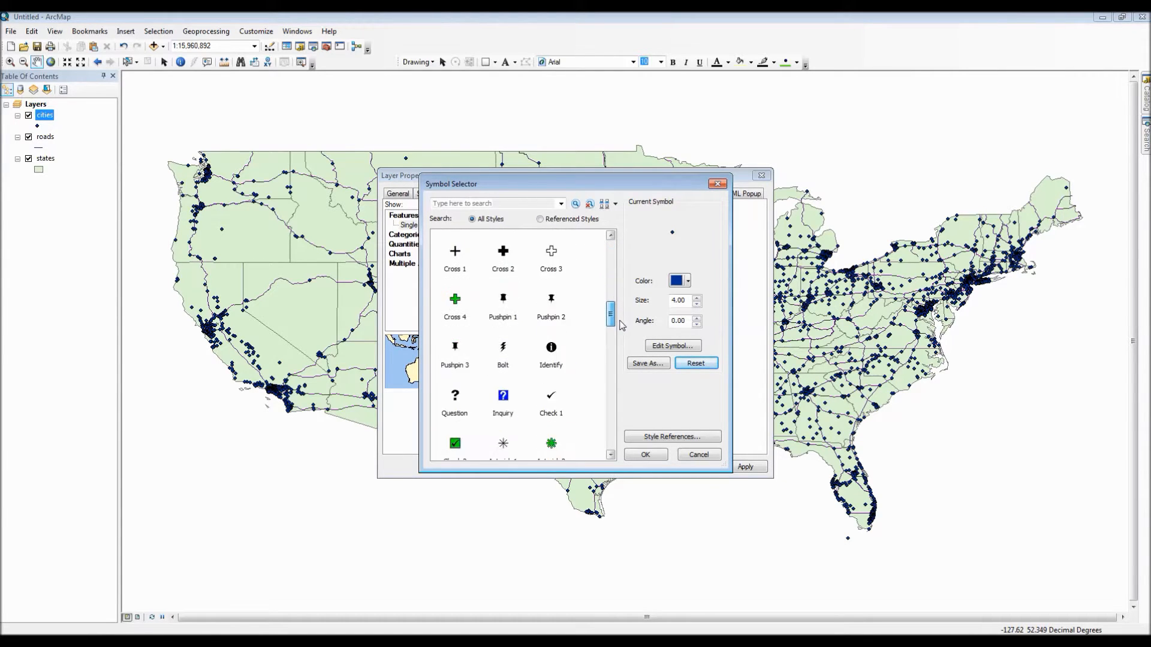
scroll(down, 3)
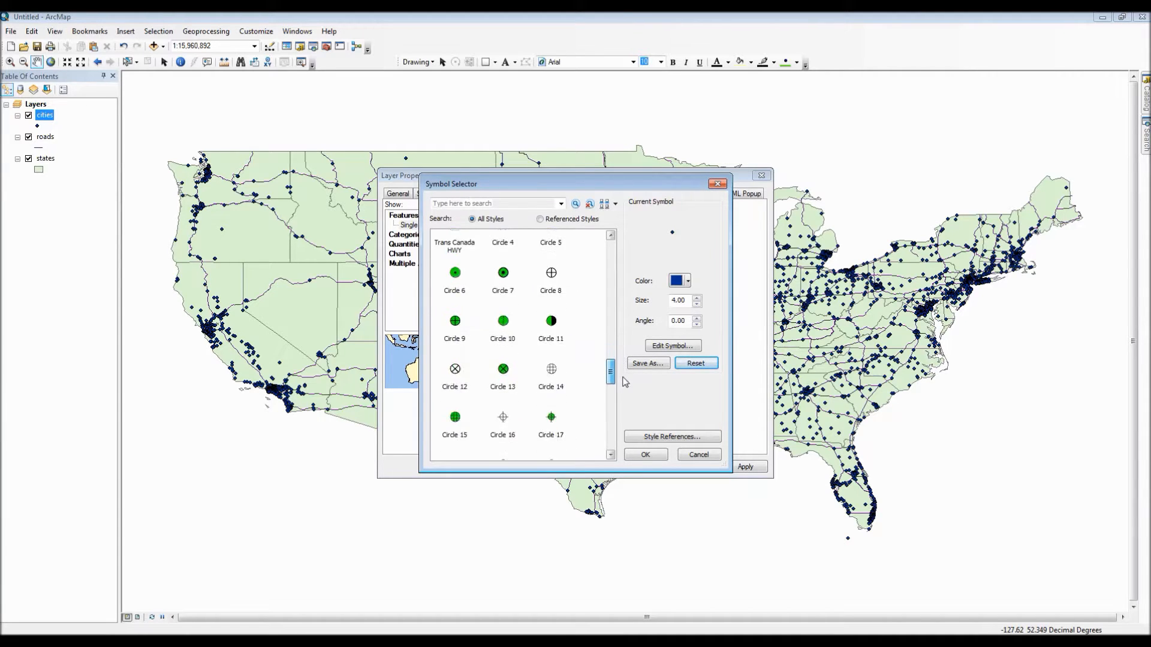
scroll(down, 3)
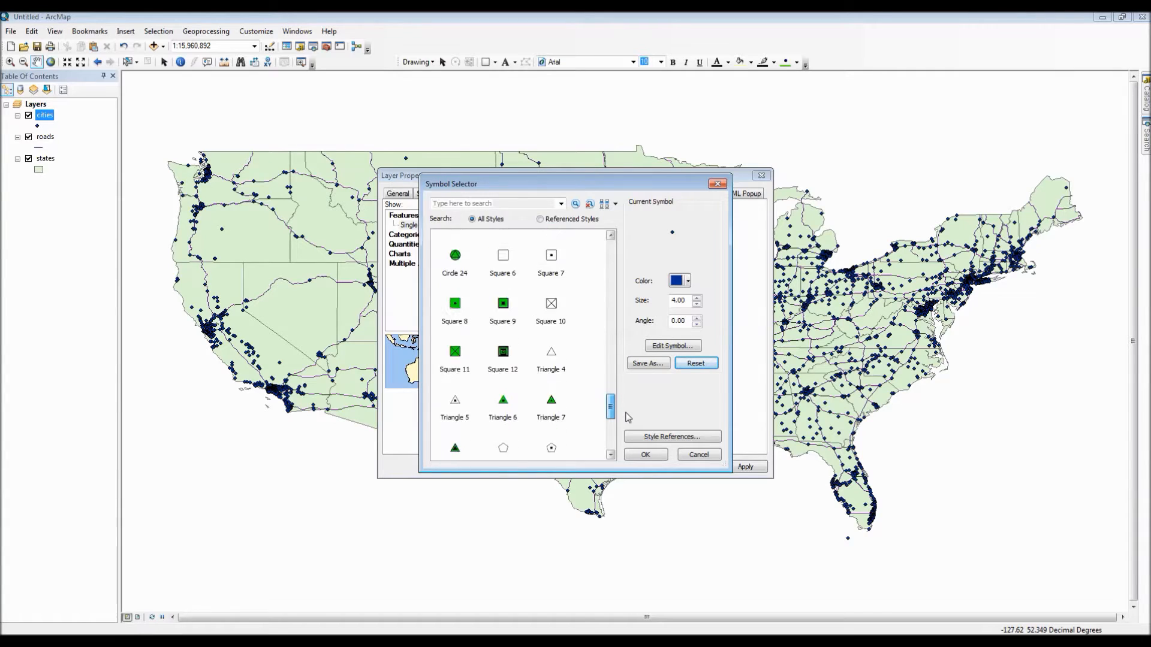
scroll(down, 3)
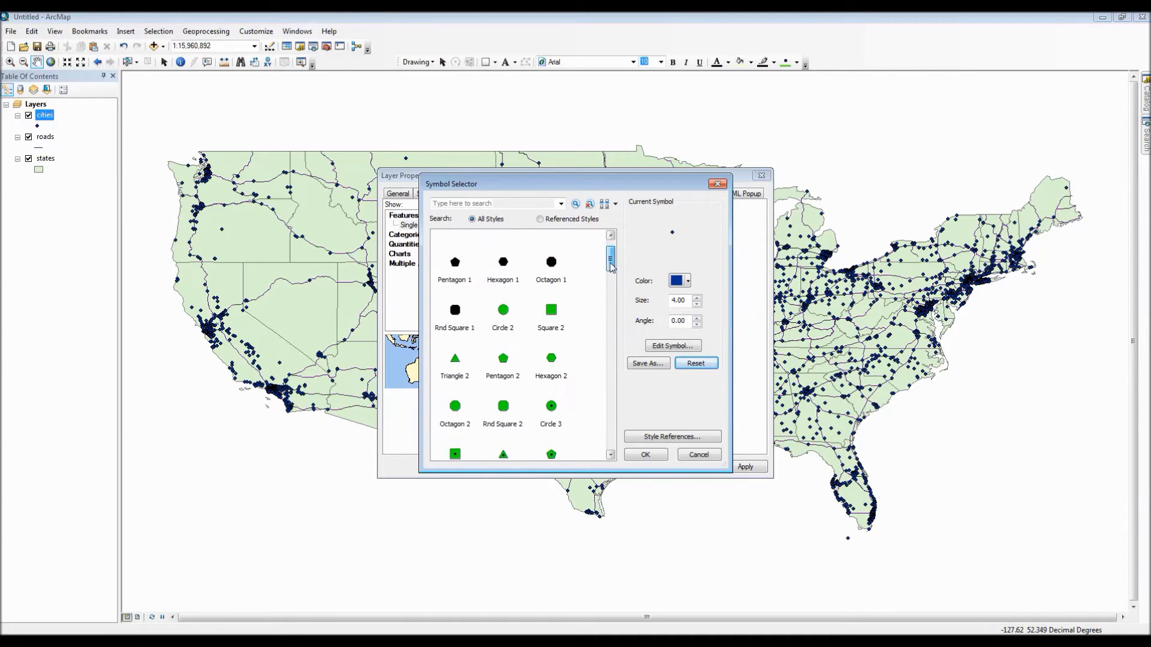
scroll(up, 3)
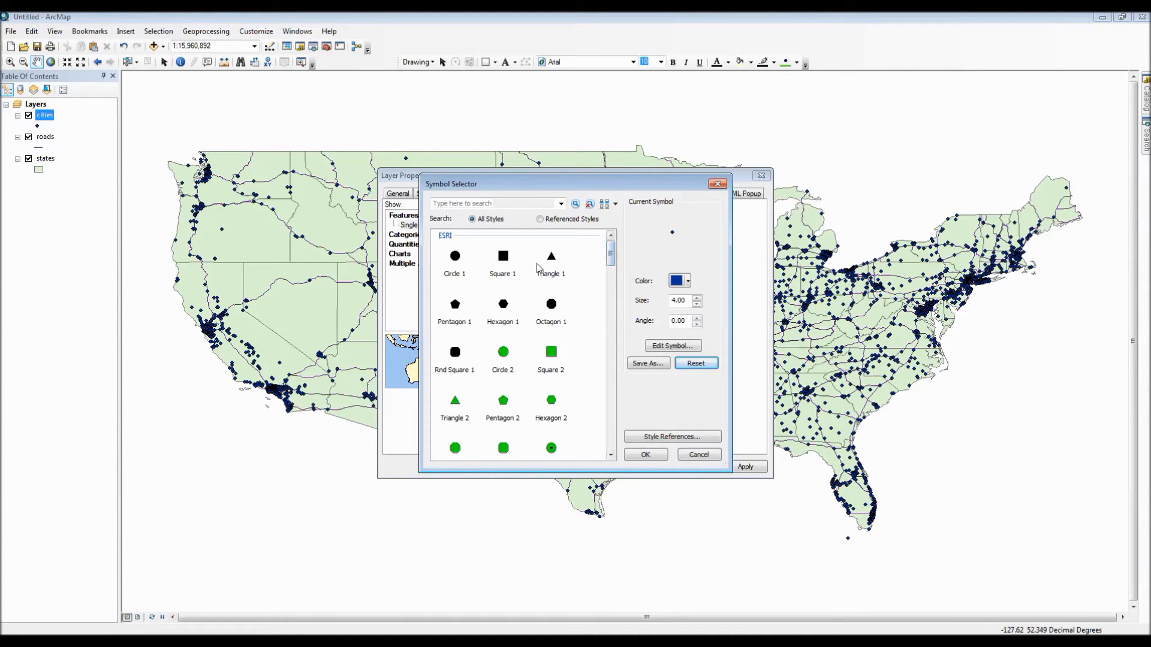
mouse_move(550, 321)
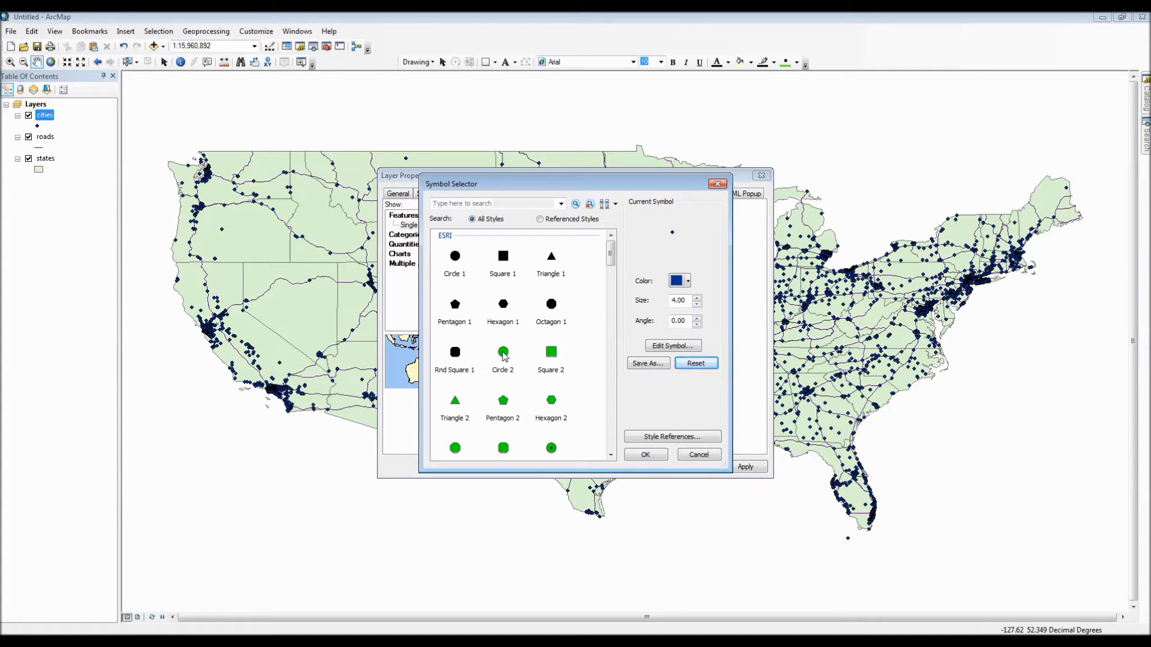
- Make the city symbol a green Circle 2 reduced in size to 9
click(502, 352)
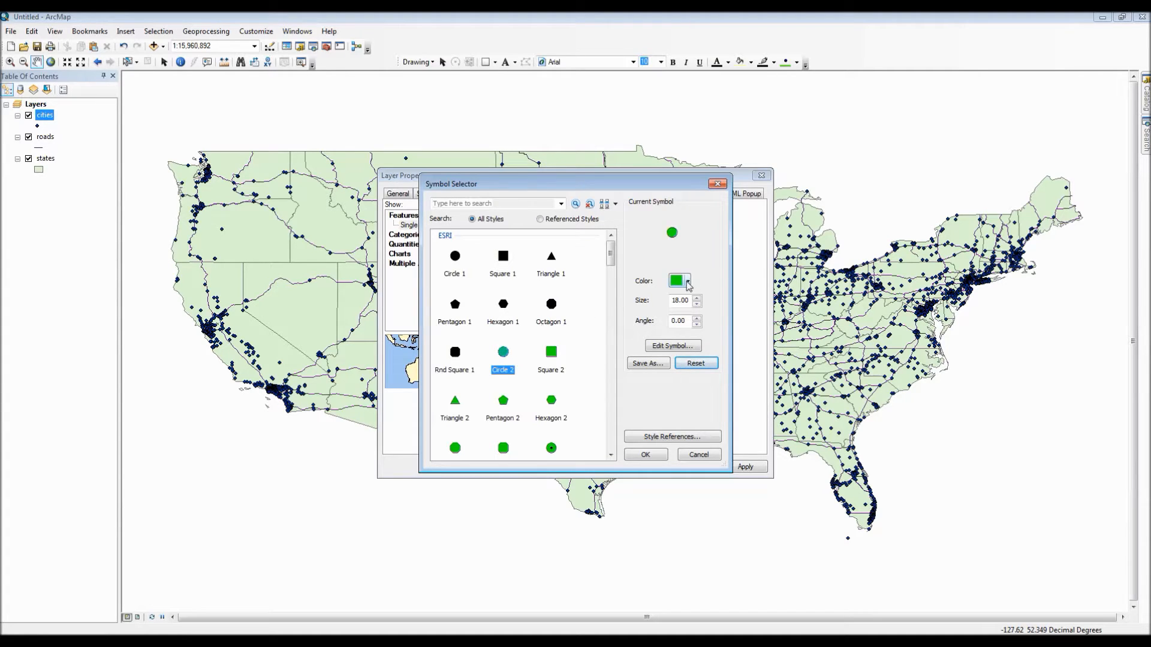
click(686, 280)
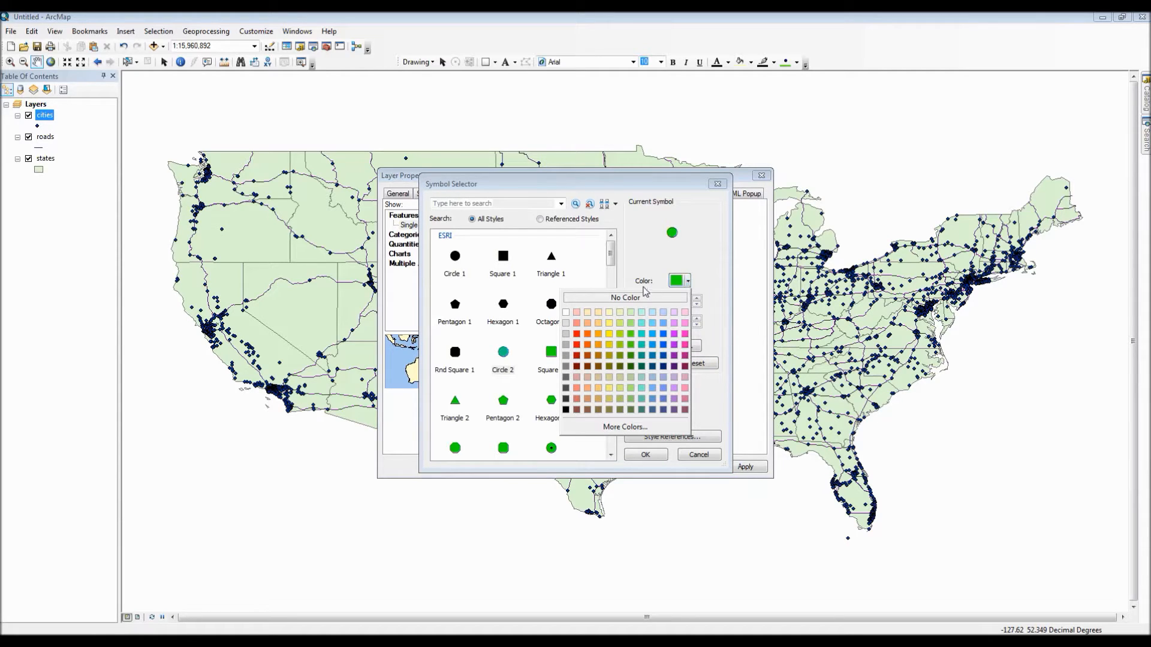
mouse_move(576, 347)
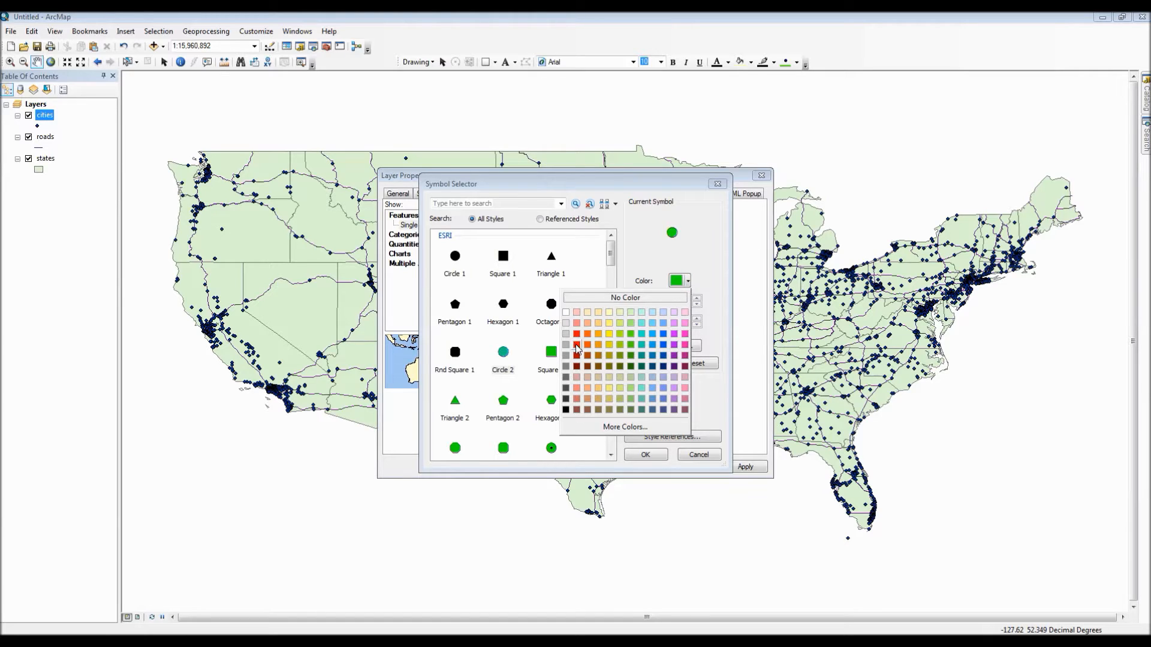
mouse_move(630, 345)
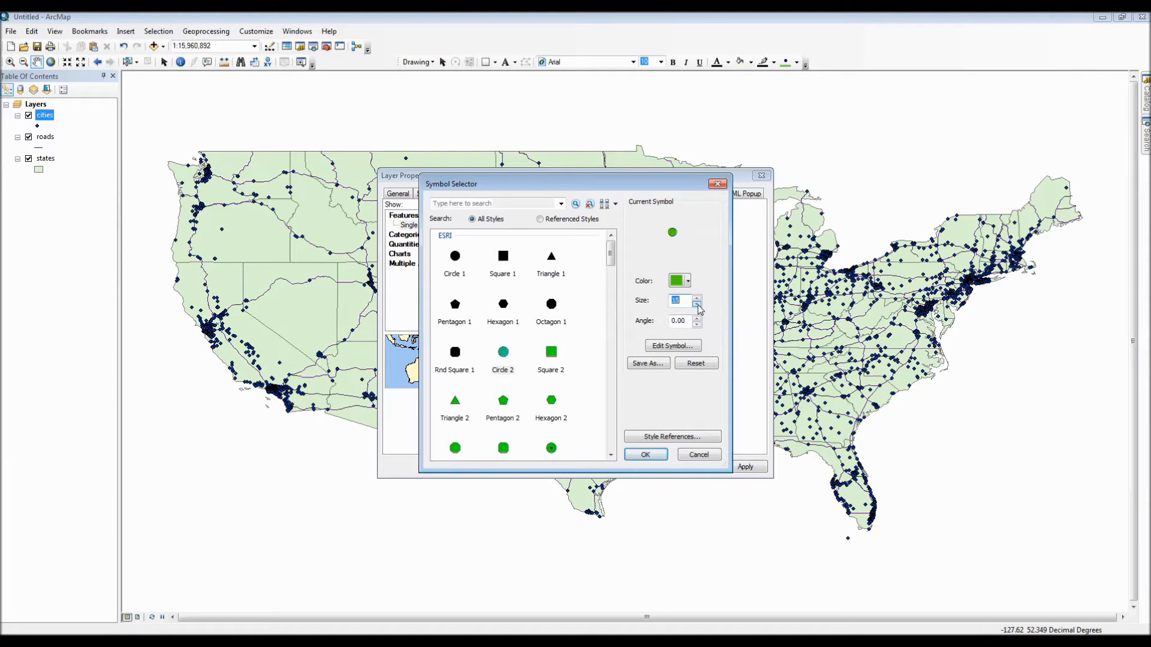
click(696, 306)
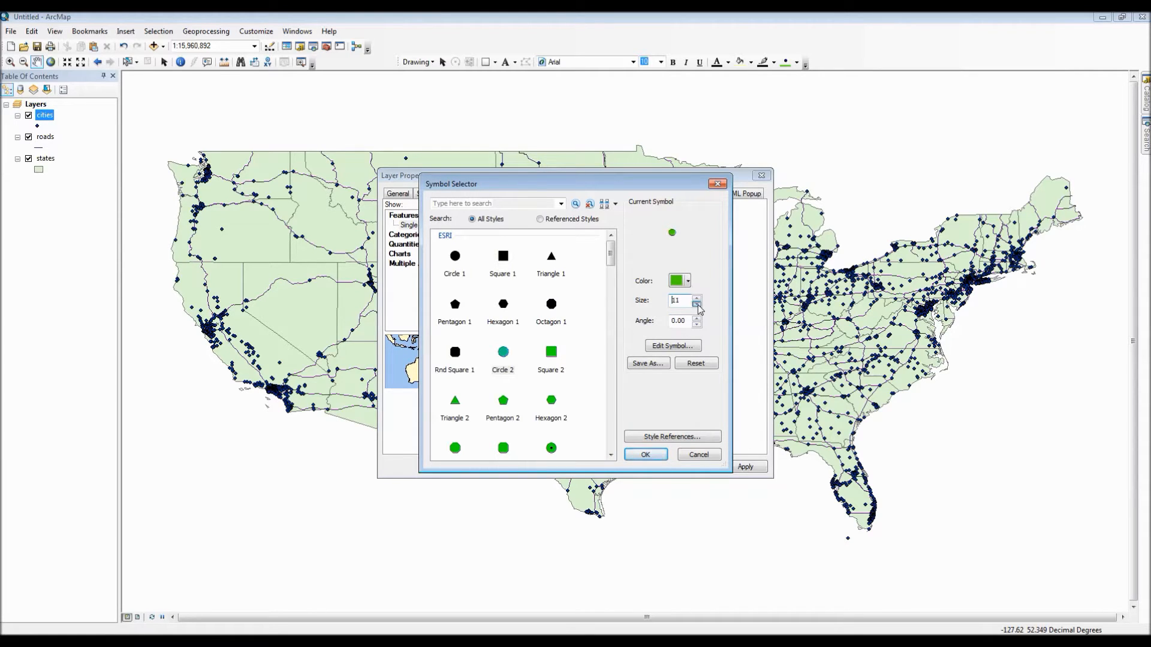
click(695, 302)
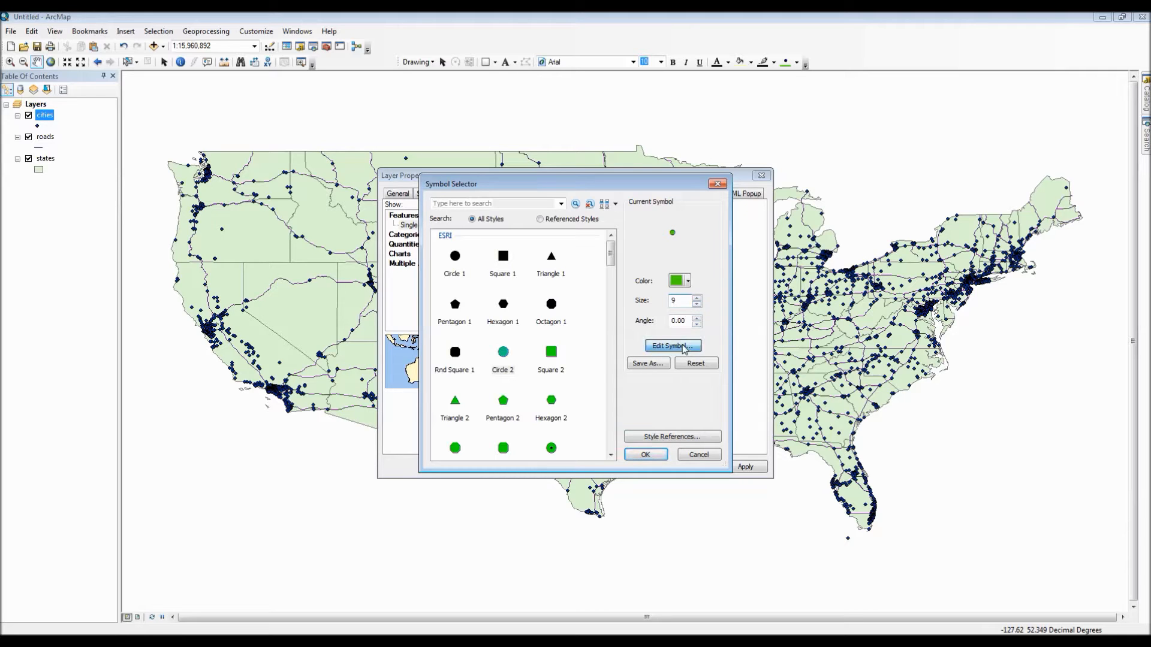
click(671, 345)
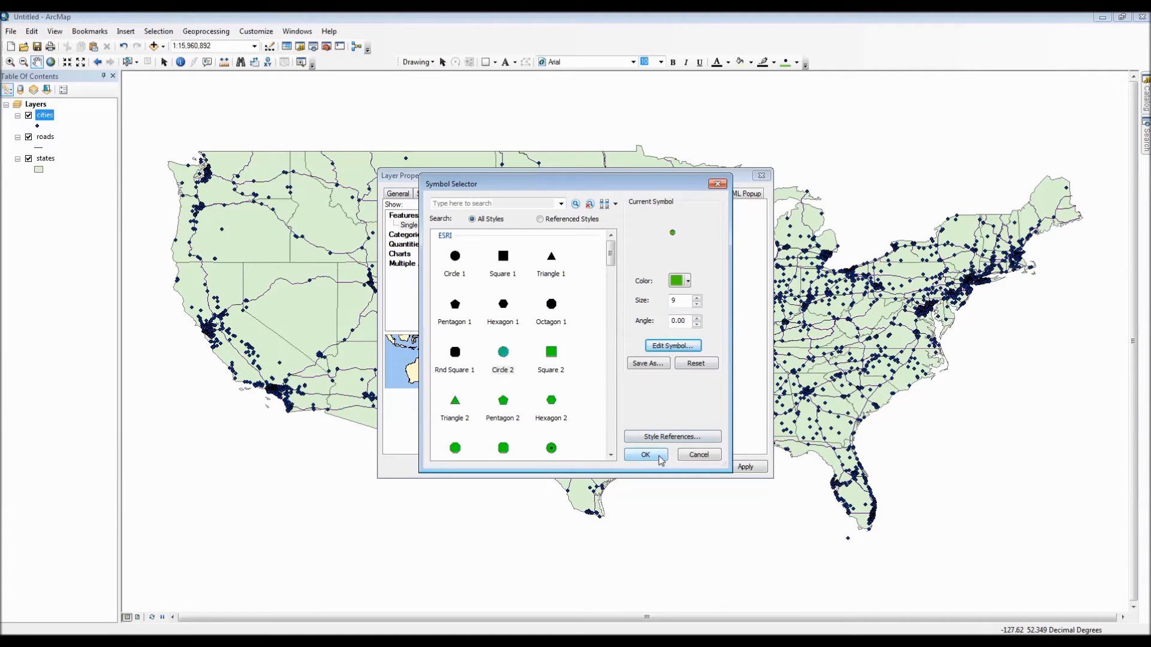
mouse_move(646, 364)
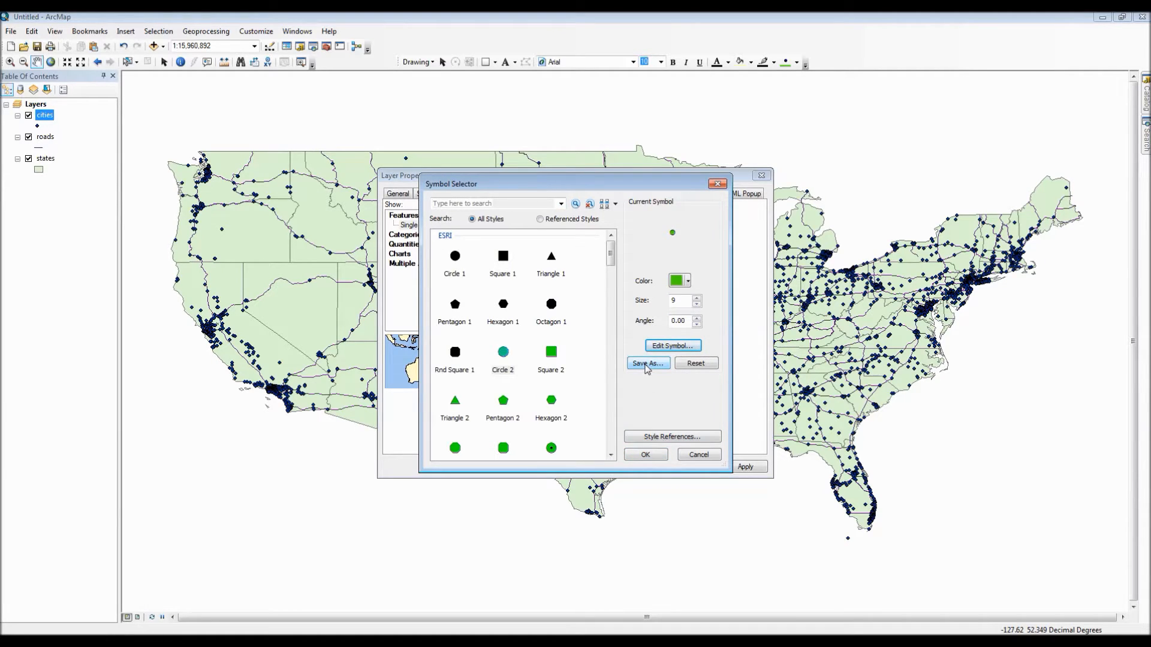
- Save the green circle as a symbol named My_City_Point in category Points
click(646, 363)
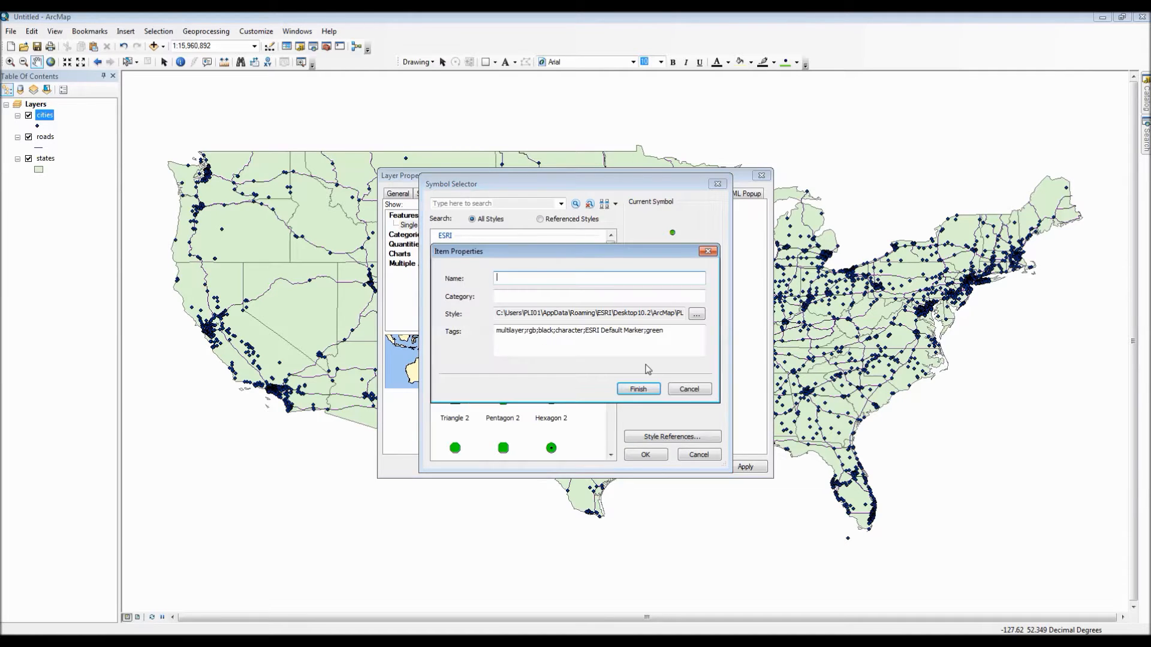
text(M)
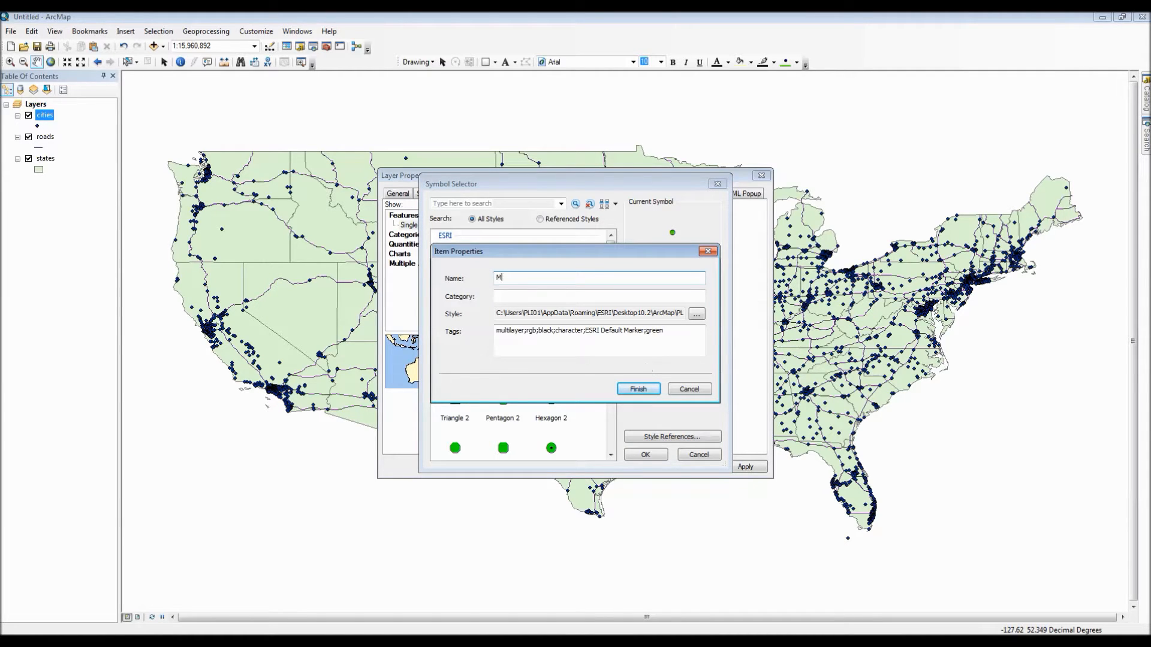
text(y_City)
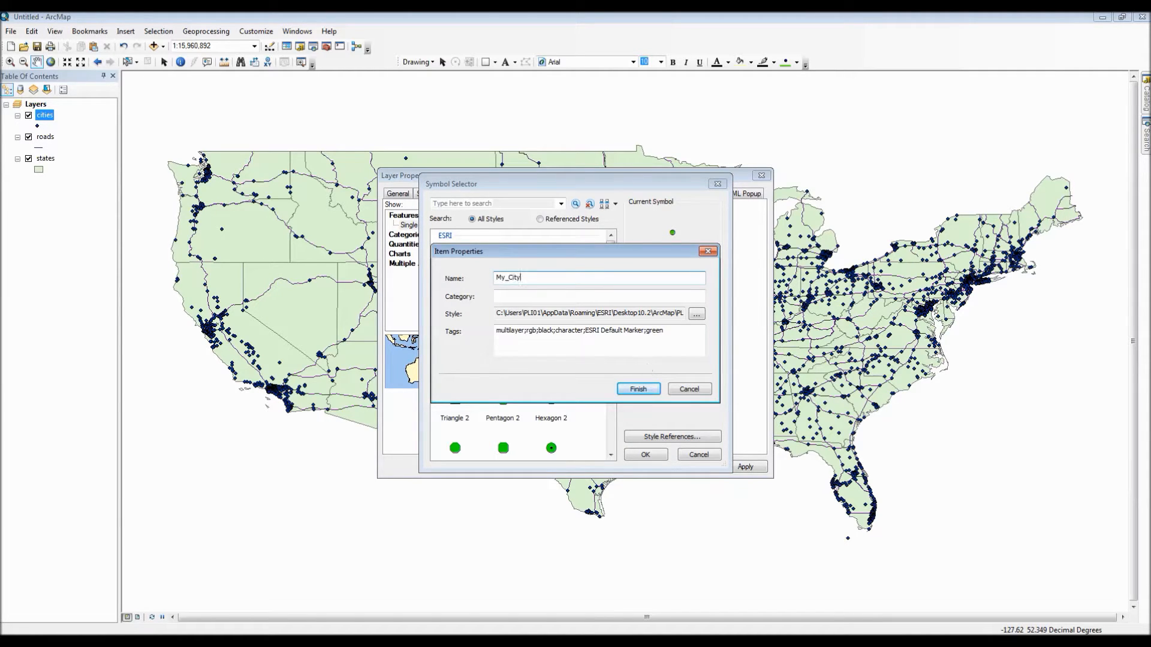
text(_Point)
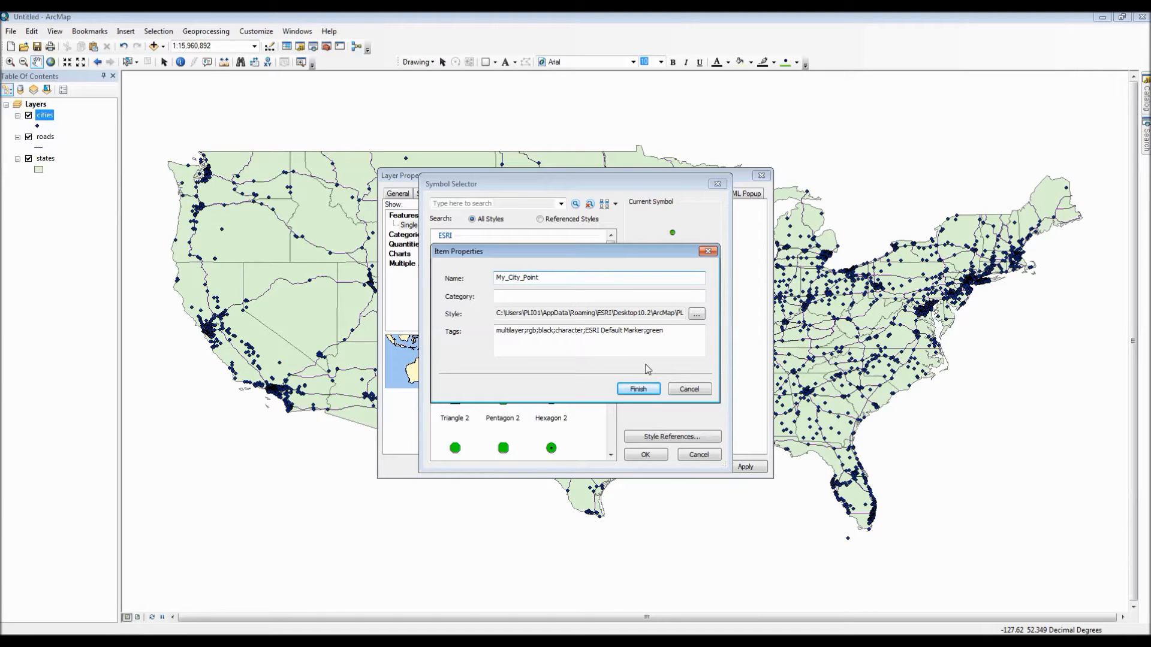
click(598, 296)
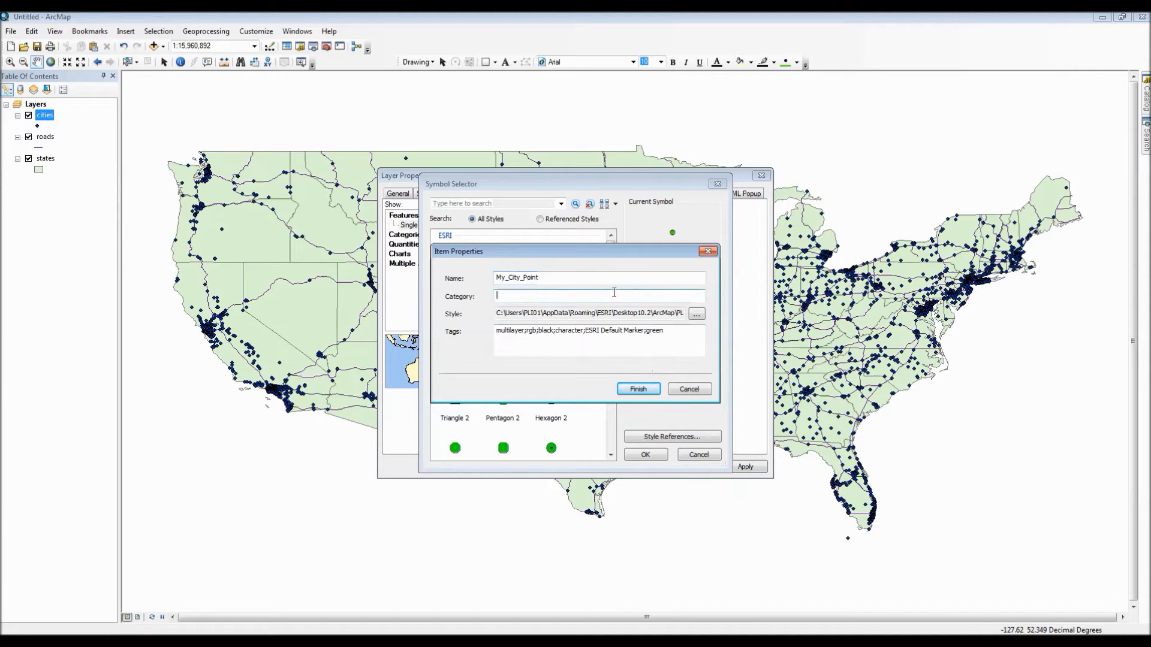
text(Poit)
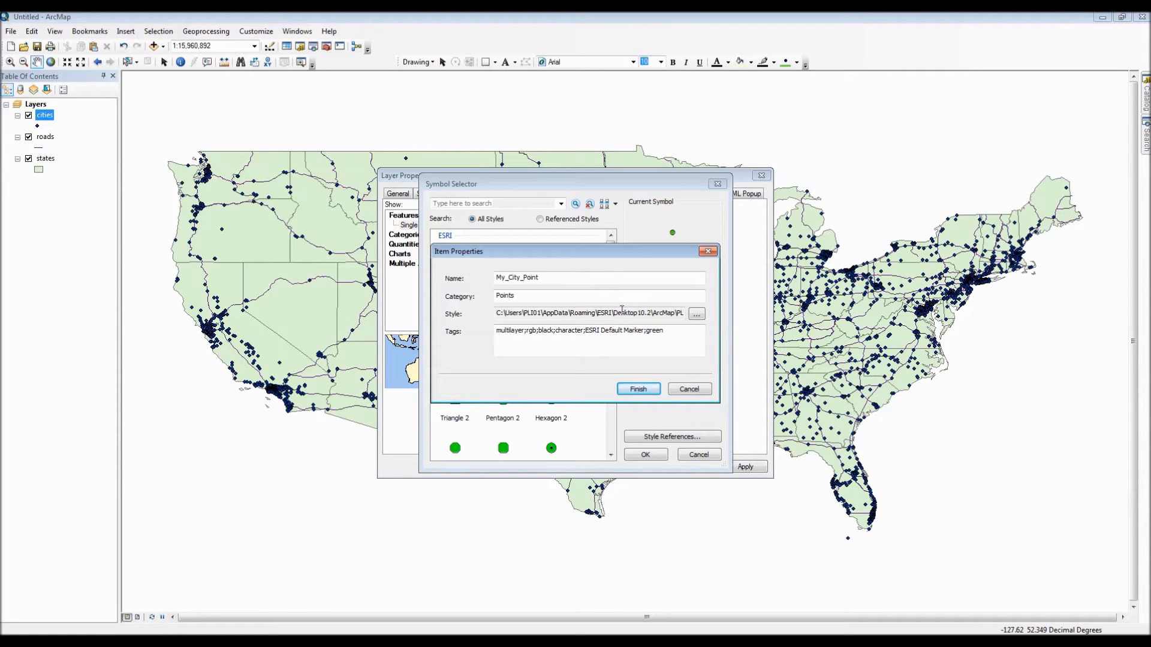
- Finish saving My_City_Point and apply green circles to all city points on the map
click(636, 389)
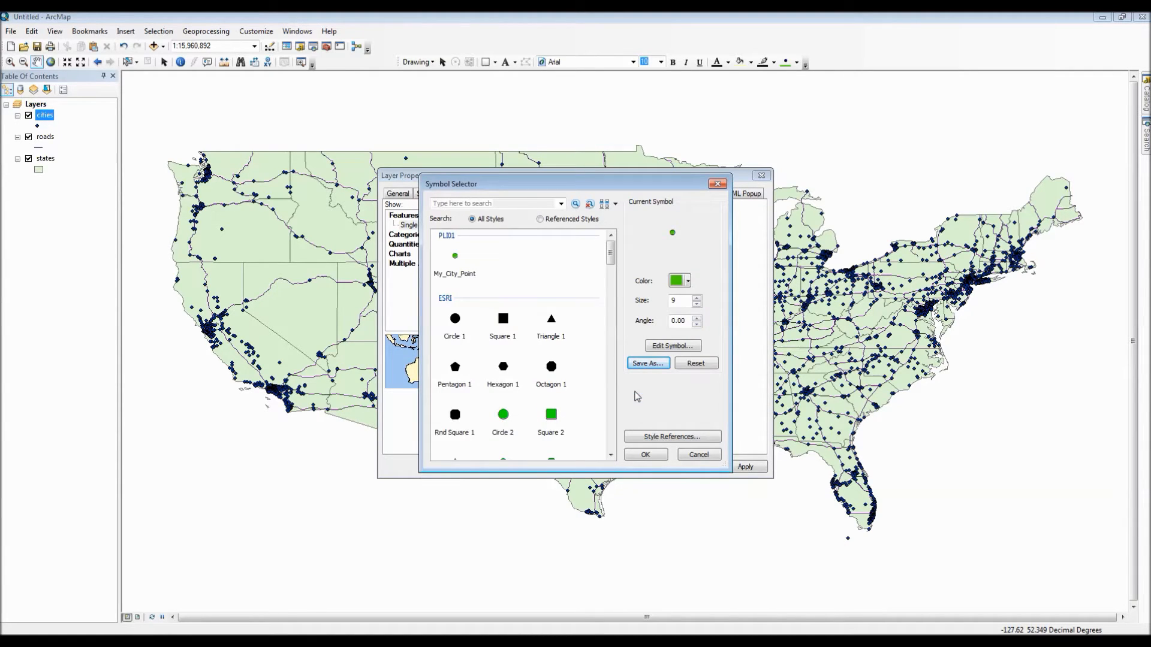
mouse_move(470, 279)
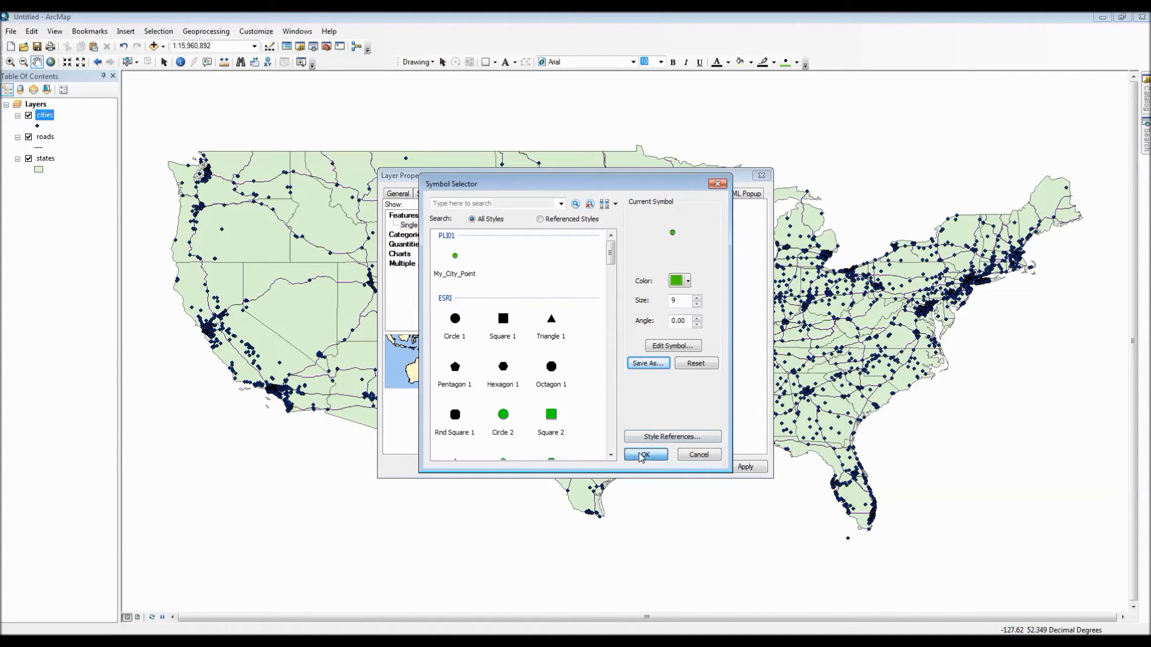
click(644, 455)
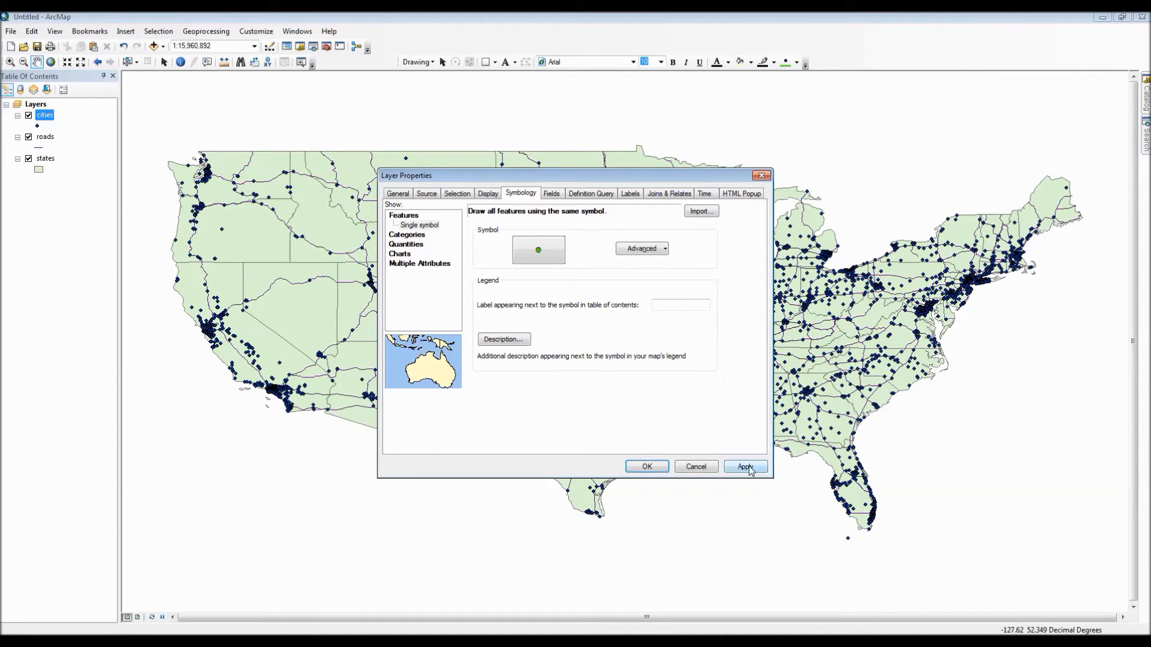
click(745, 466)
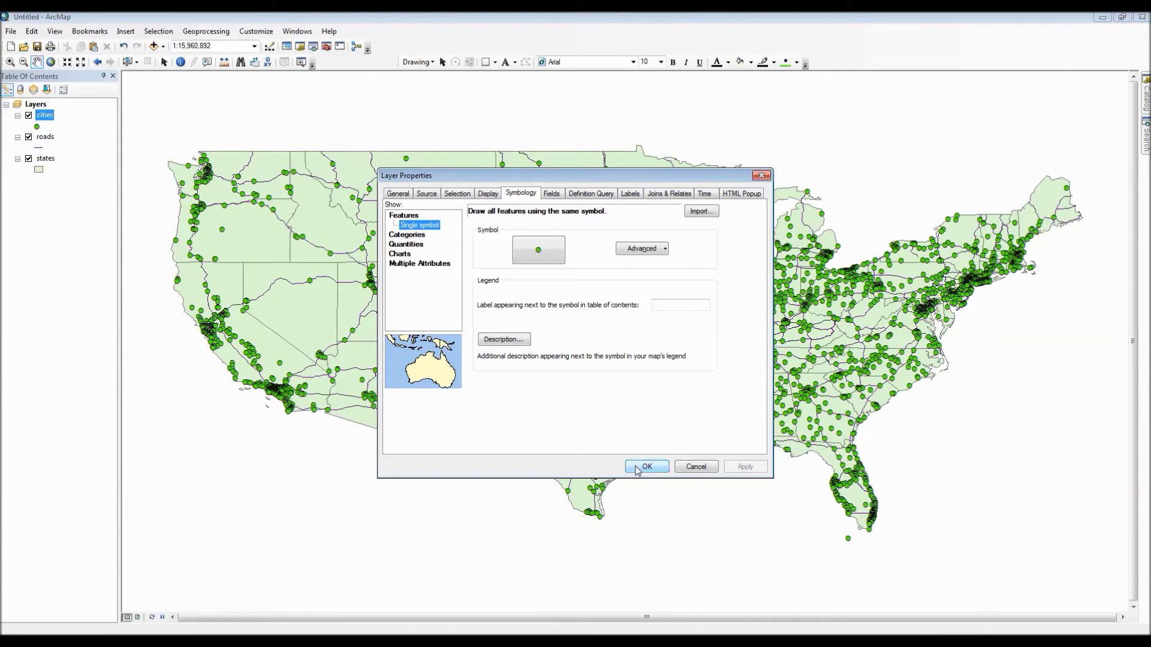
click(645, 466)
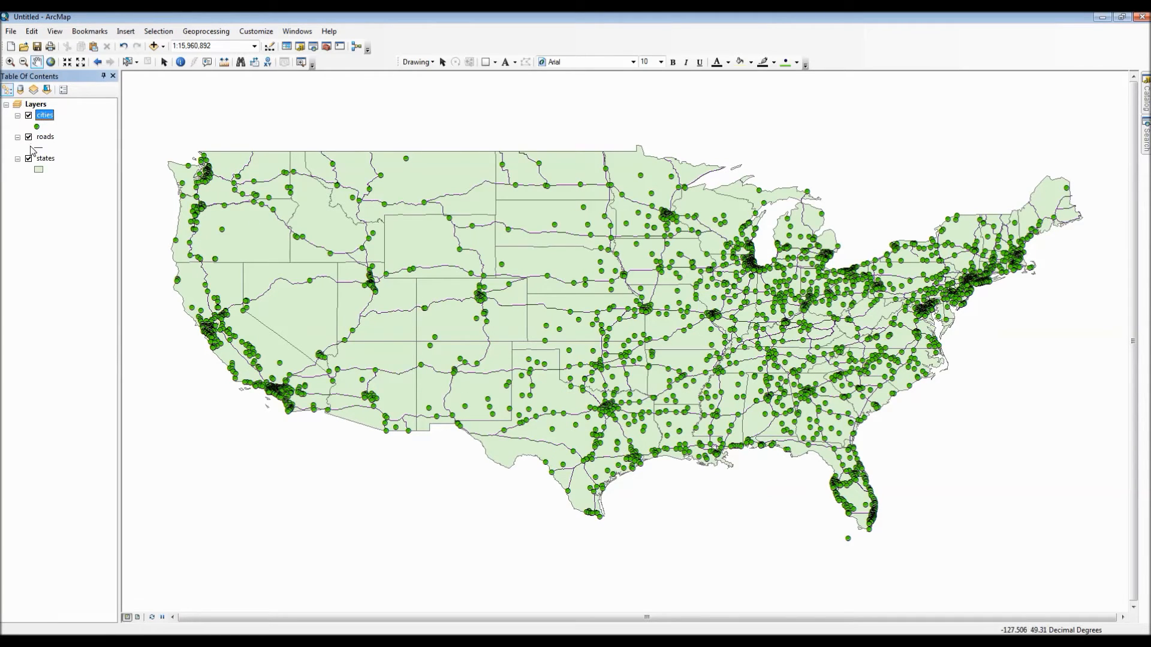
- Recolour the roads symbol light purple from the Table of Contents palette
click(44, 137)
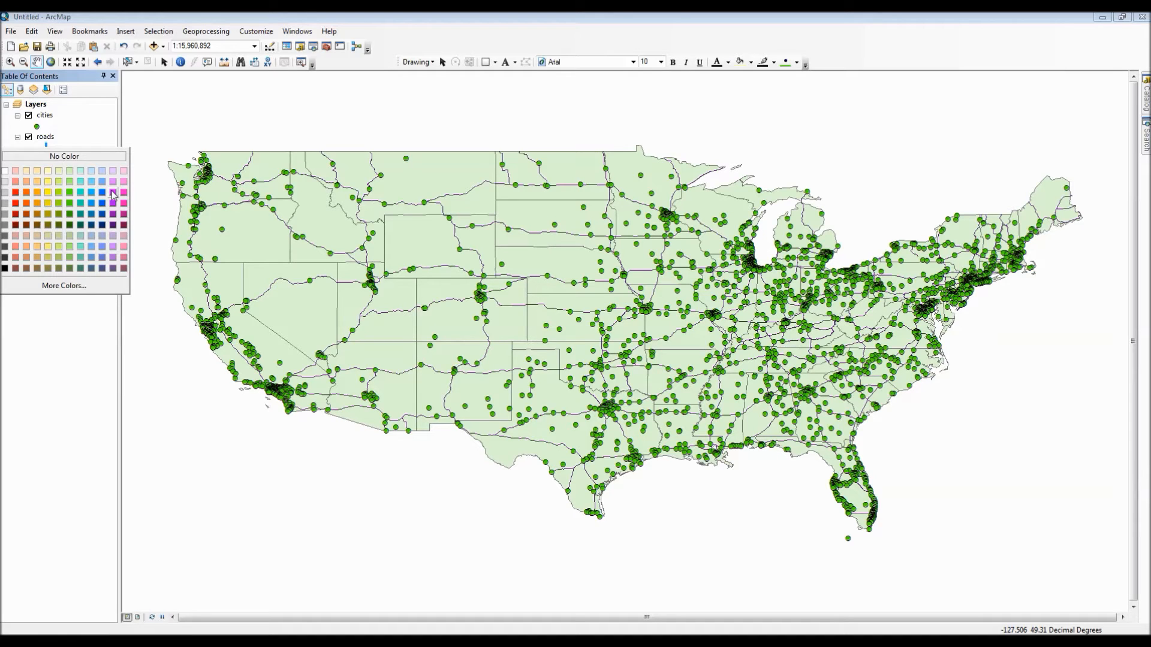
click(110, 195)
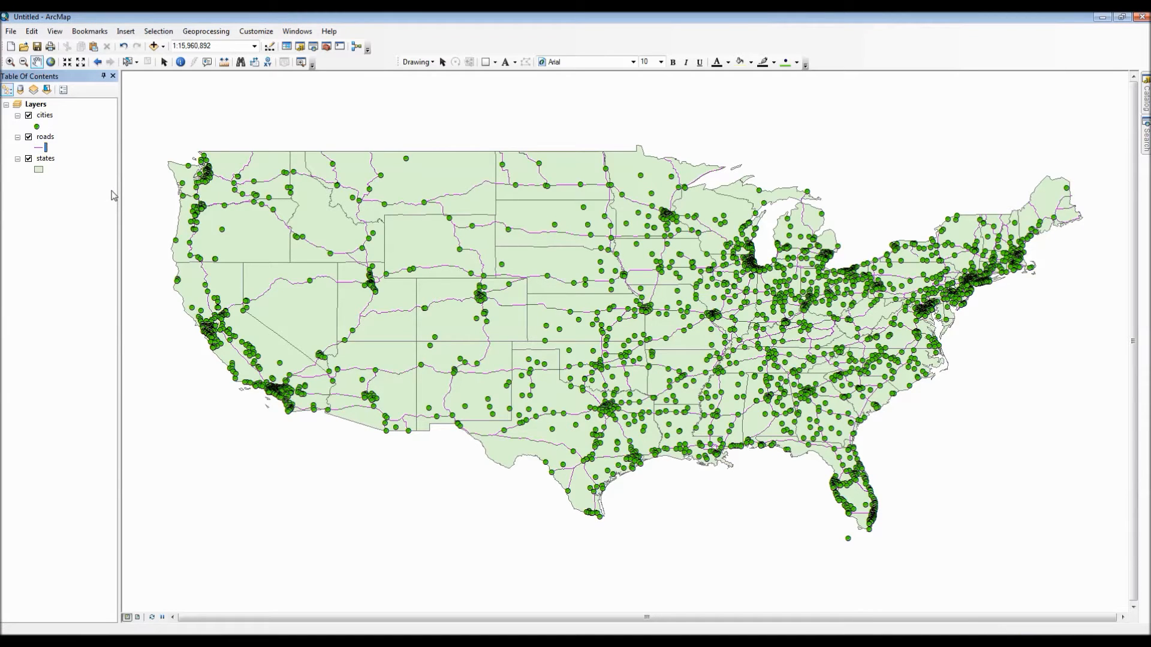
click(44, 147)
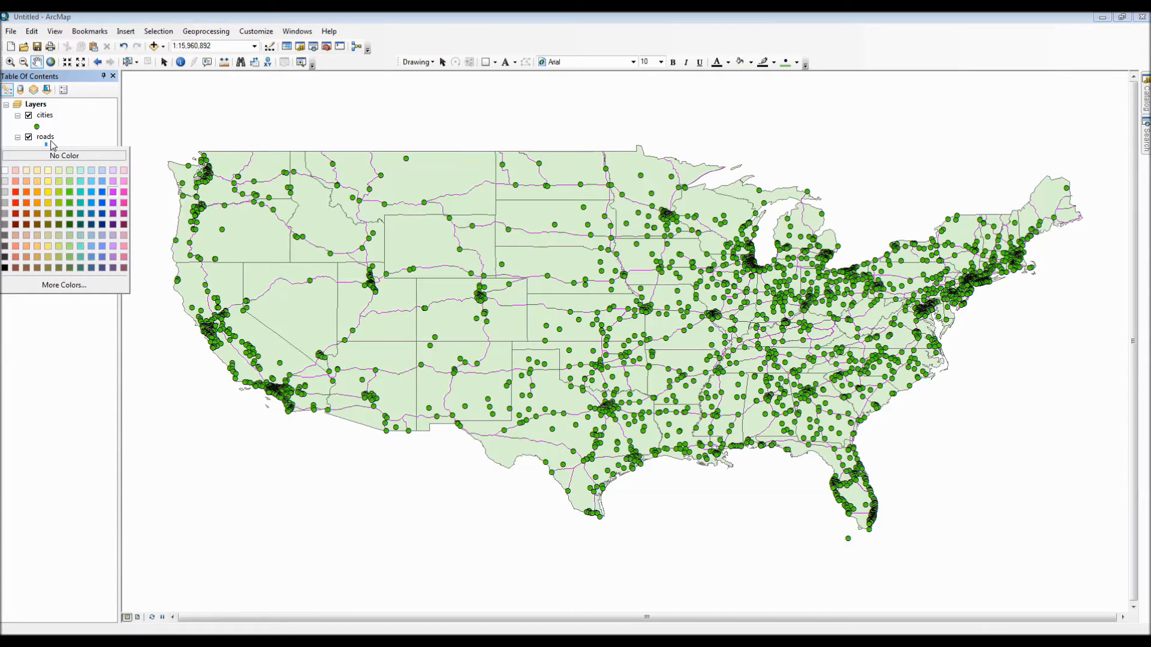
- Set the roads layer to Unique values categories and list the available value fields
right_click(44, 136)
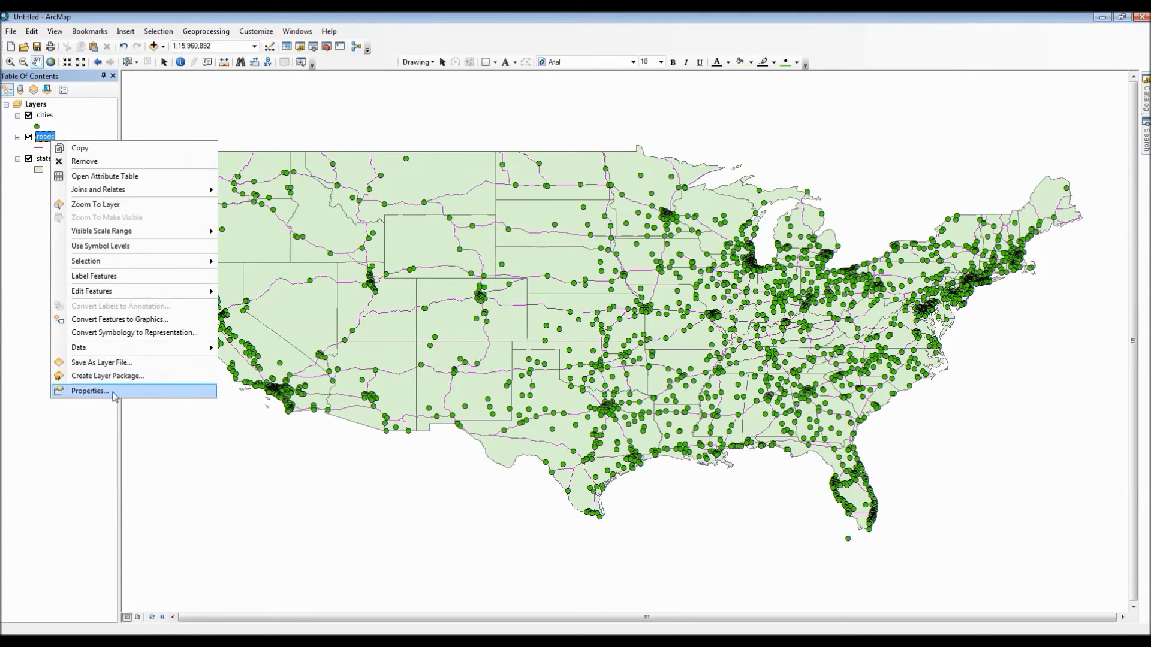
click(90, 390)
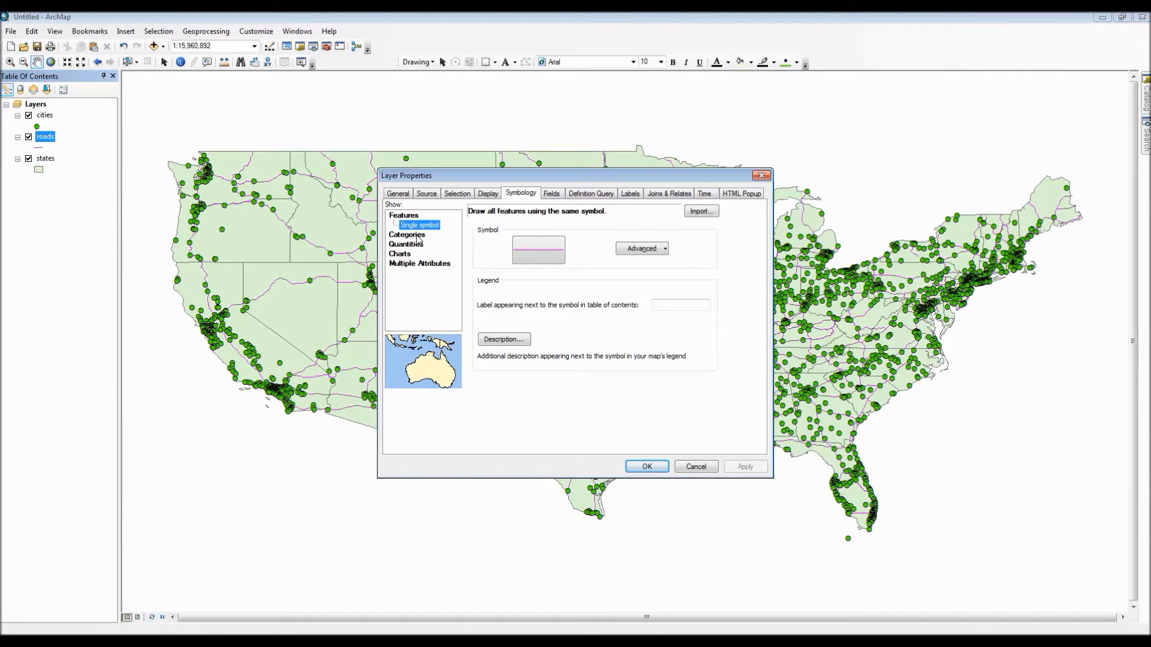
click(420, 233)
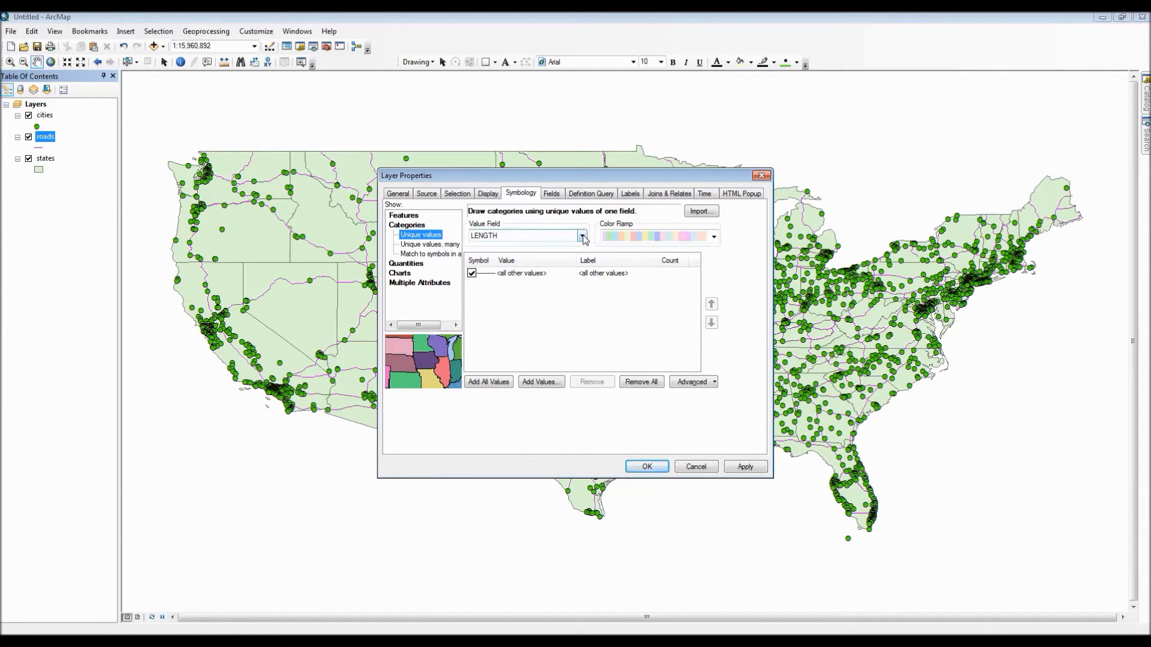
click(583, 236)
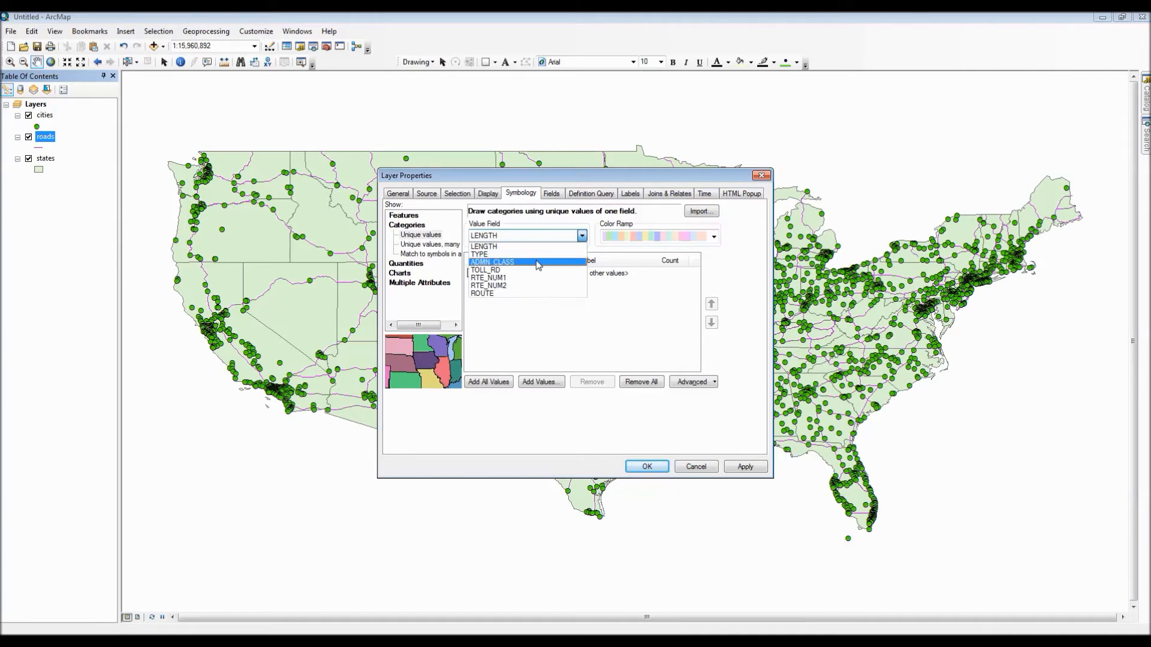
- Categorize roads by TYPE with all values added, a new colour scheme, and all other values hidden
click(478, 254)
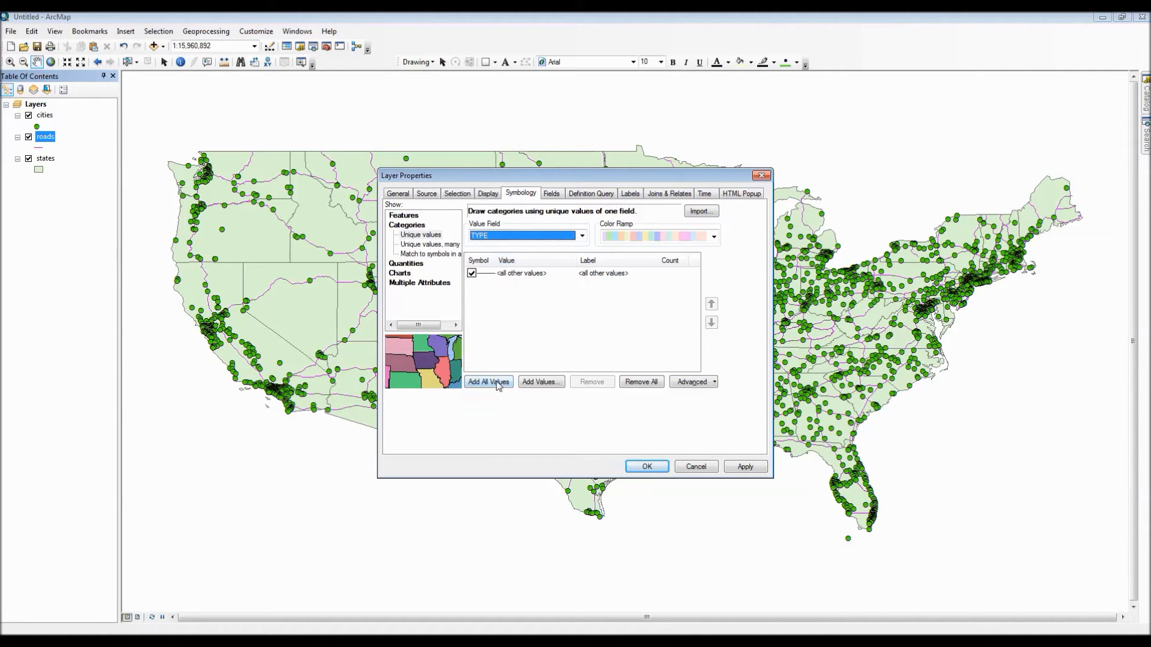
click(488, 381)
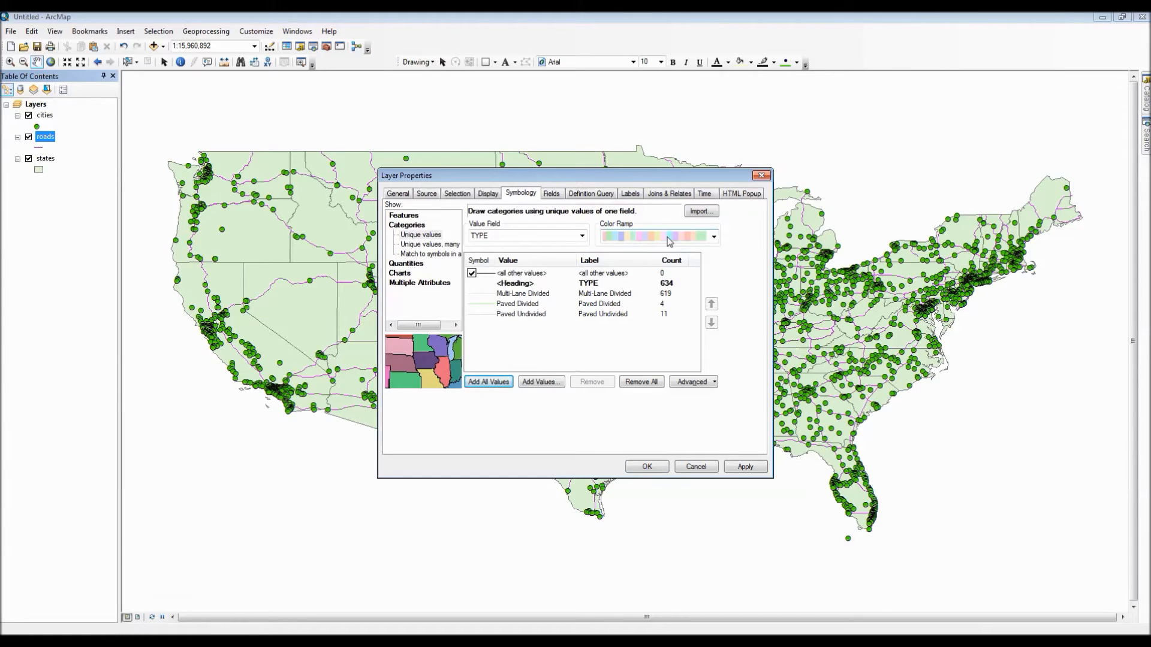
click(712, 236)
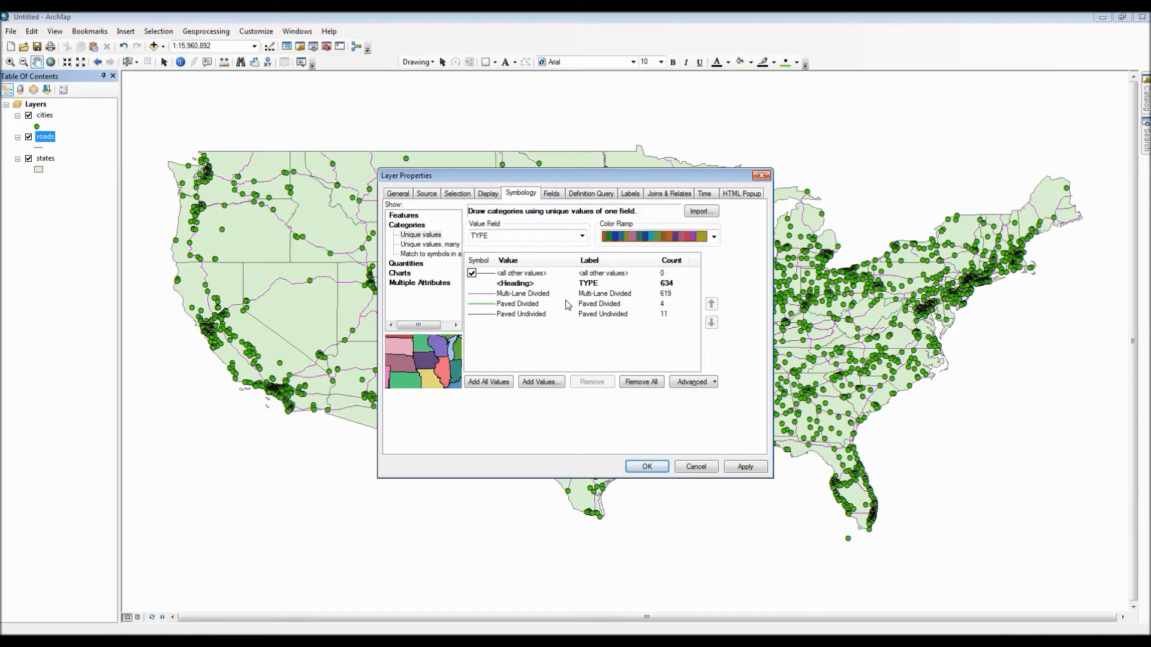
mouse_move(474, 280)
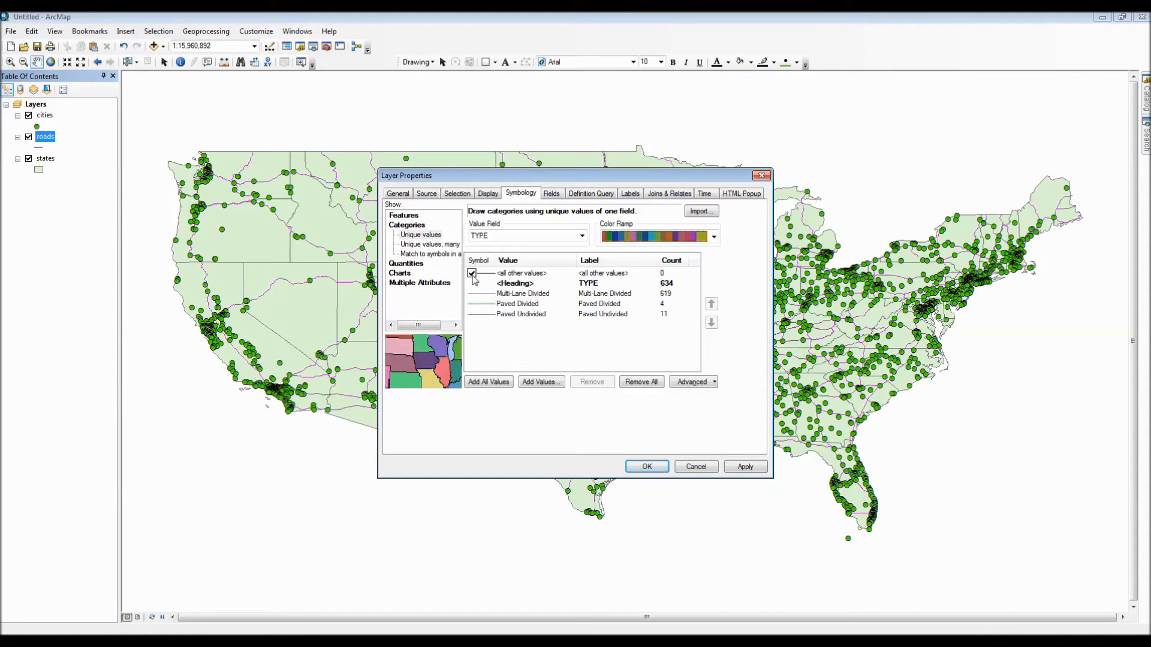
click(471, 274)
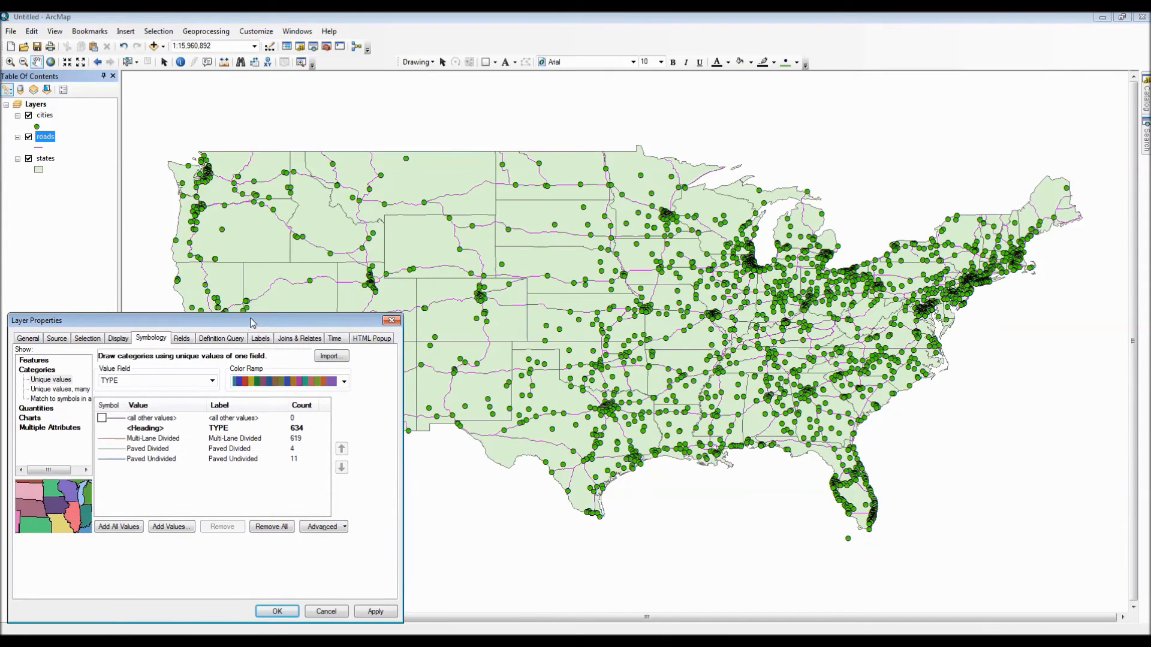
- Apply the three road-type categories to the map and edit the all other values symbol
click(375, 611)
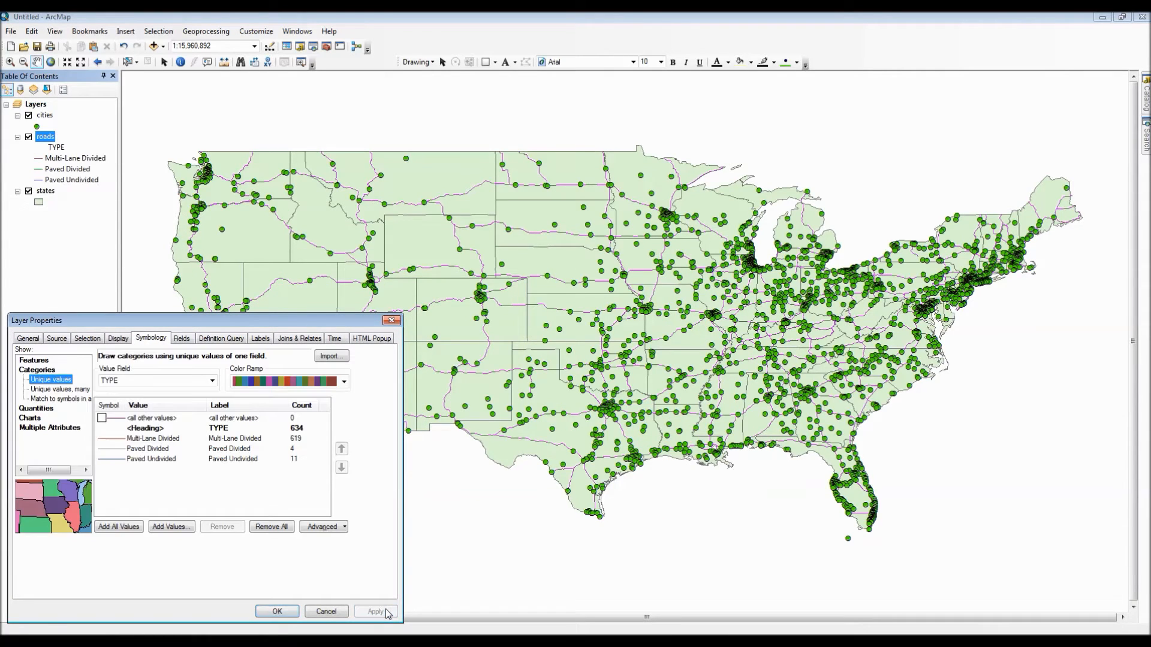
click(375, 611)
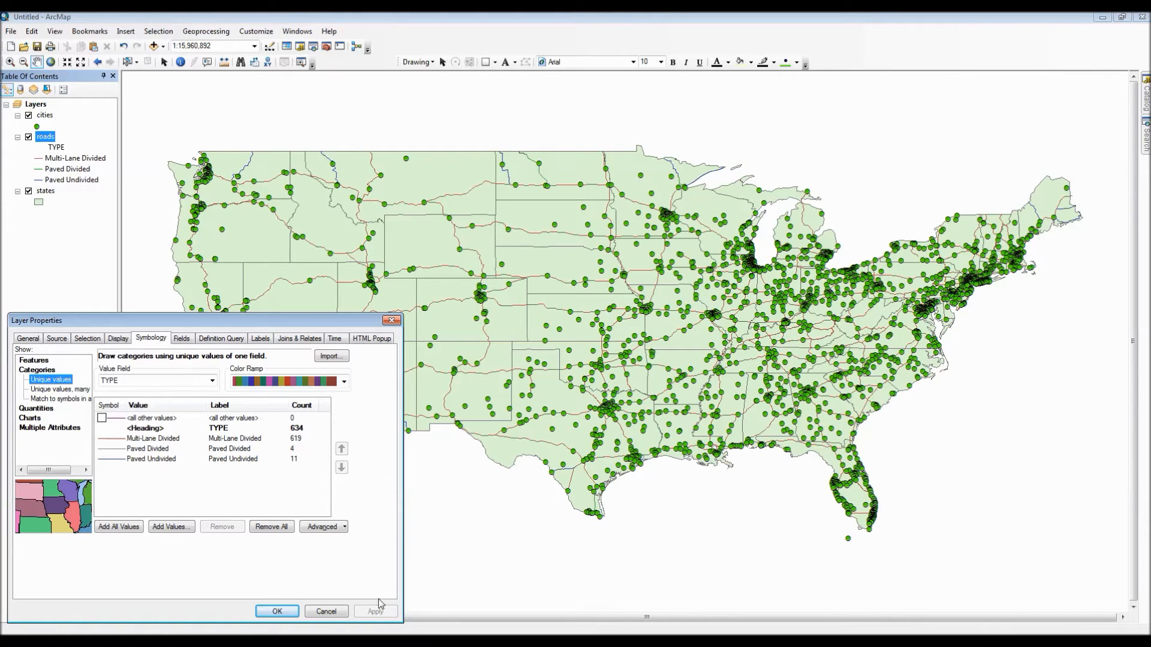
click(101, 417)
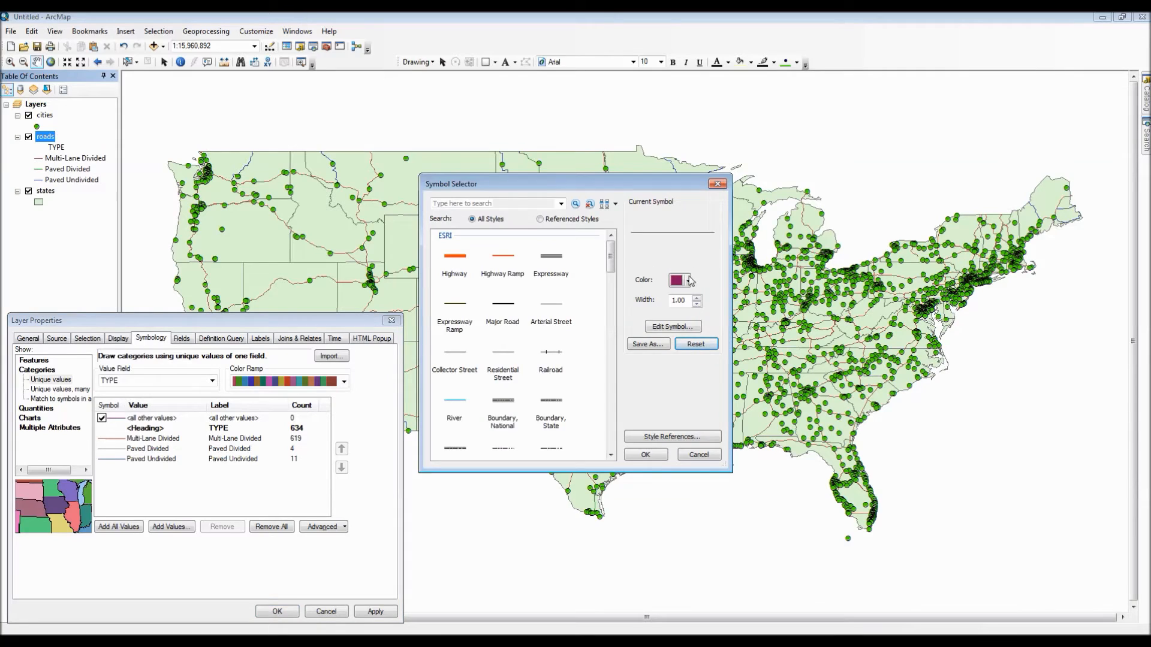
- Exclude the all-other-values class so roads show only the three TYPE categories, and apply
click(686, 280)
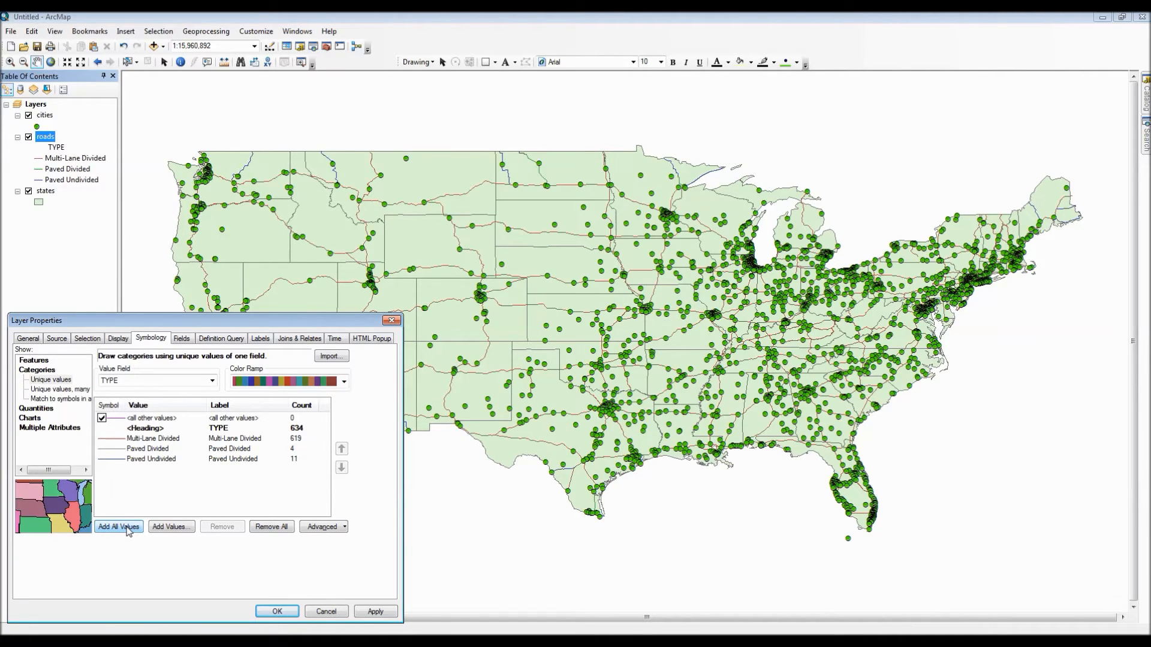
mouse_move(128, 442)
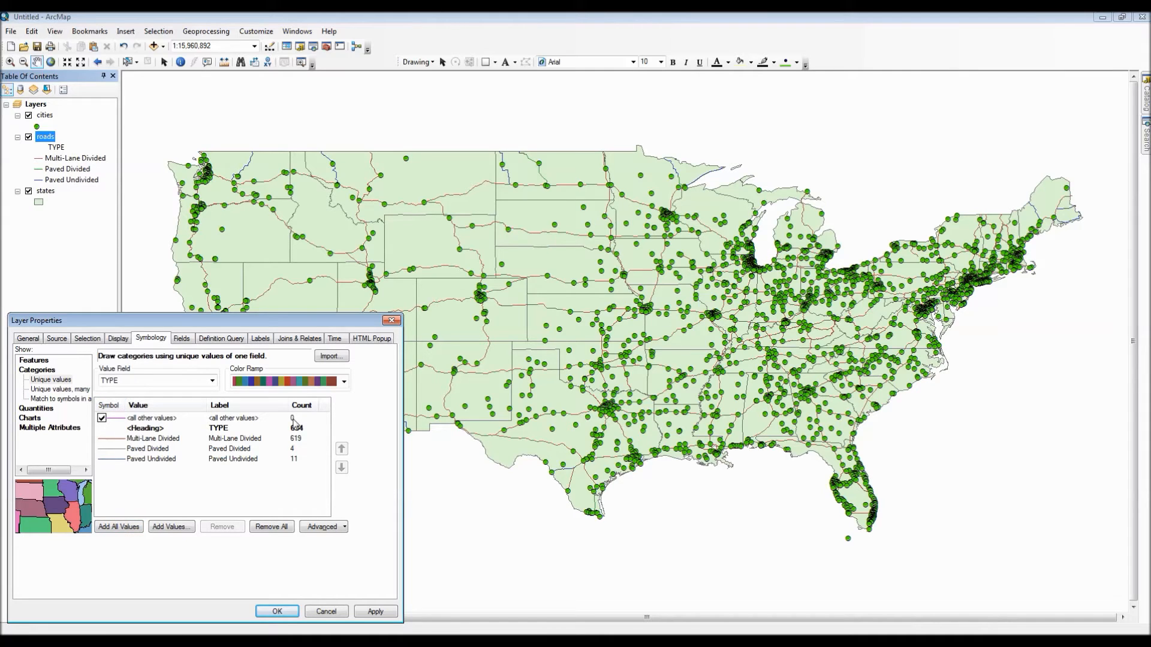
mouse_move(305, 446)
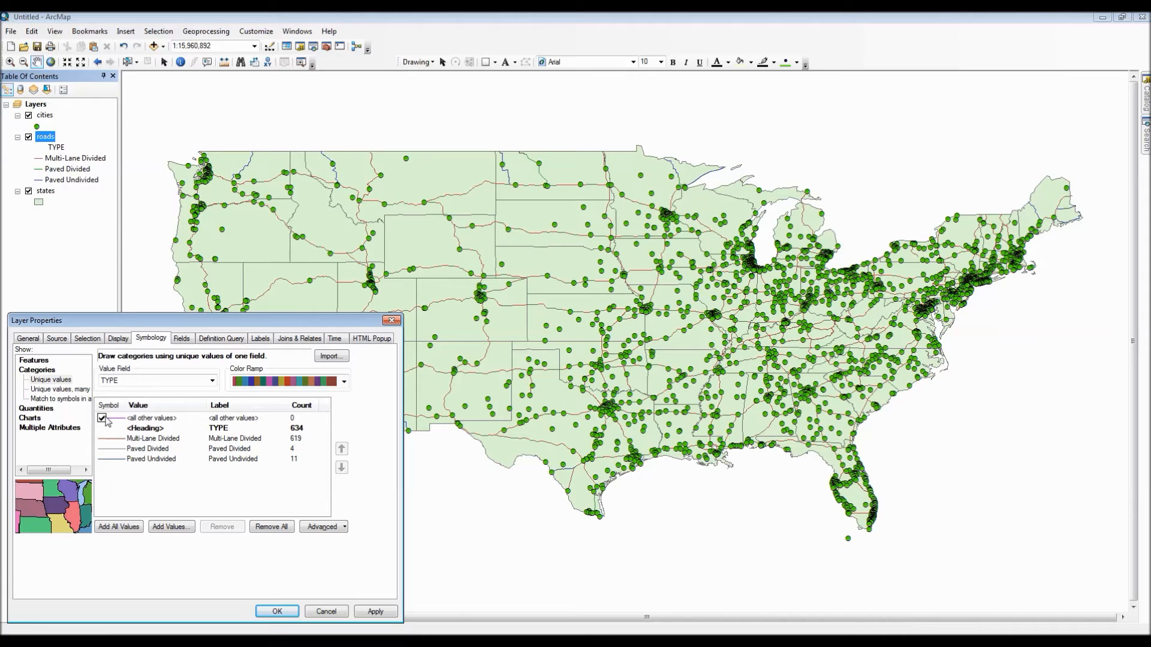
click(101, 417)
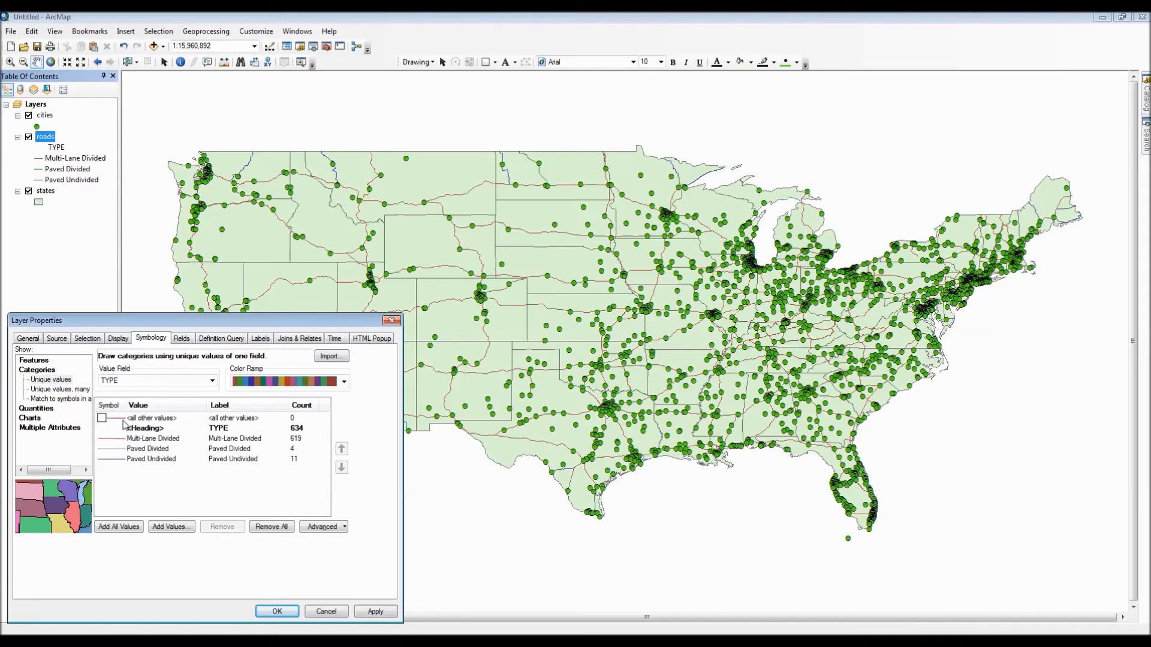
mouse_move(123, 455)
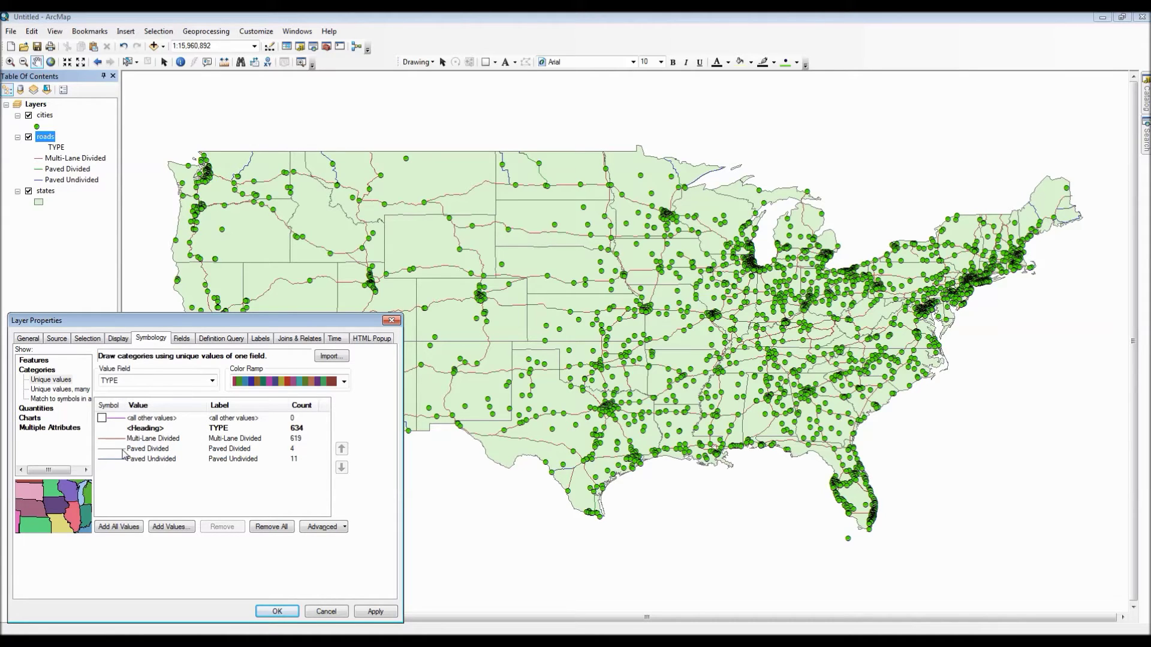
click(50, 380)
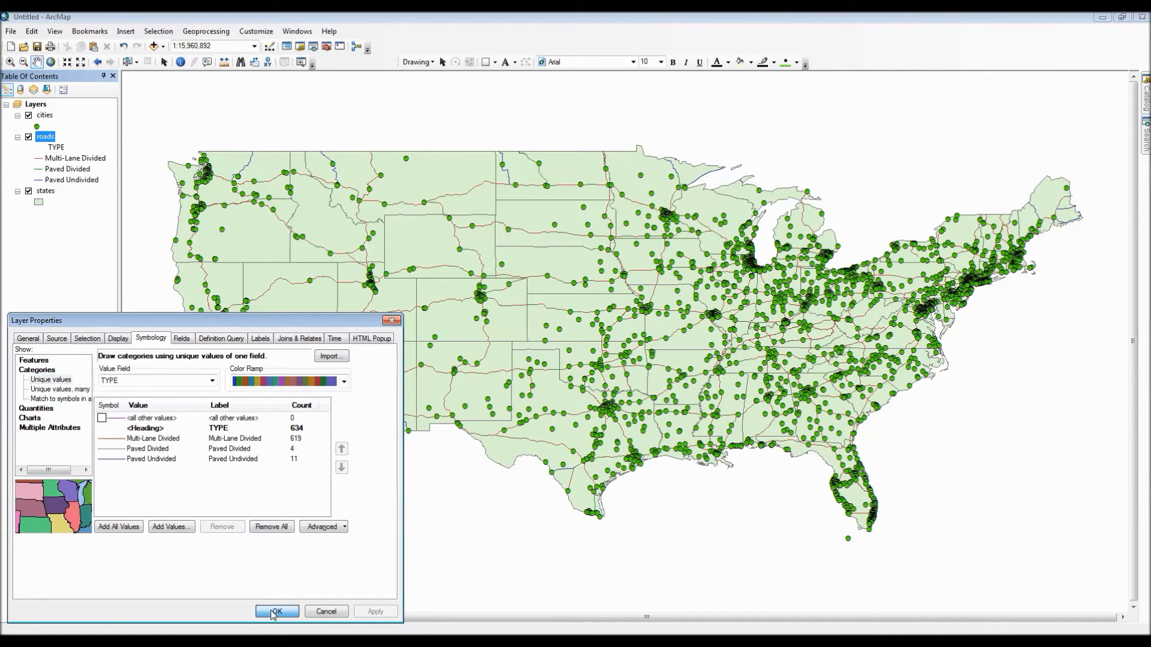
click(275, 611)
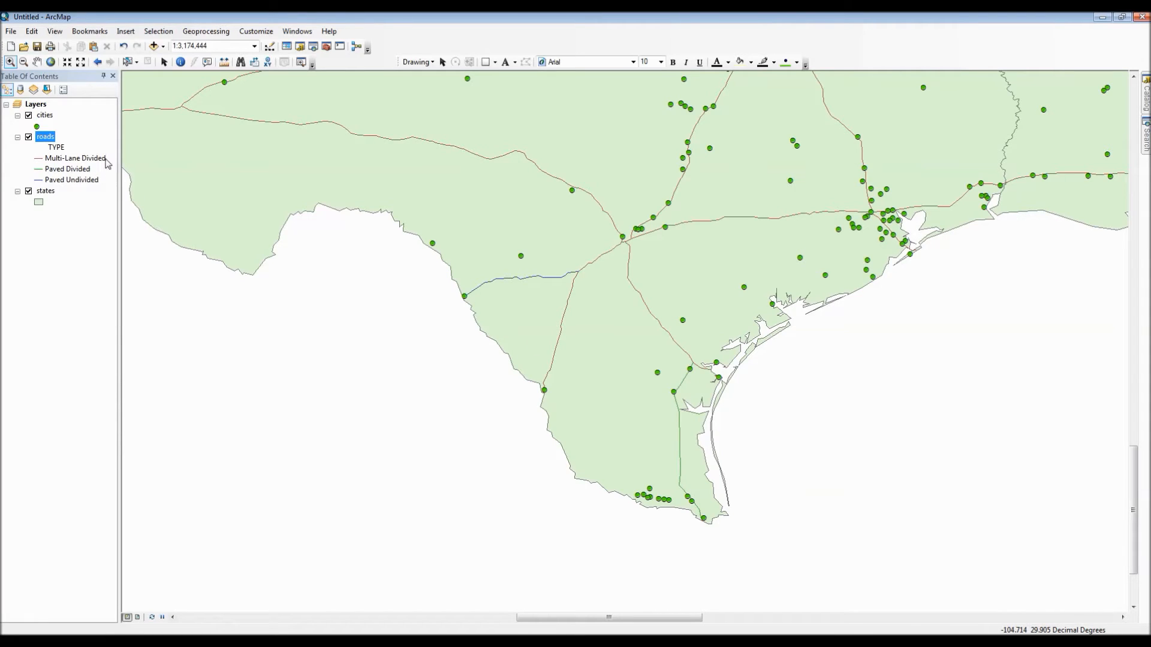
mouse_move(470, 317)
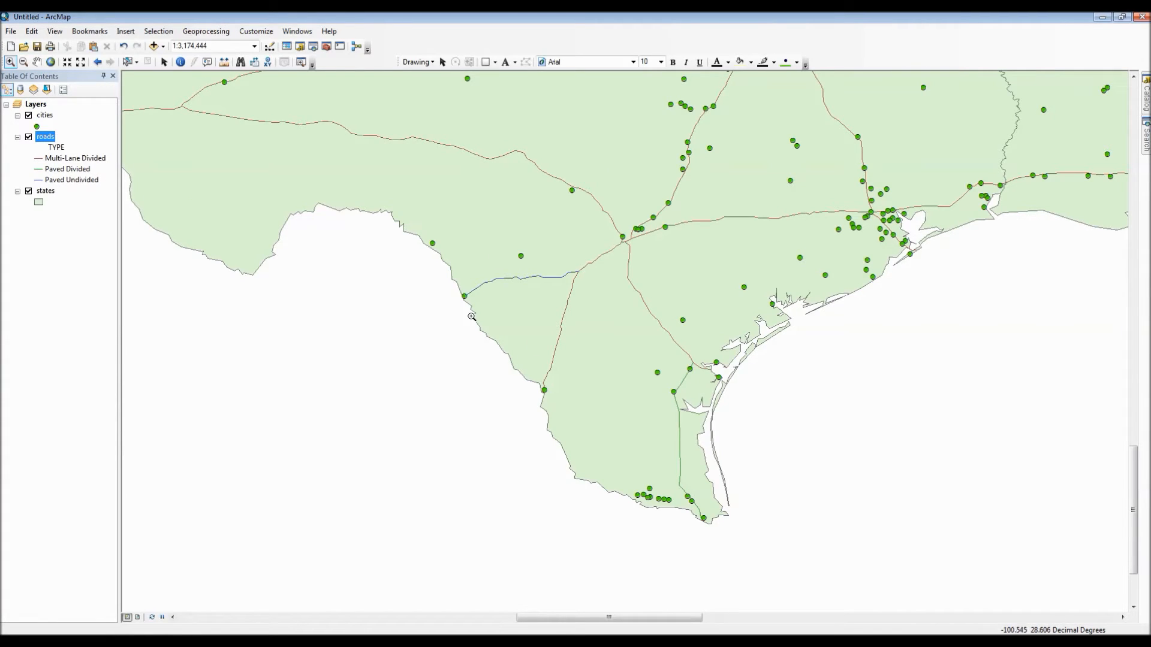
mouse_move(557, 230)
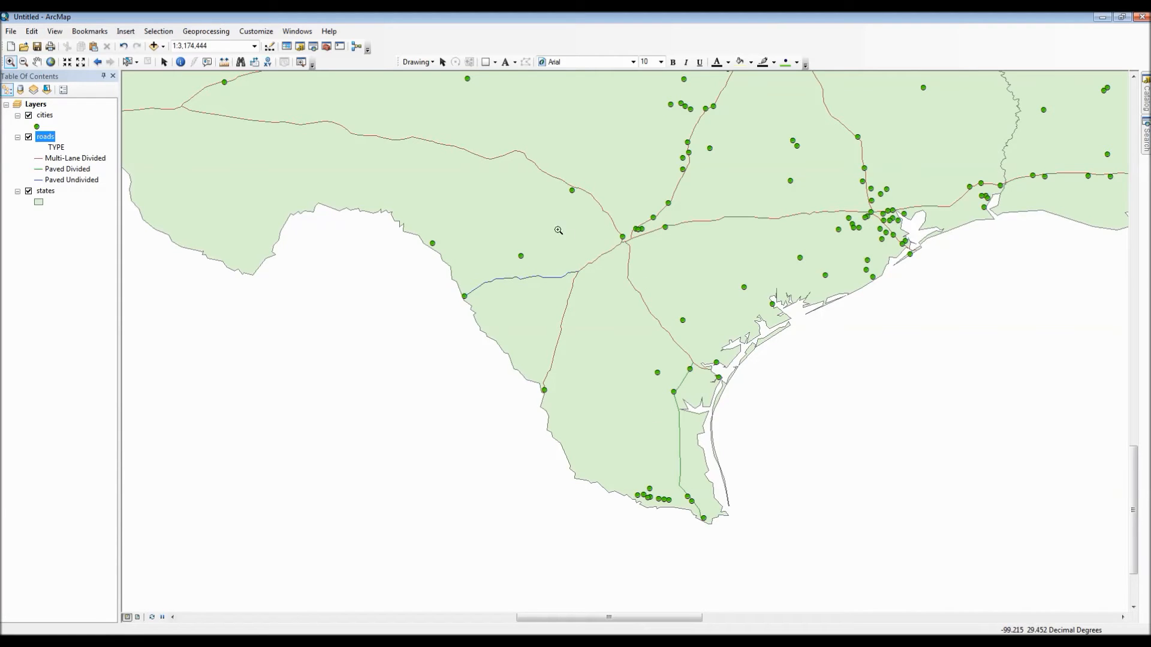
click(51, 61)
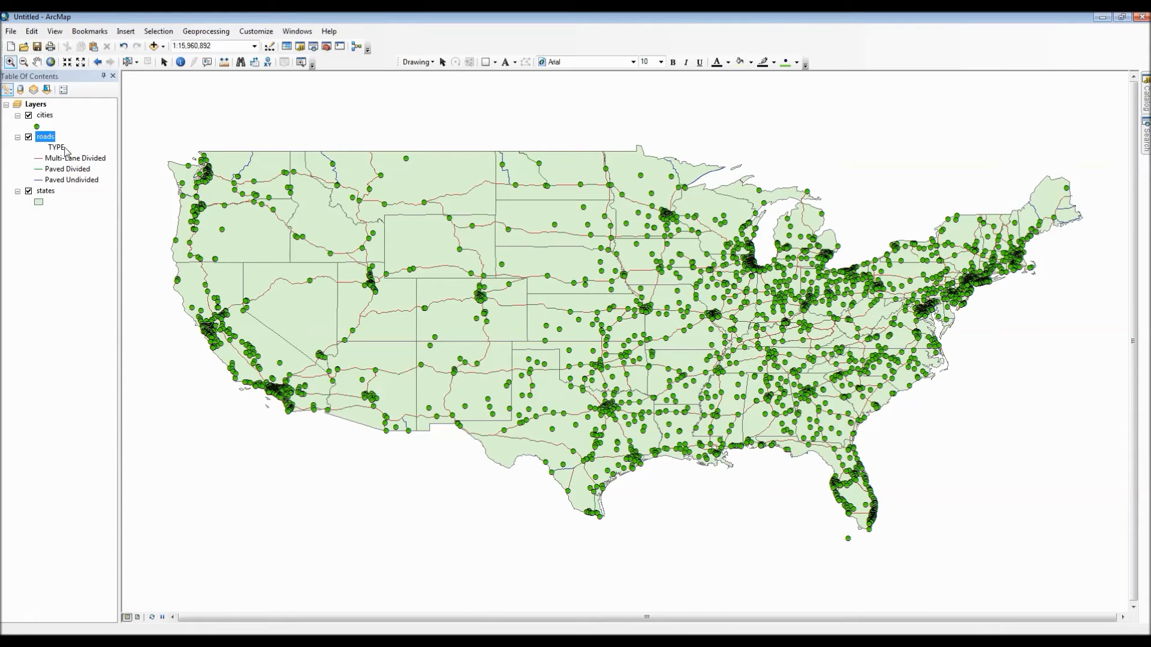
- Shade the states layer with graduated colours on POP1990 and bring up its Natural Breaks classification
click(45, 191)
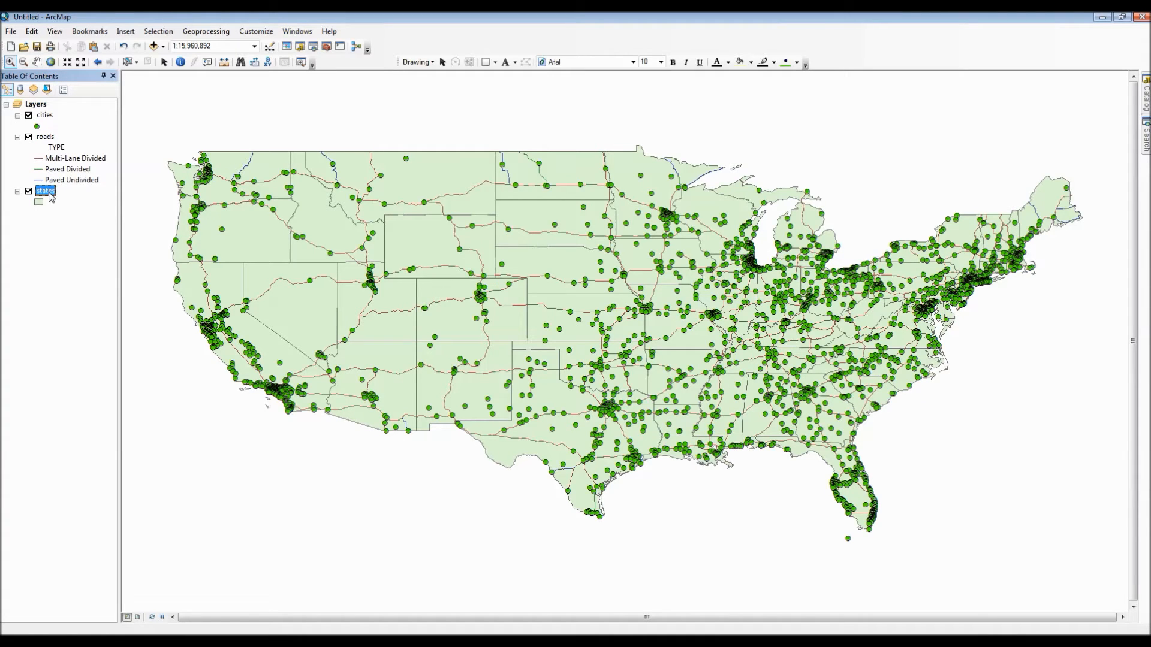
double_click(45, 191)
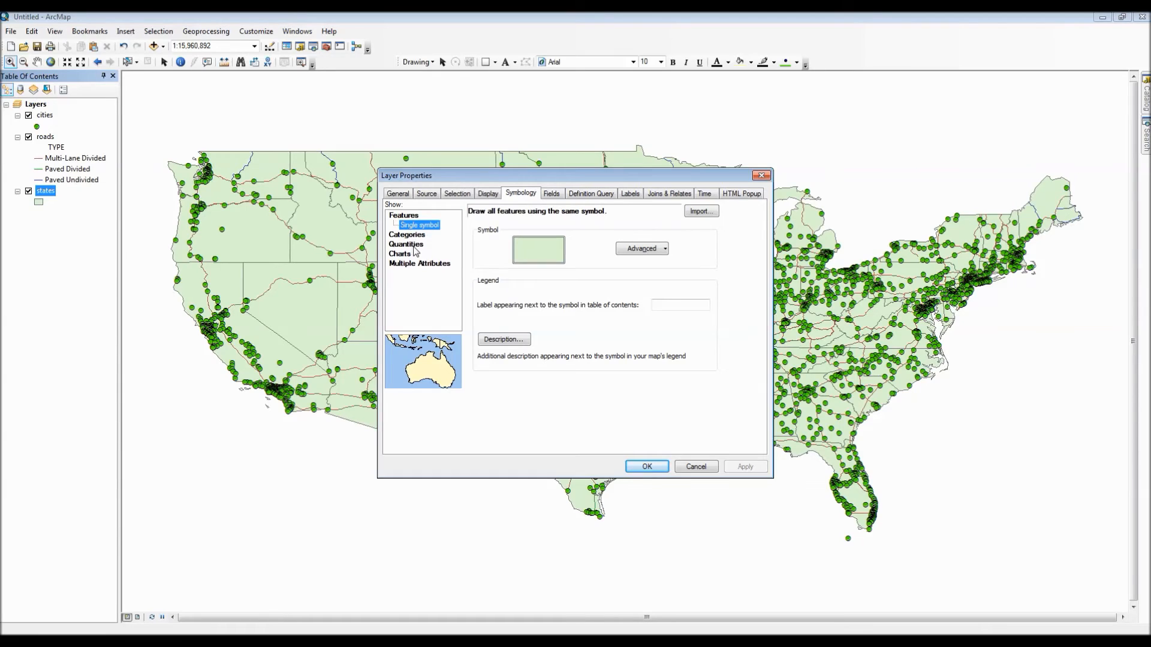
click(407, 234)
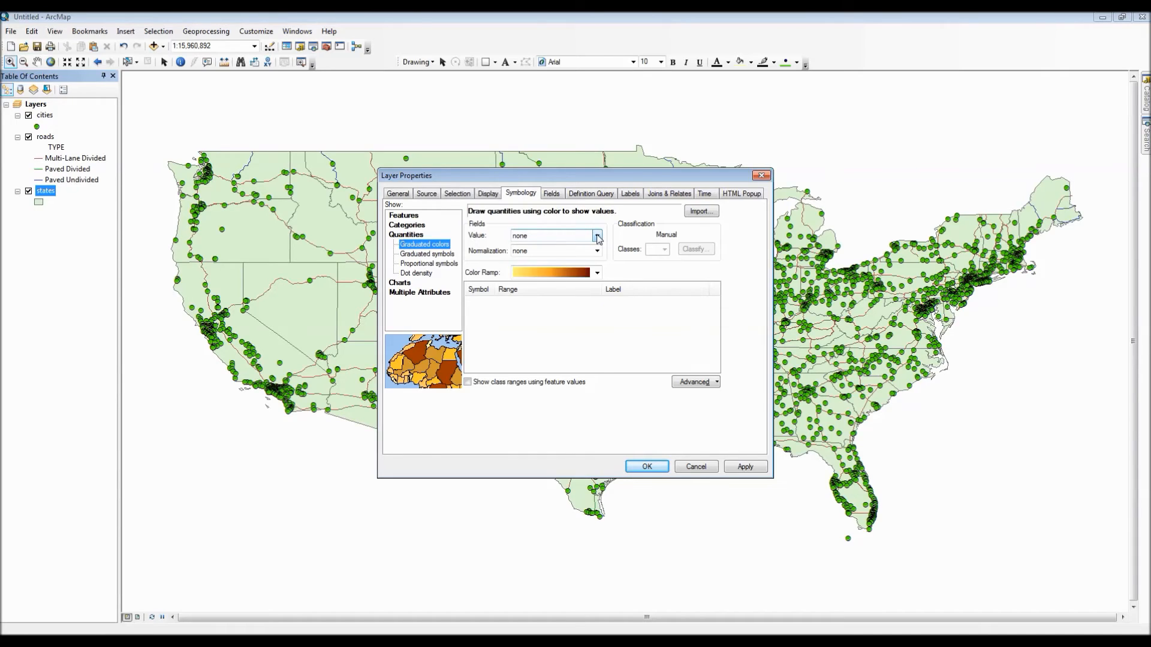
click(595, 236)
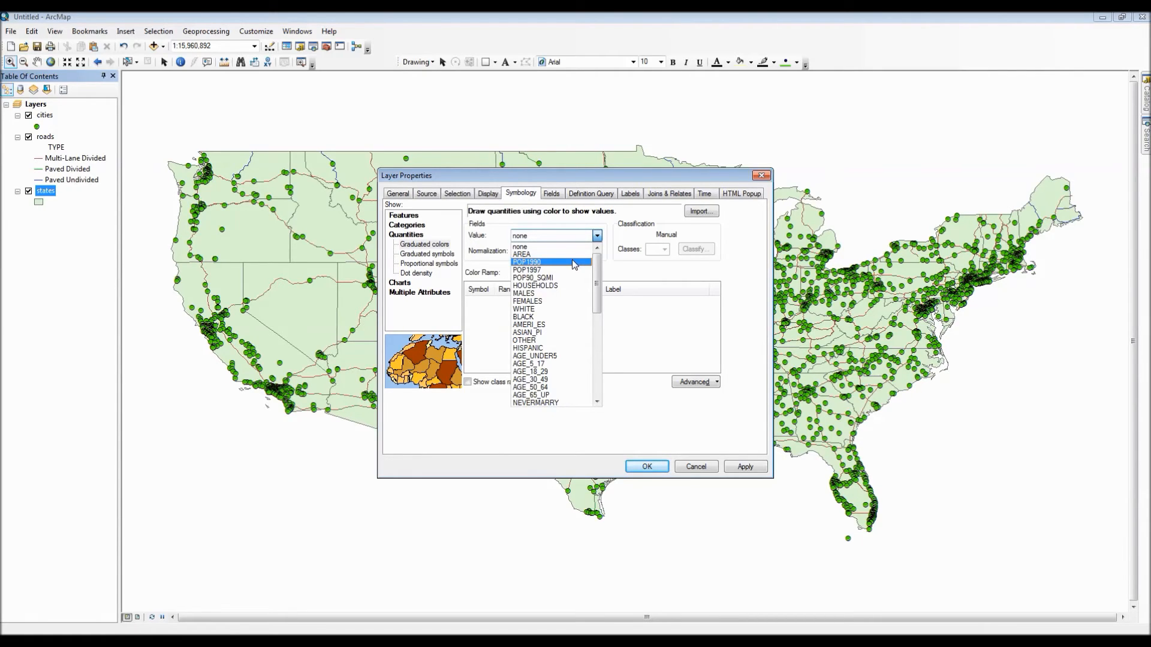
click(527, 263)
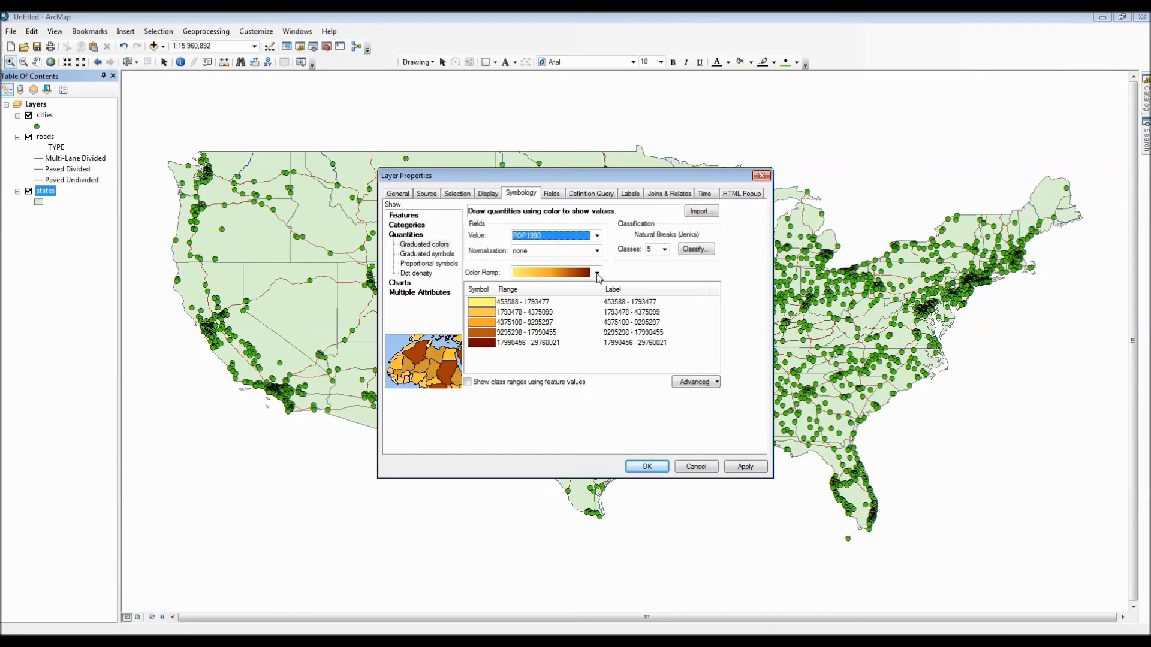
mouse_move(660, 243)
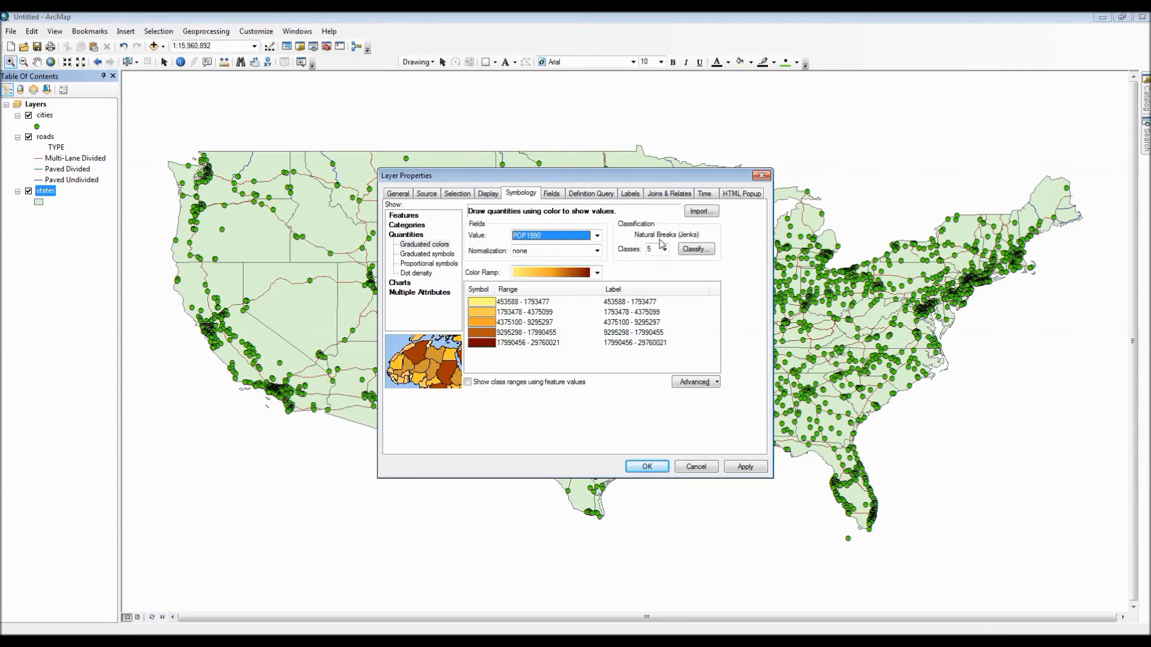
click(693, 249)
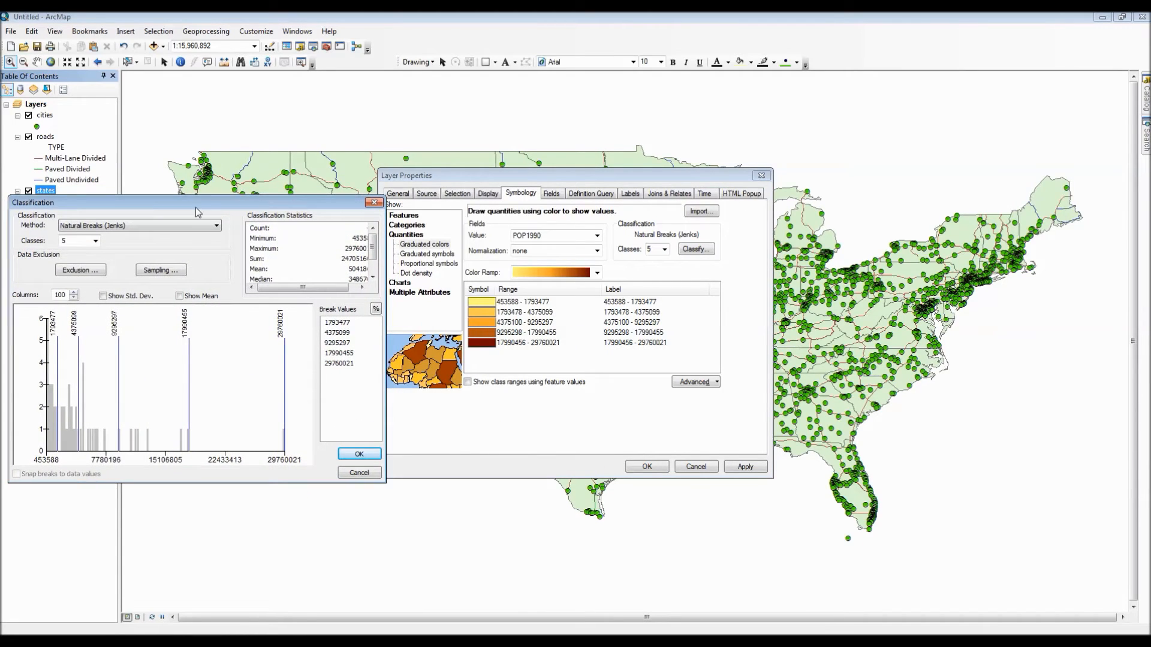
- Preview Equal Interval, Defined Interval and Quantile classifications, then return to Natural Breaks
click(215, 225)
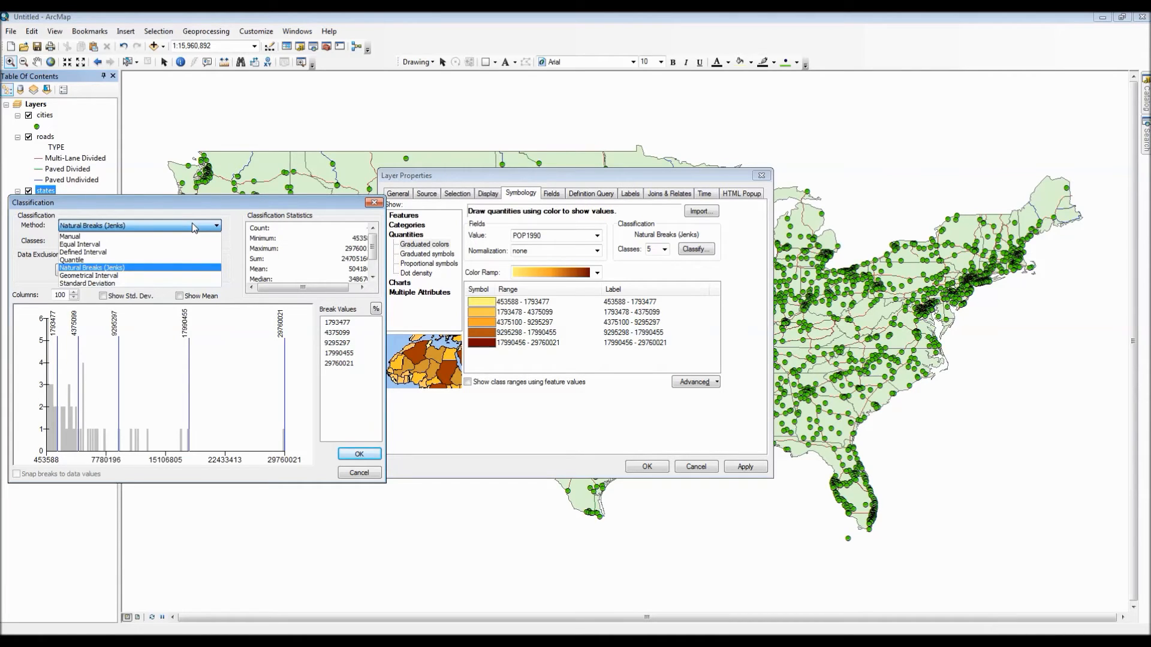
click(81, 245)
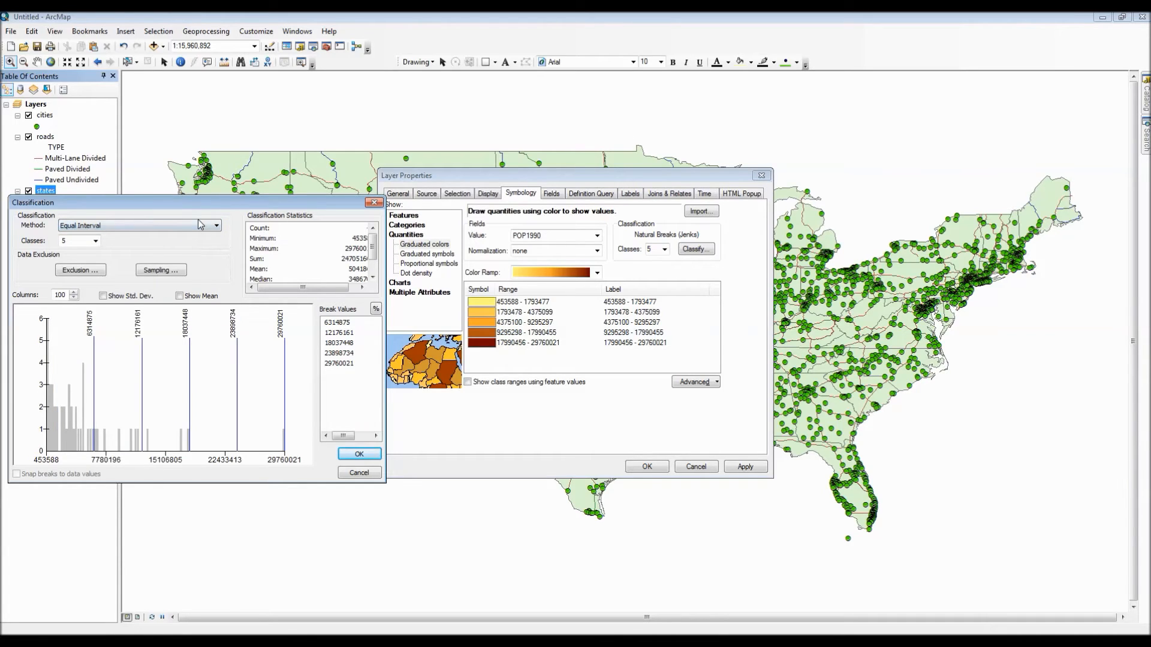
click(214, 225)
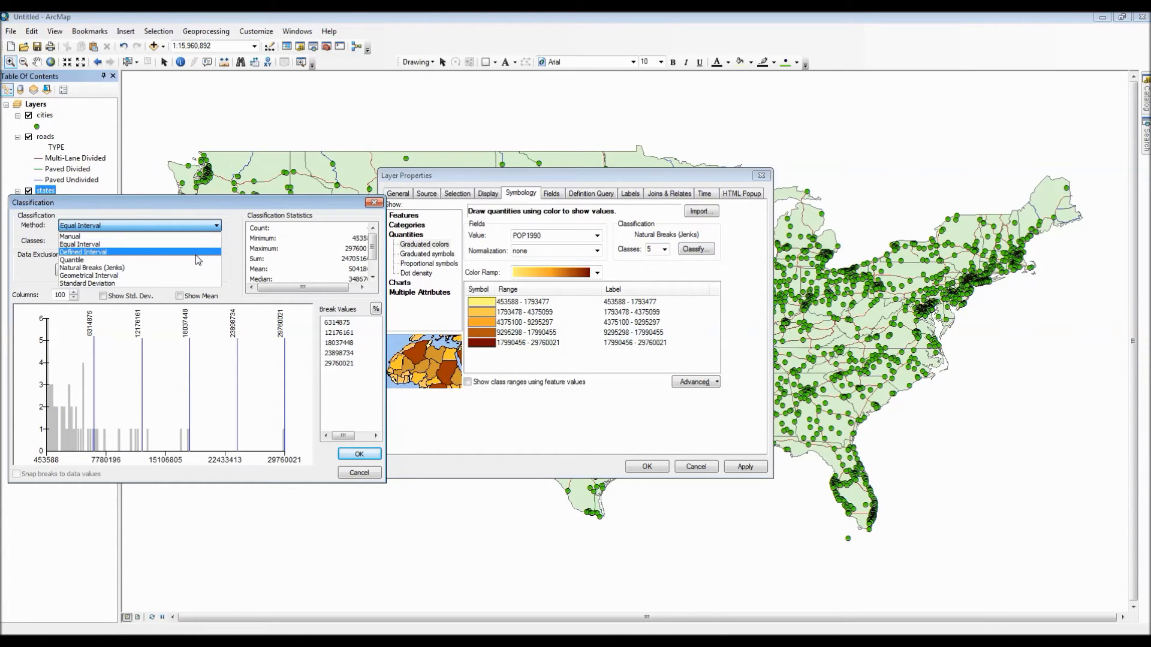
click(83, 252)
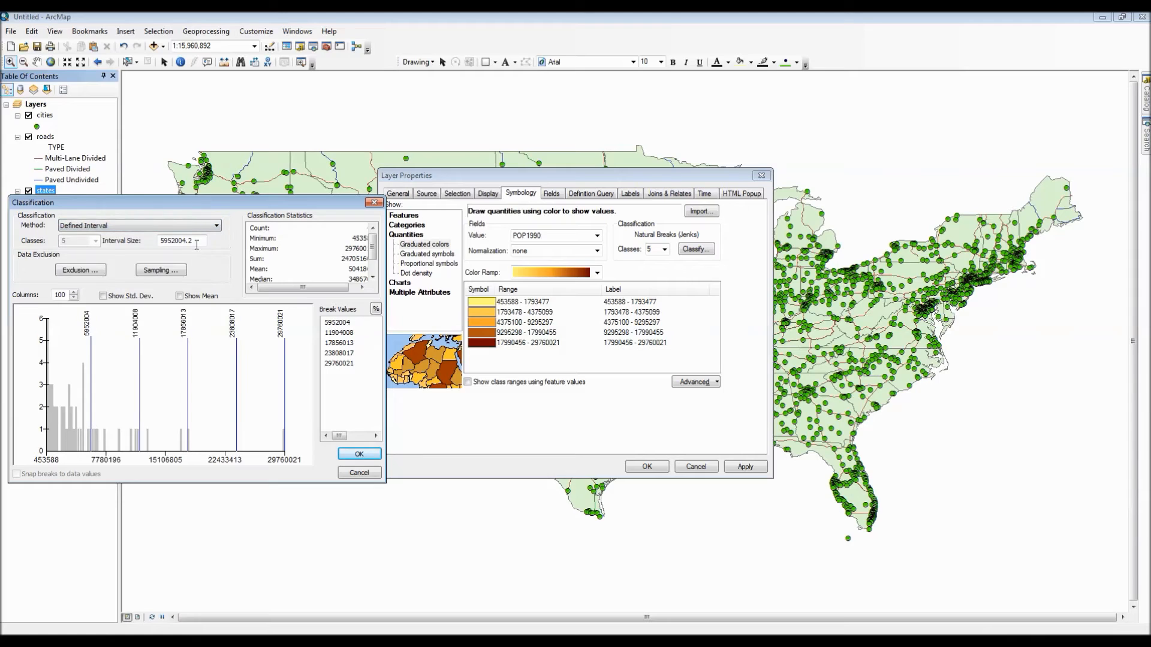
click(215, 225)
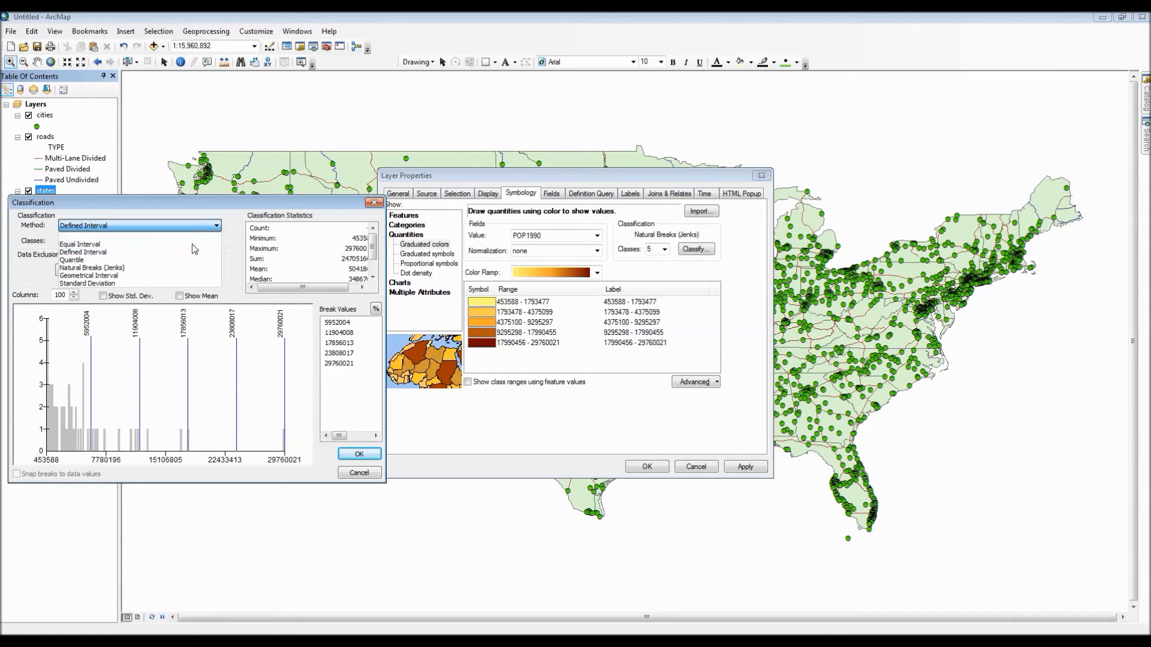
click(72, 260)
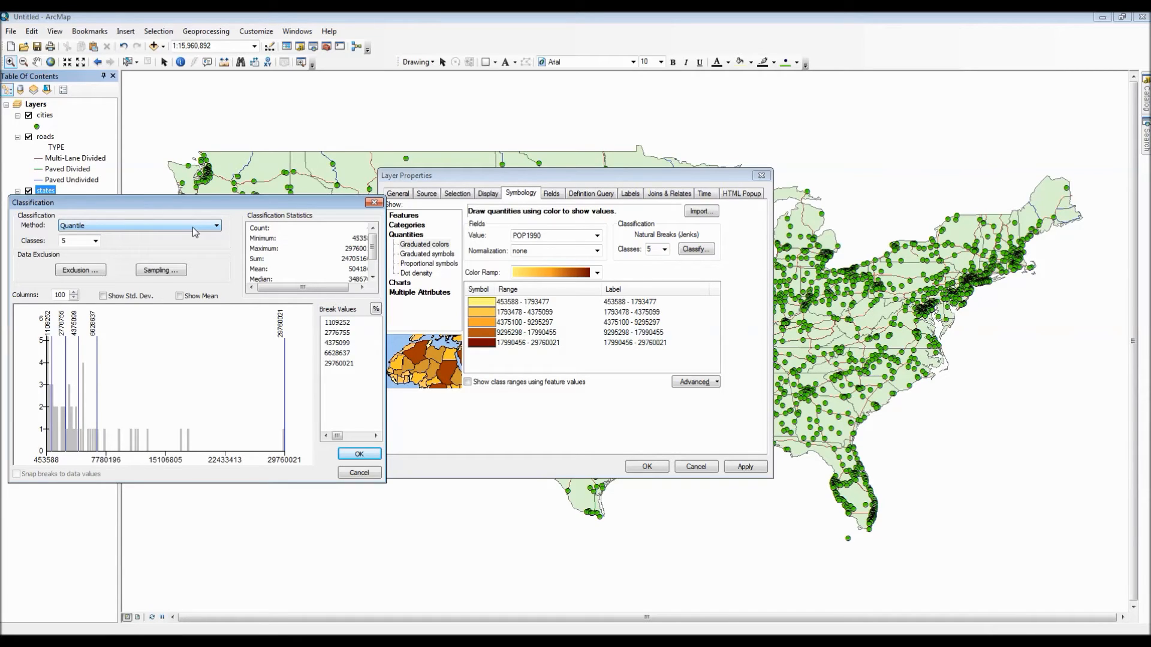
click(214, 226)
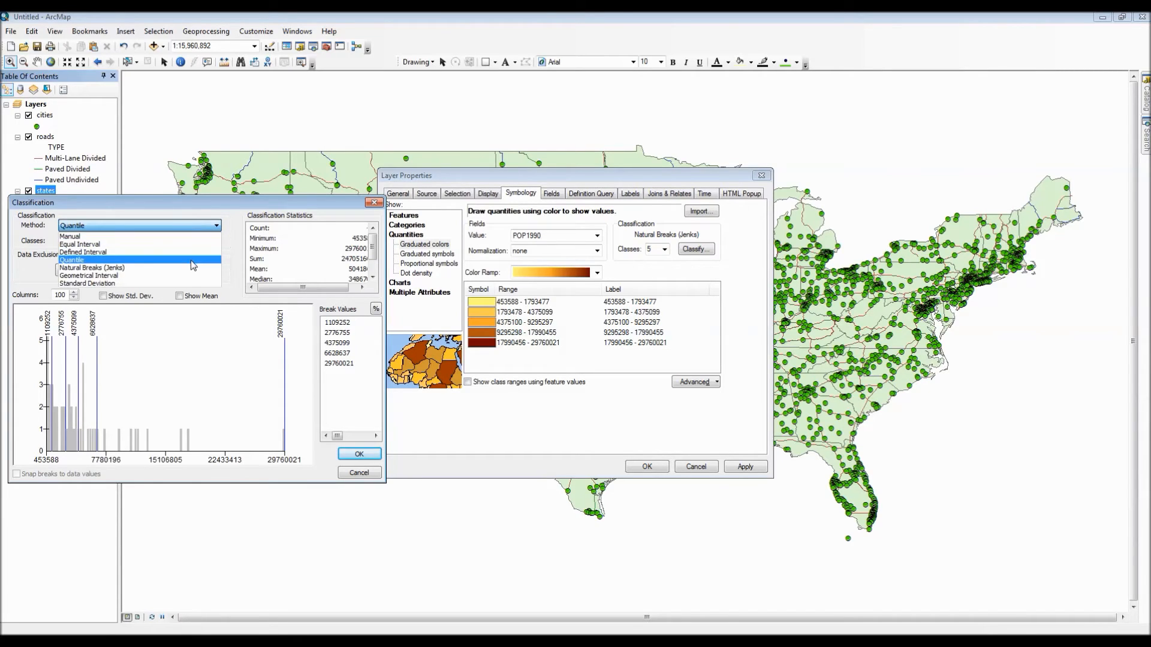
click(92, 268)
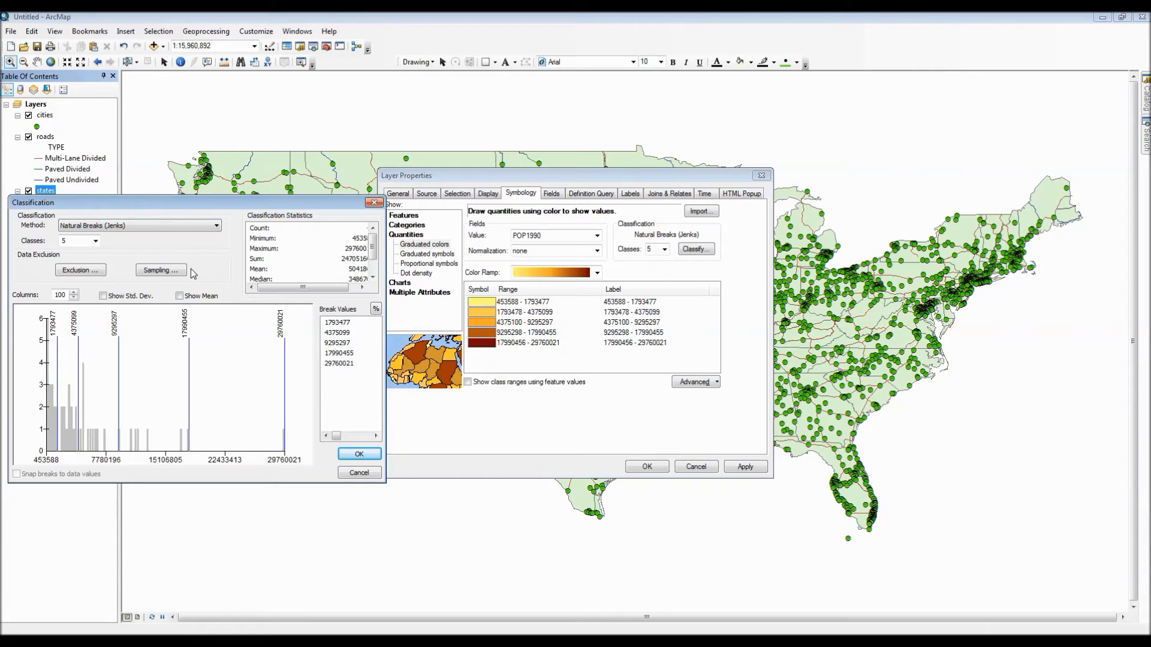
- Preview Geometrical Interval and Standard Deviation classifications before settling on Natural Breaks with five classes
click(215, 226)
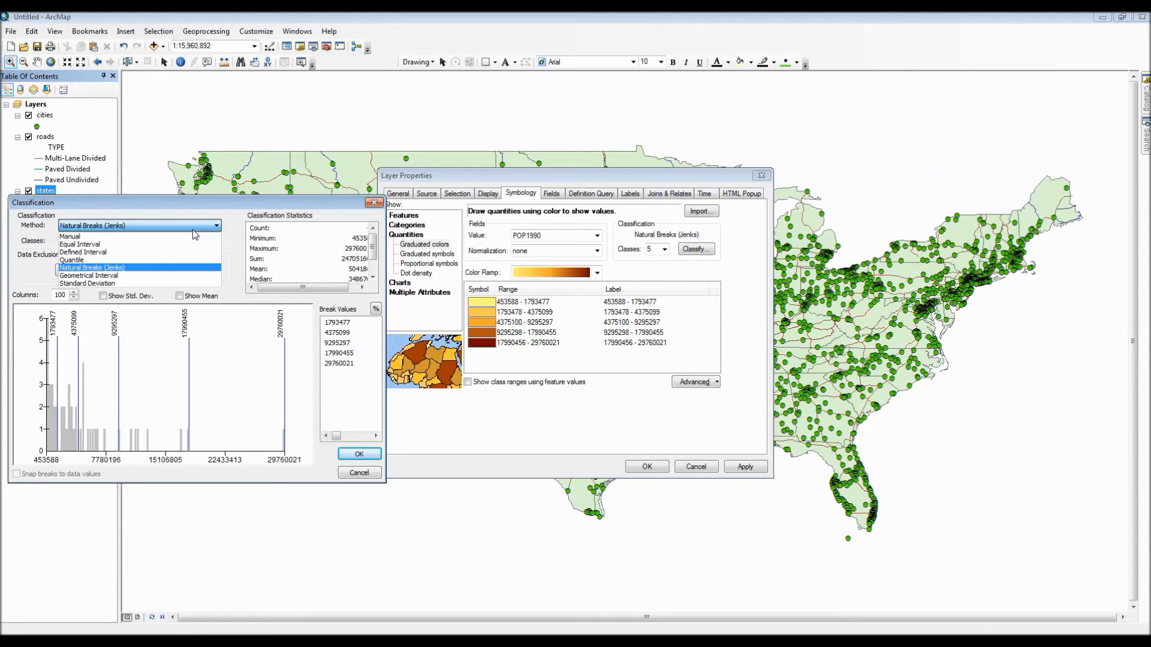
mouse_move(191, 276)
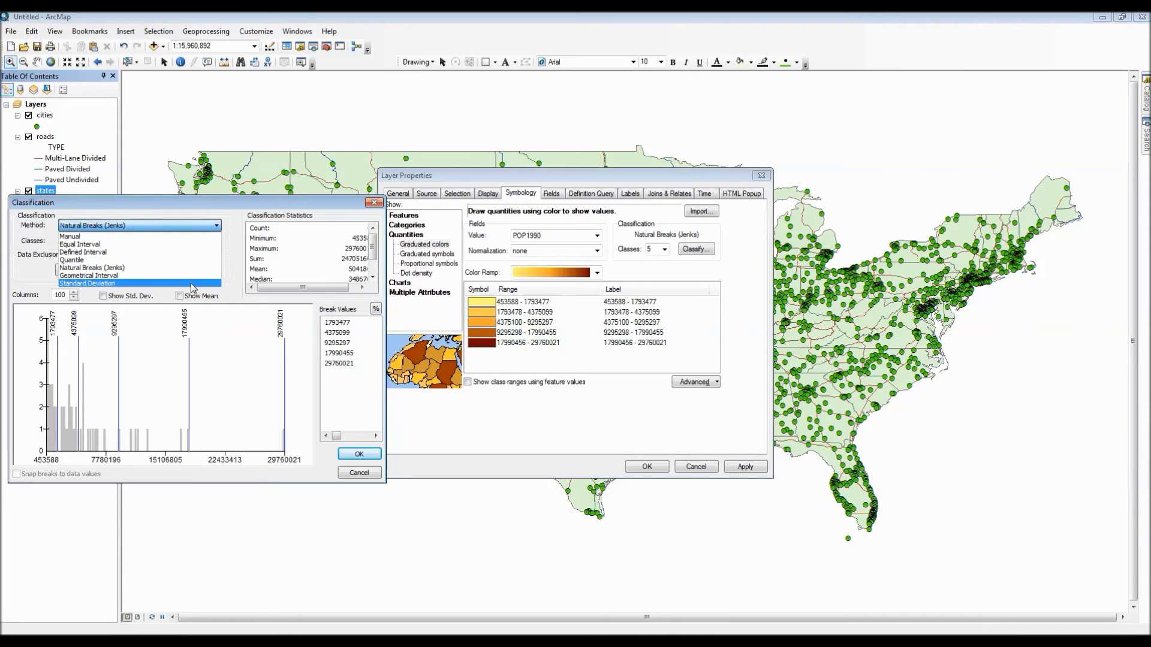
click(90, 275)
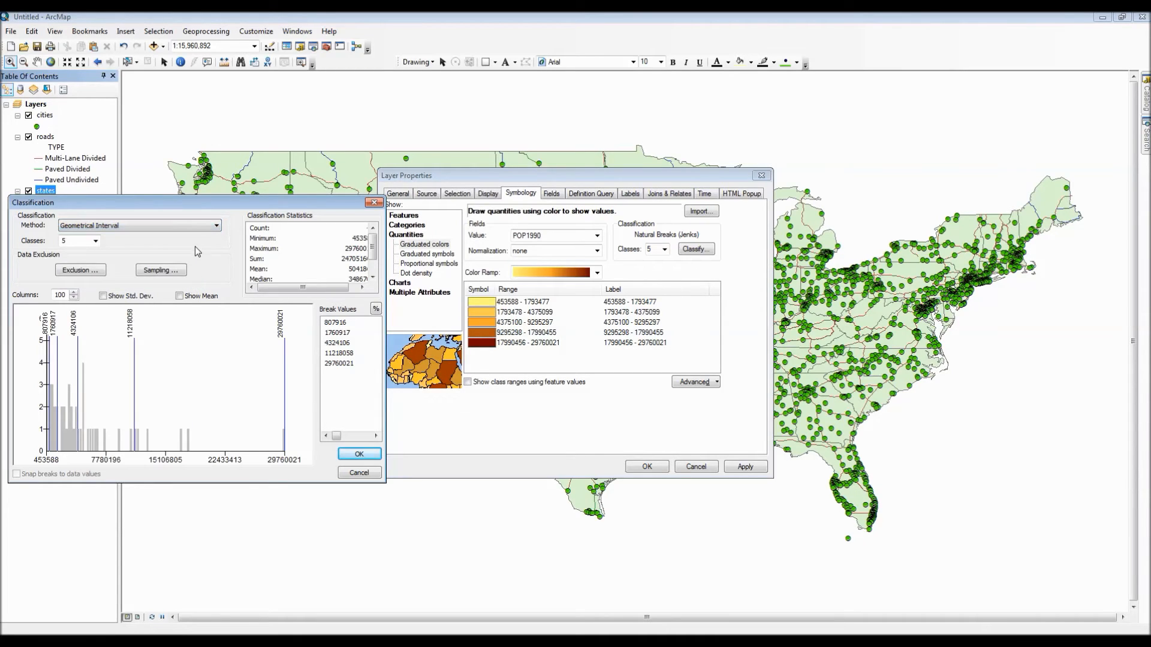
click(214, 225)
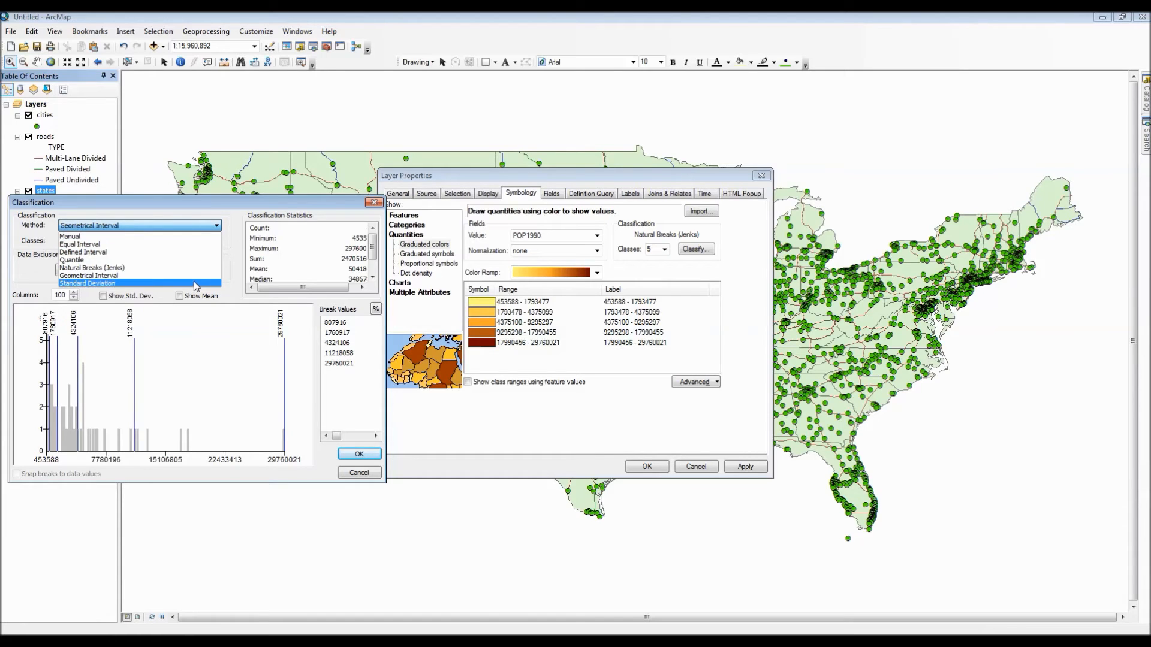
click(87, 283)
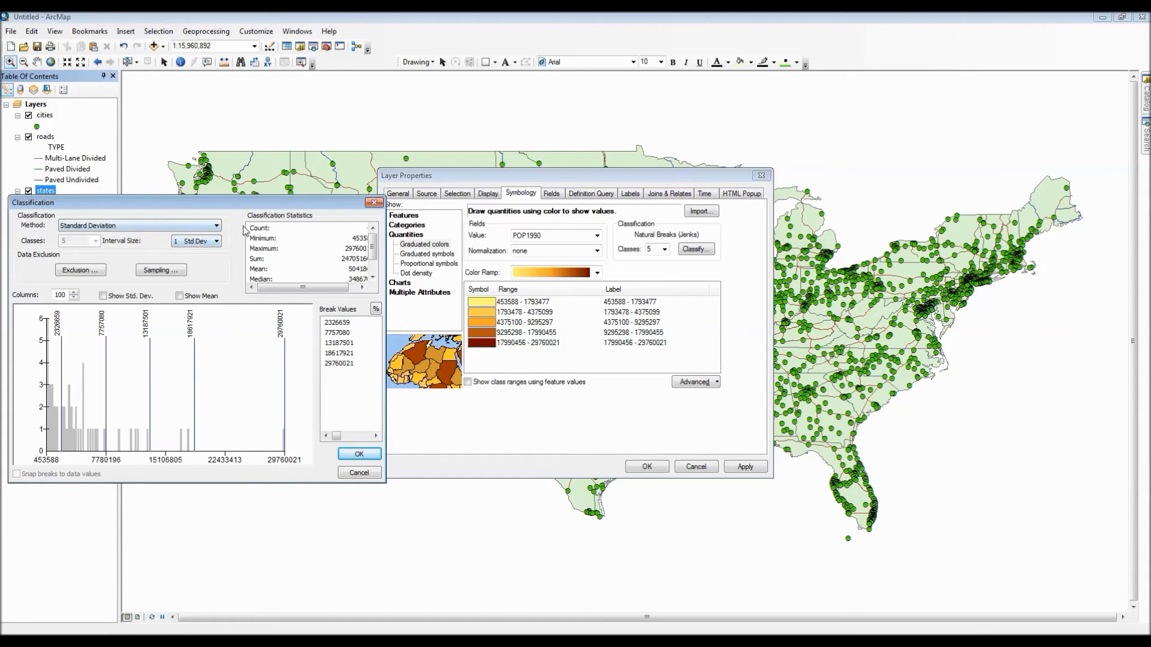
click(138, 225)
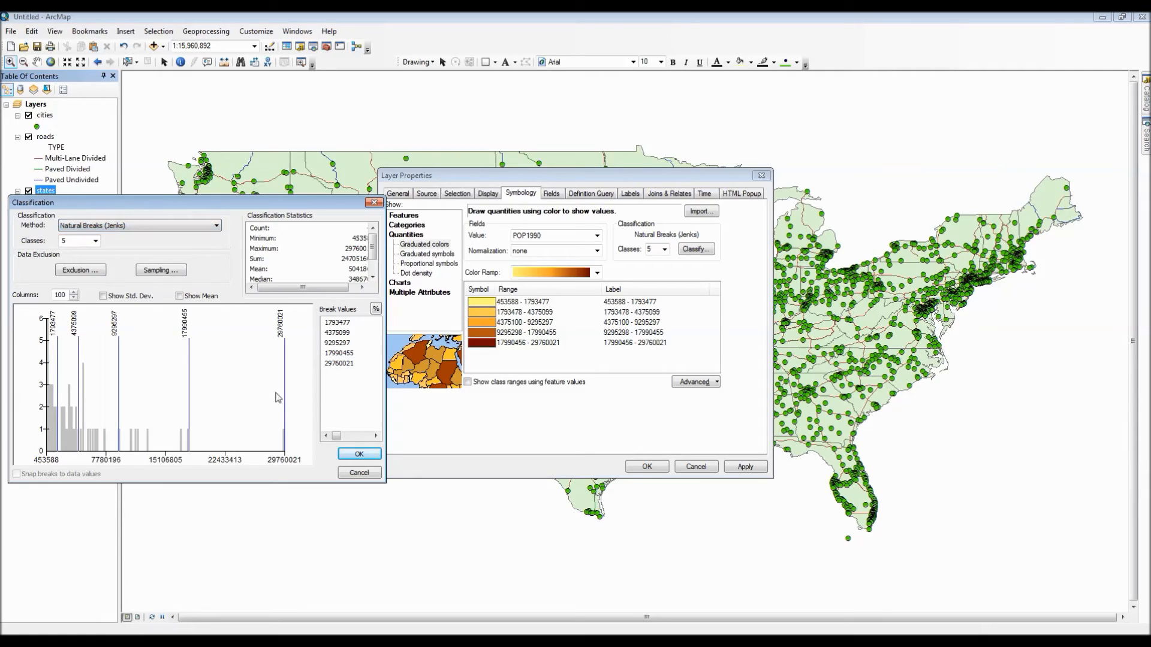
- Set the POP1990 shading to seven Natural Breaks classes with a yellow-to-brown colour ramp
click(359, 453)
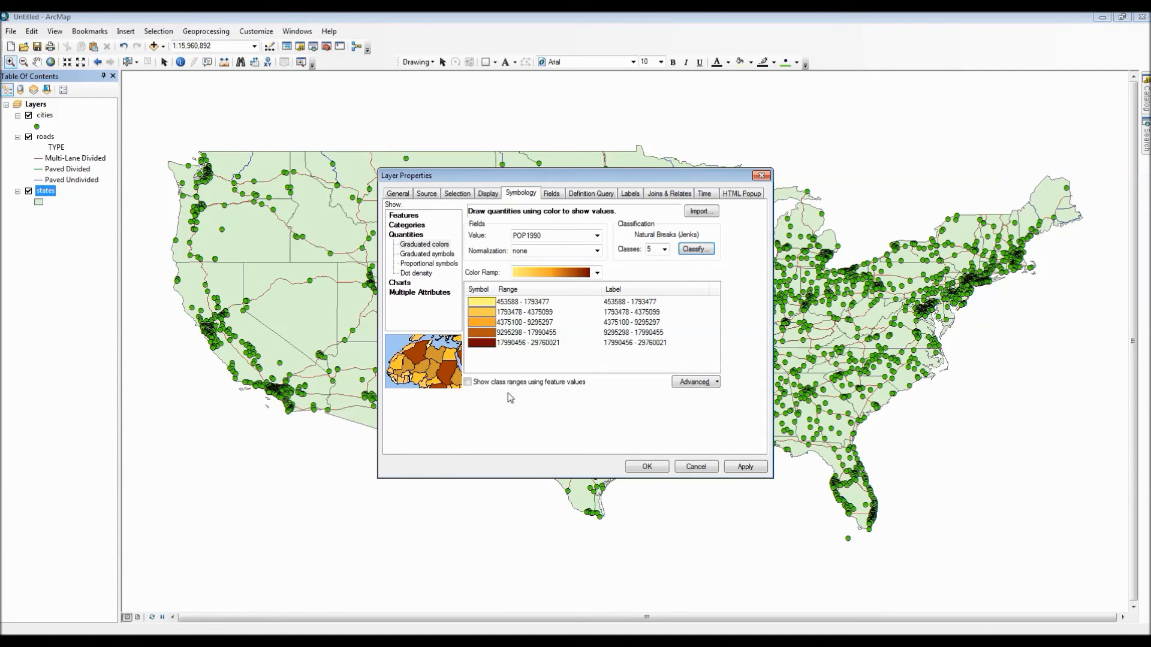
click(663, 249)
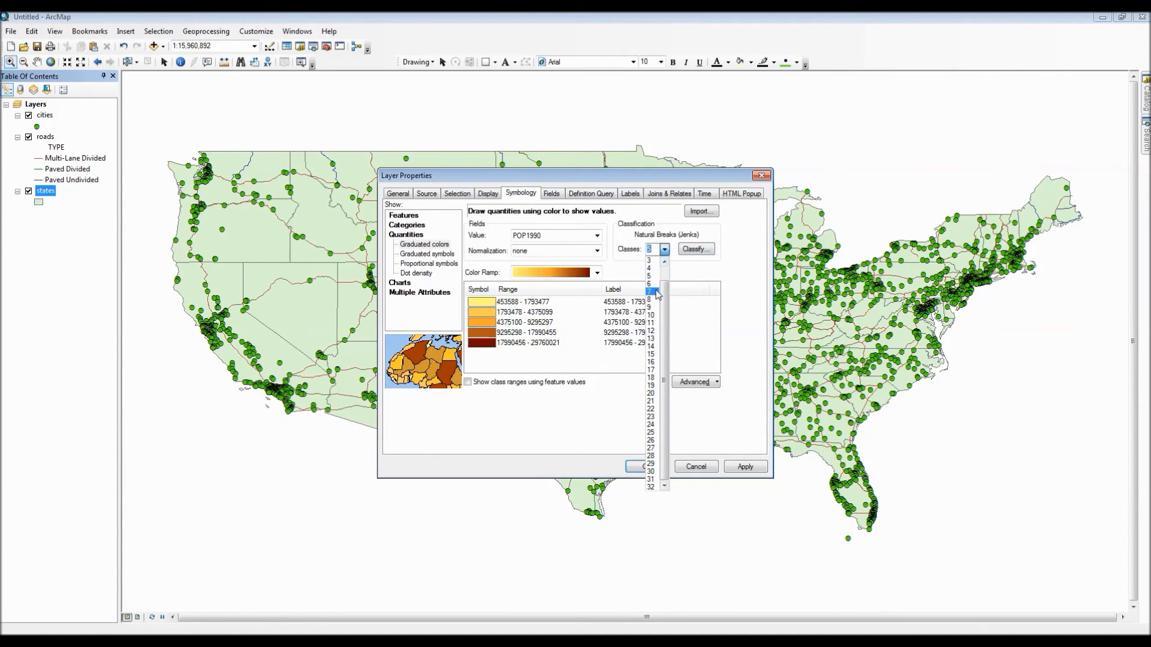
click(648, 290)
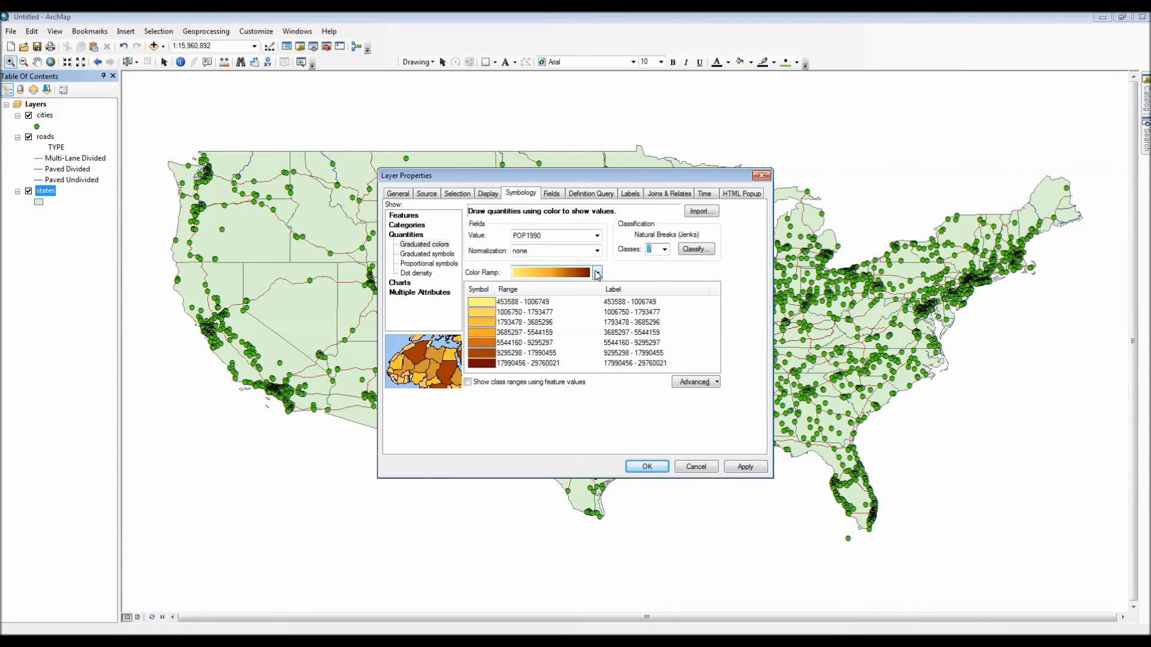
click(597, 272)
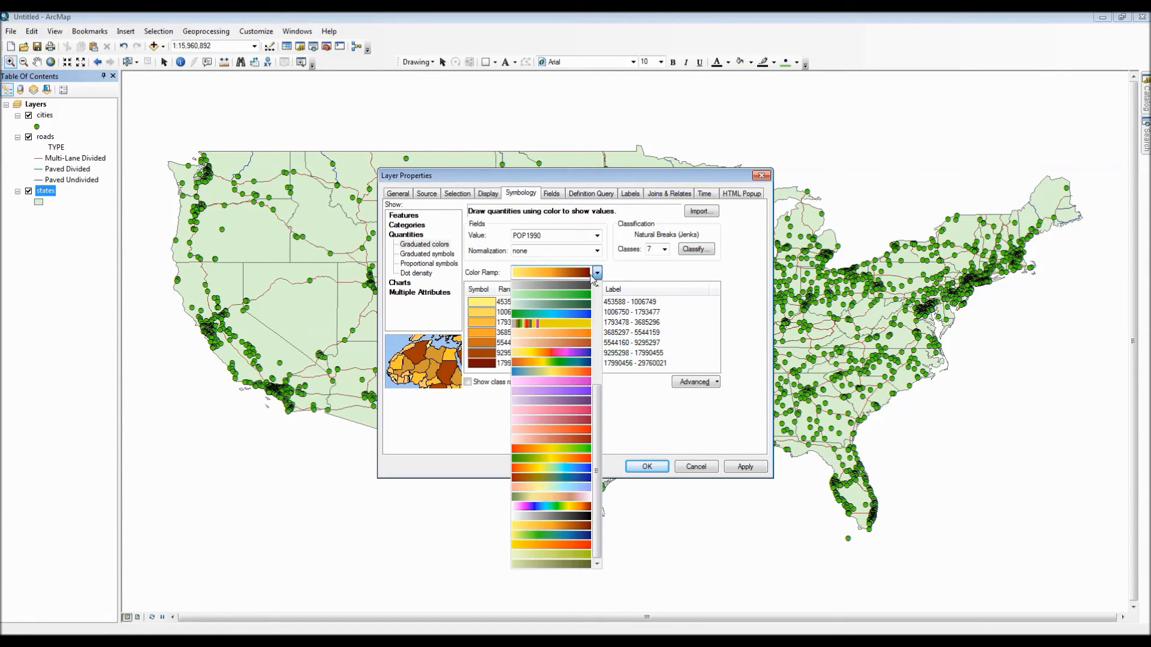
mouse_move(574, 495)
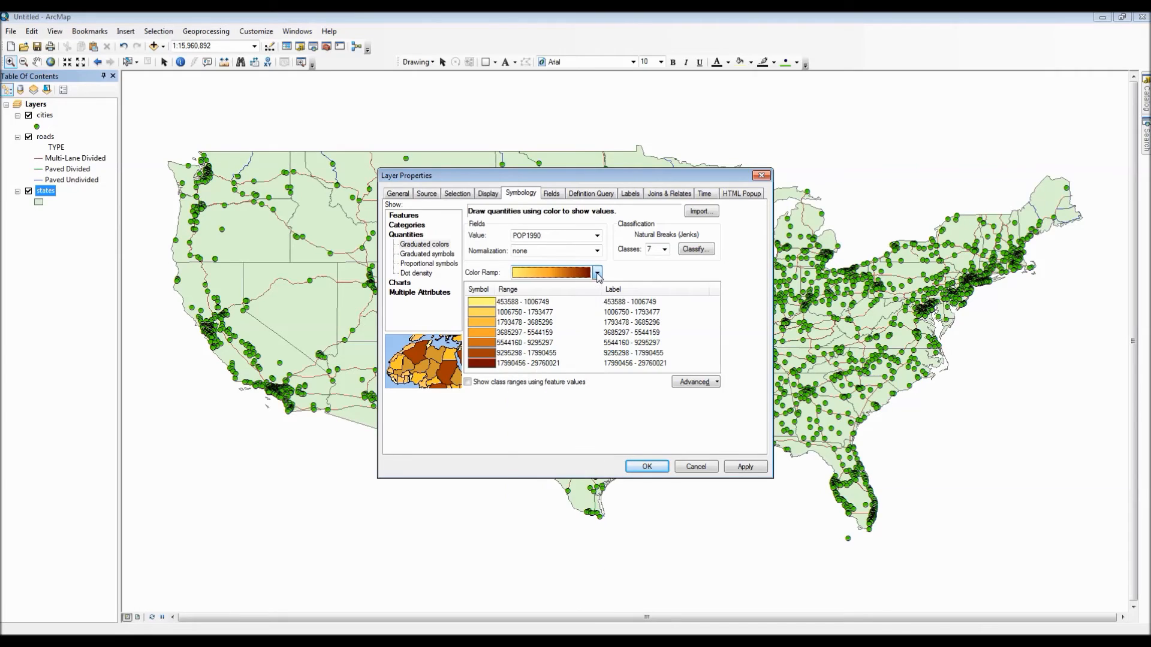
click(745, 466)
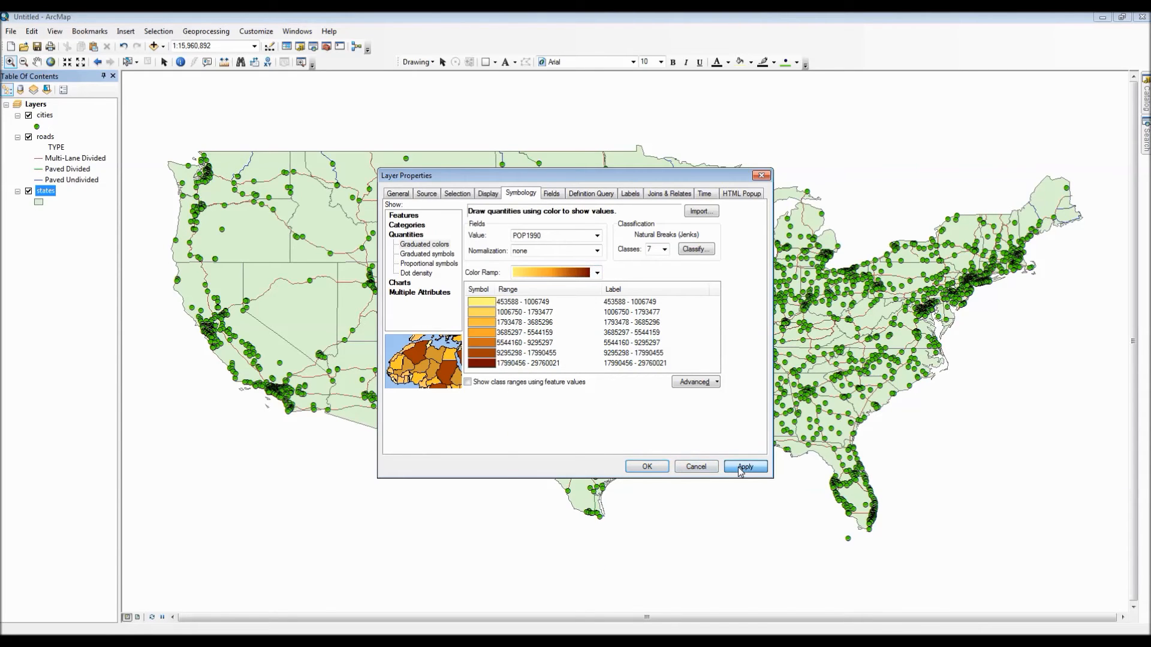
- Apply the seven-class yellow-to-brown shading to the states and return to the full US extent
click(743, 466)
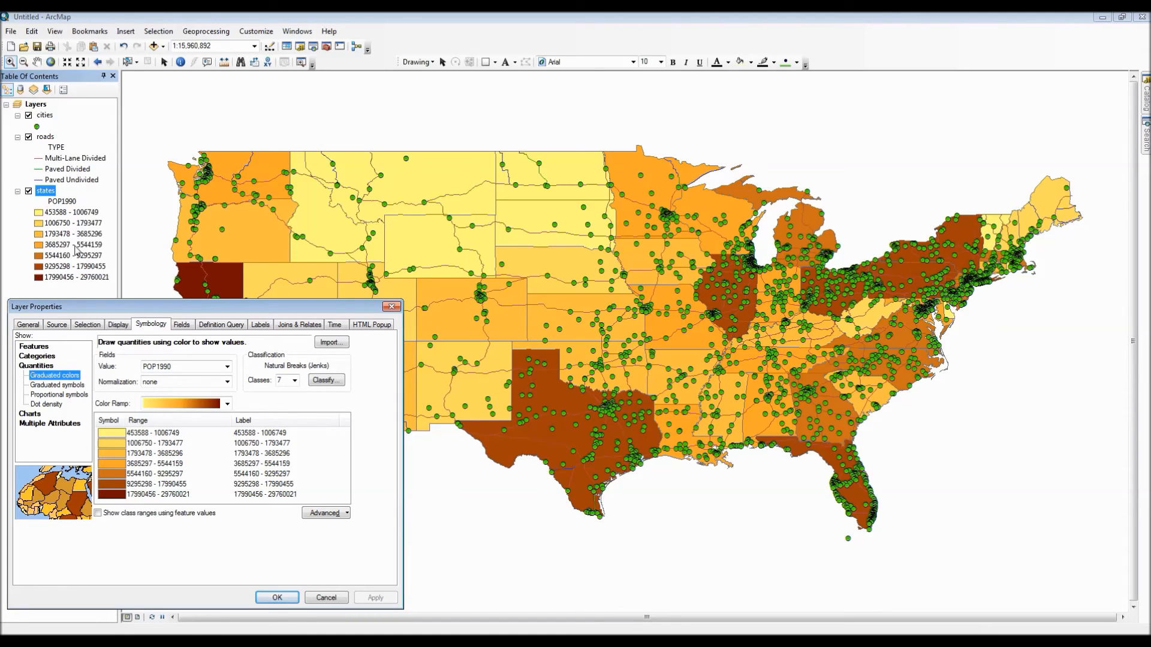
mouse_move(79, 290)
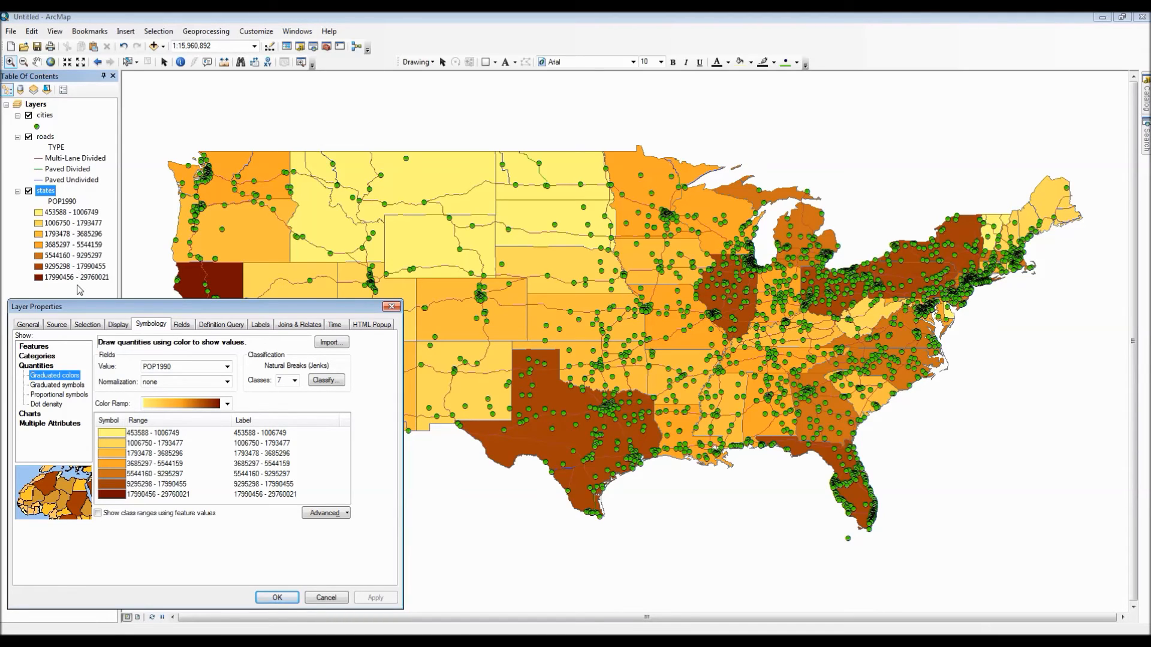
mouse_move(765, 300)
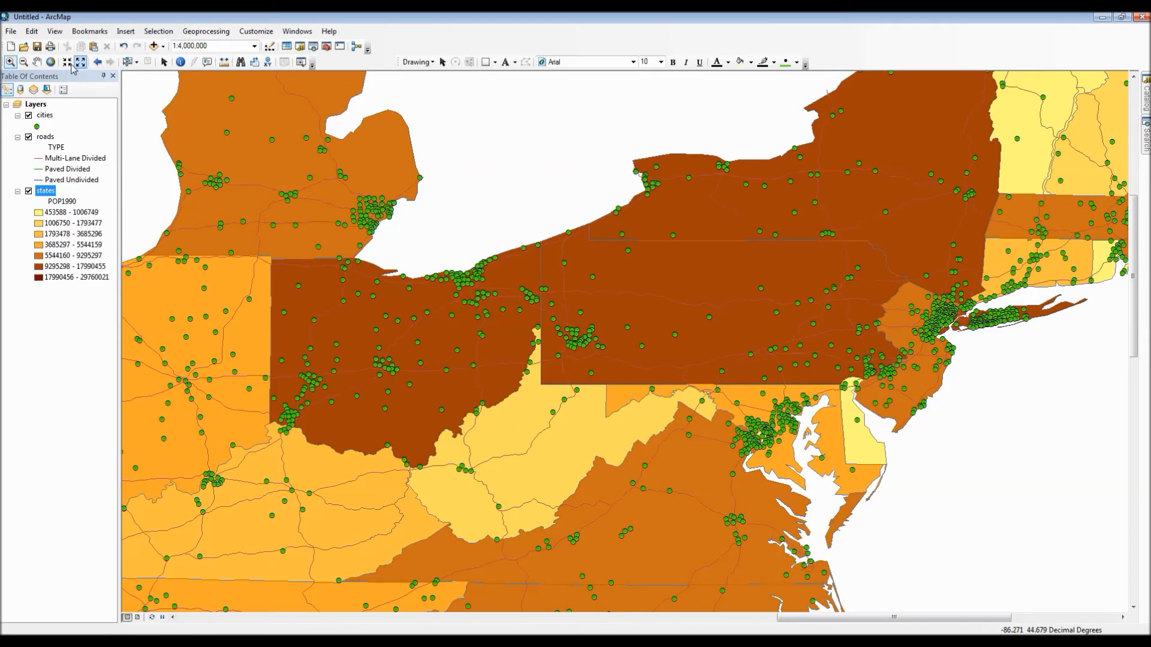
click(38, 61)
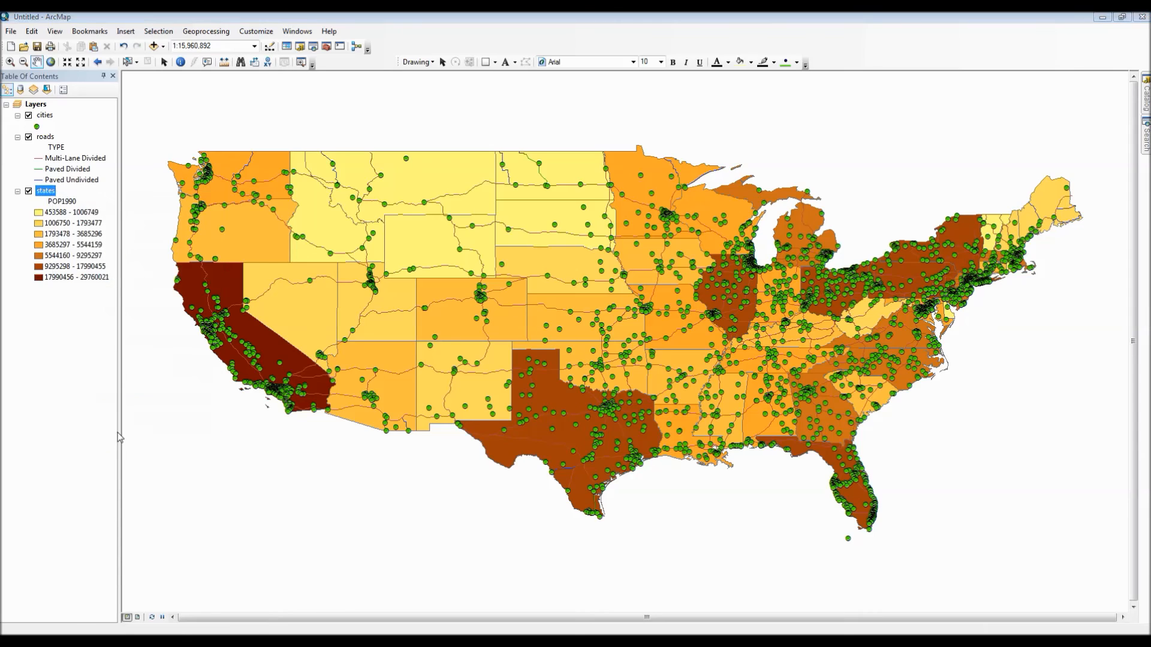
- Reopen the states symbology and try a pale-green-to-olive colour ramp without applying it
double_click(44, 190)
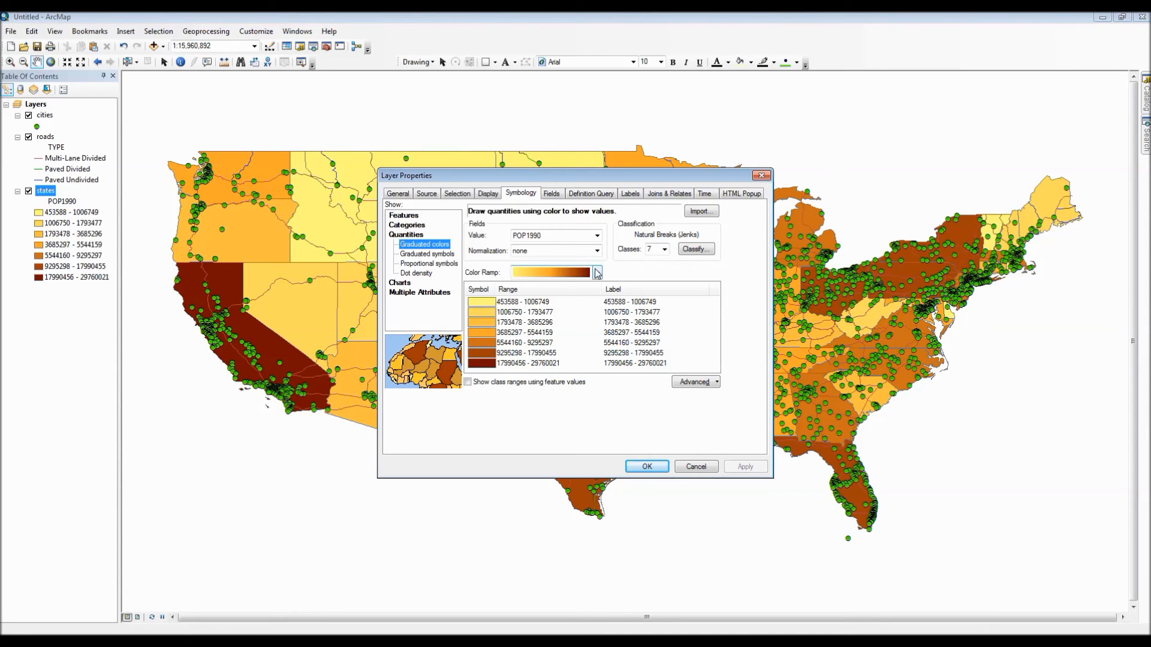
click(595, 272)
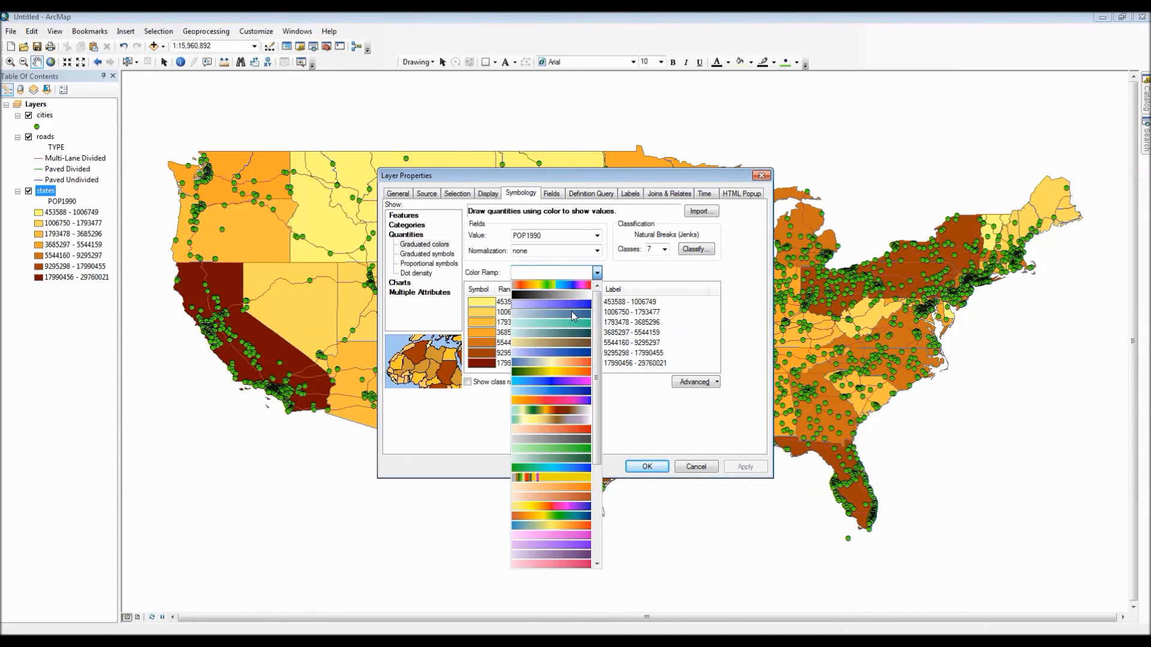
mouse_move(567, 359)
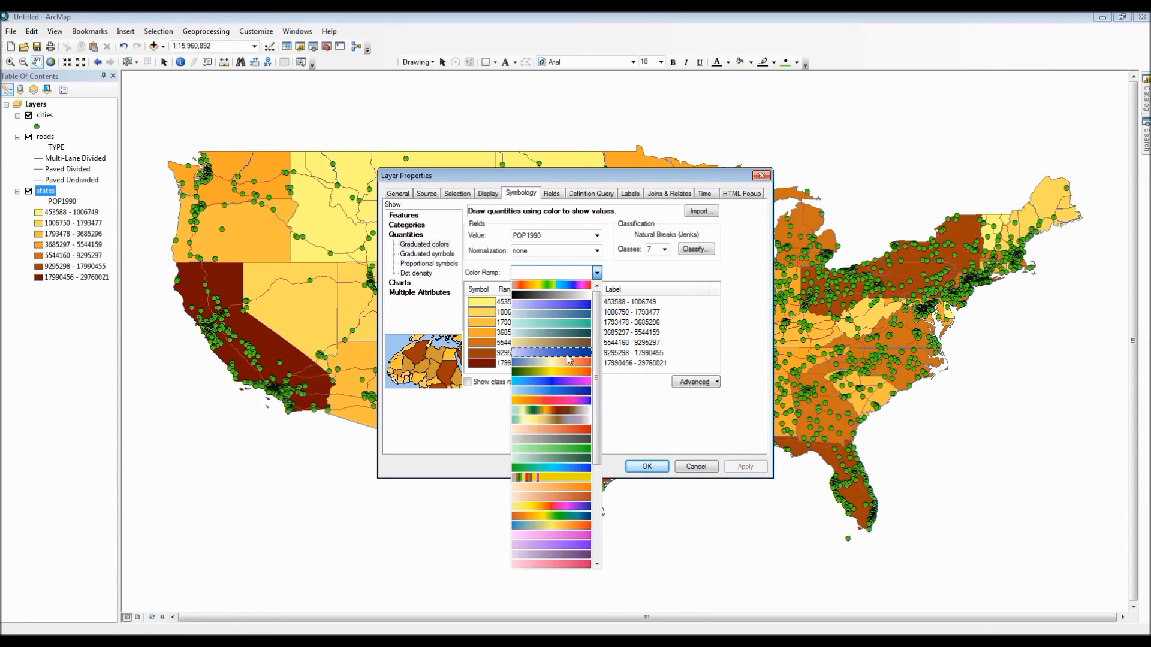
mouse_move(563, 420)
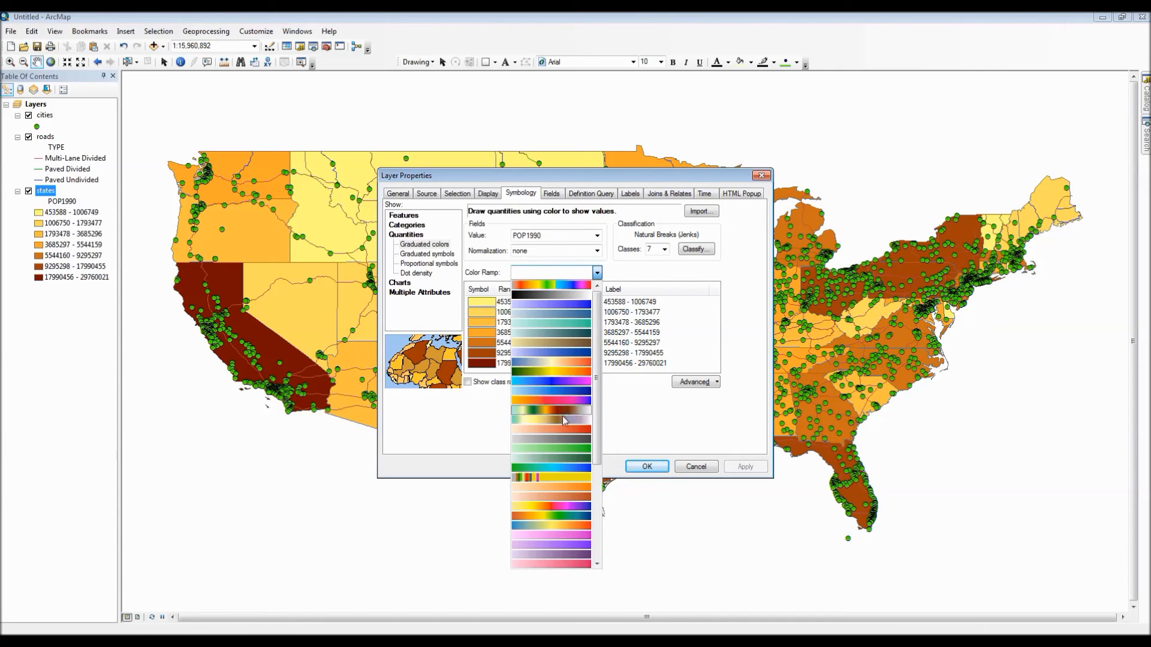
scroll(down, 3)
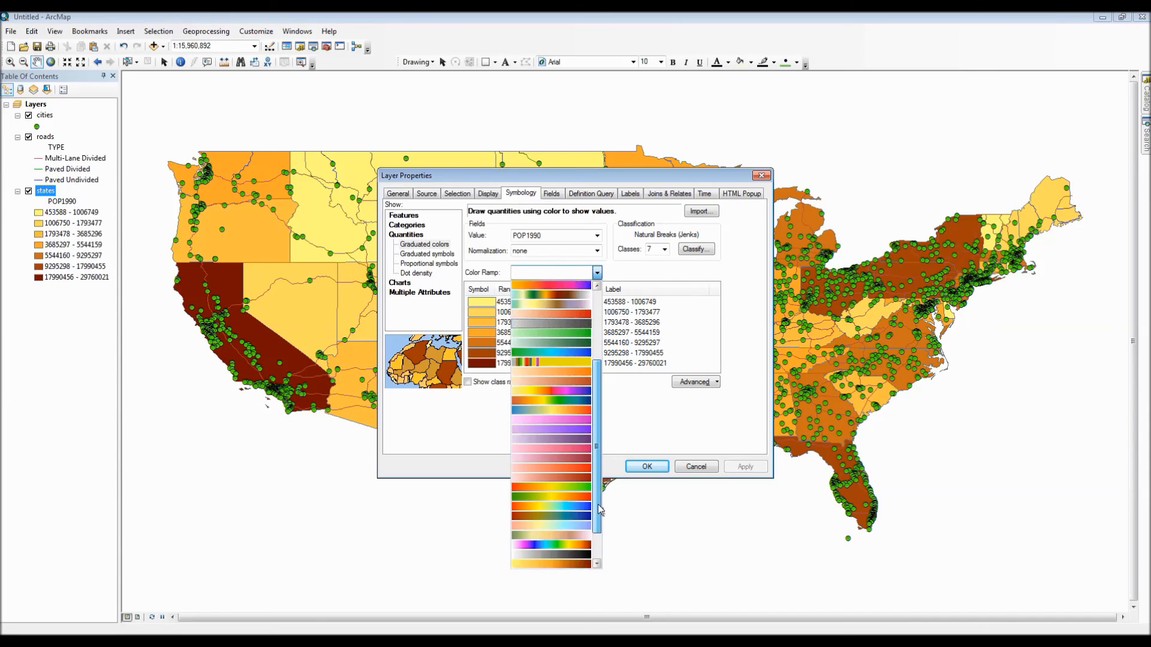
scroll(down, 3)
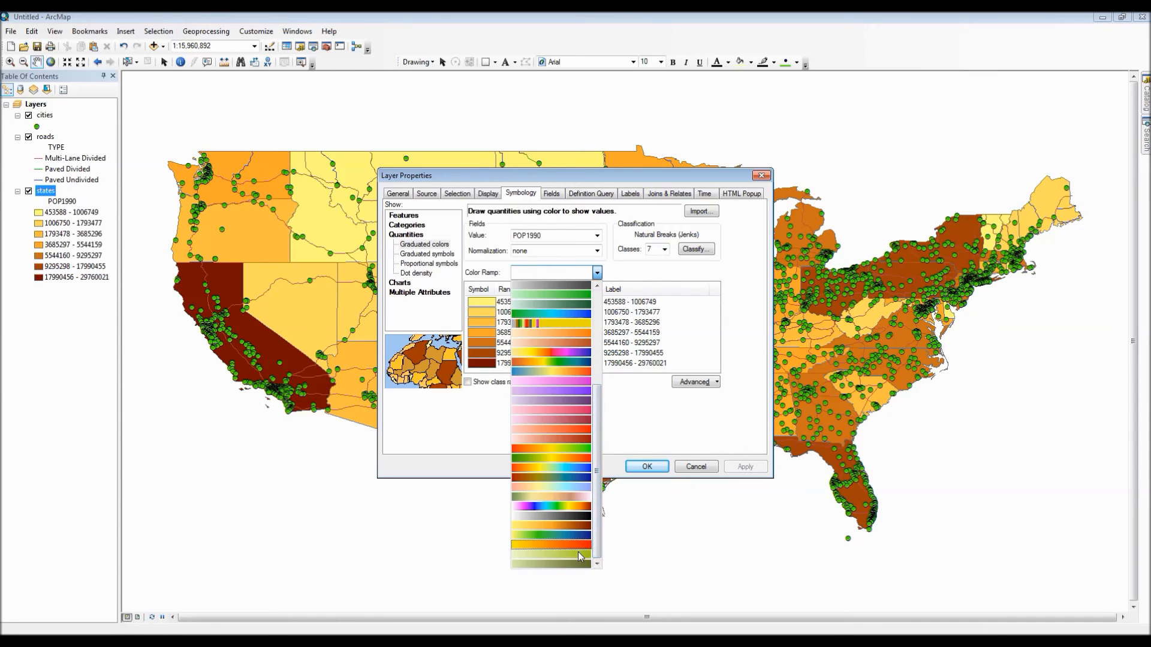
click(549, 549)
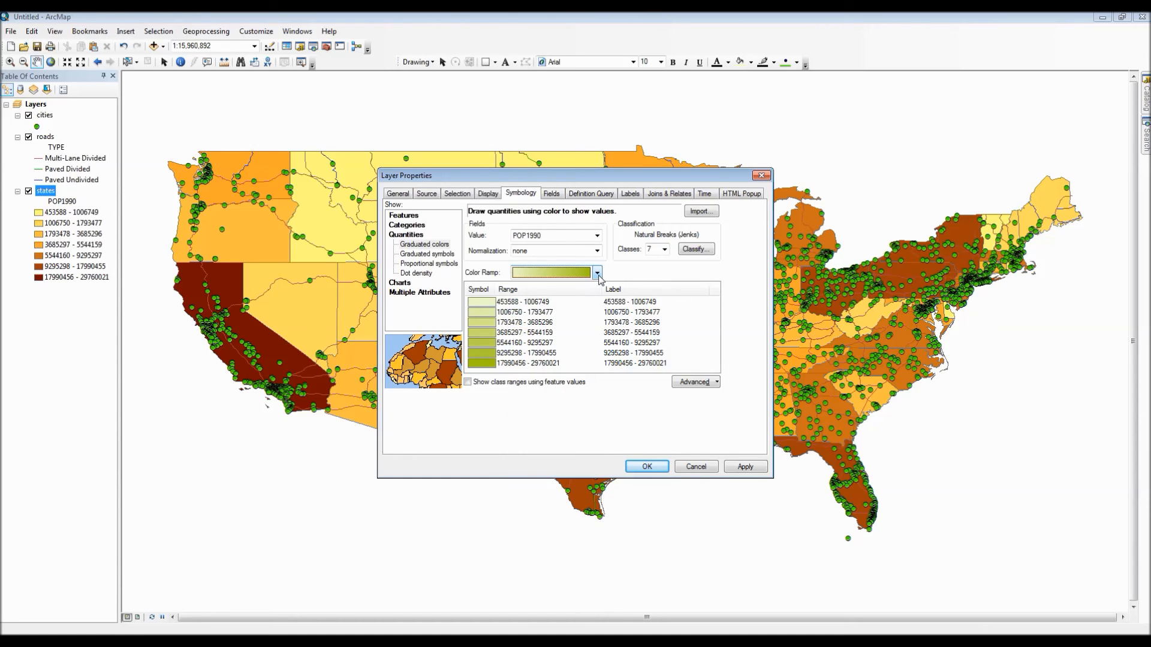
click(595, 272)
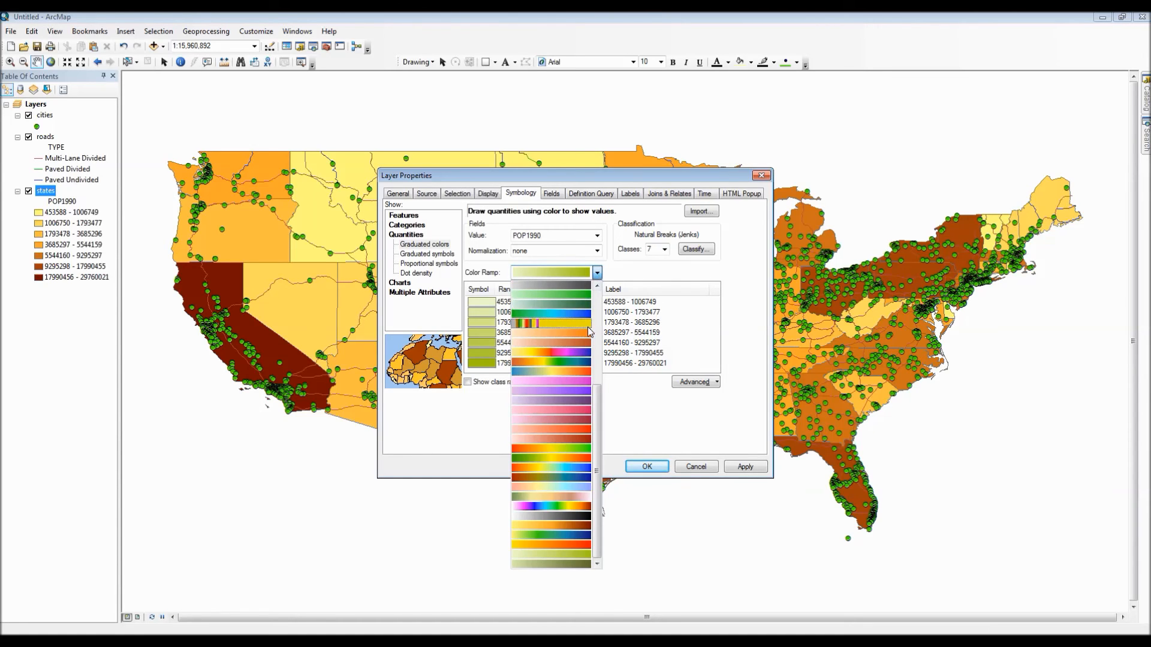
mouse_move(577, 381)
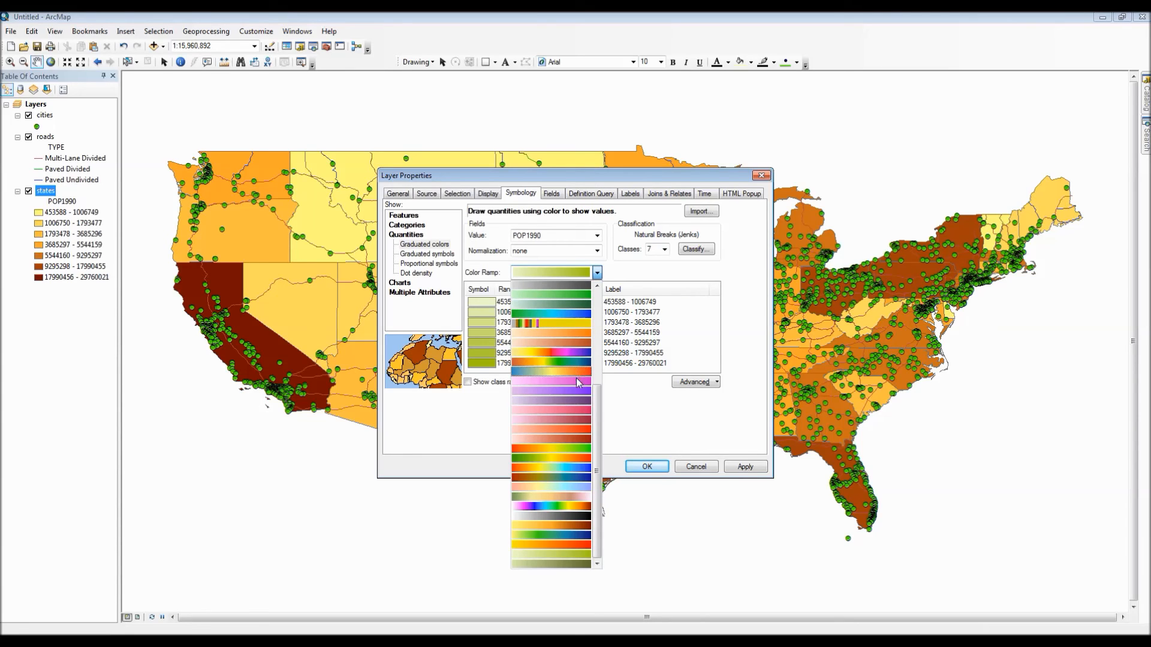
mouse_move(577, 438)
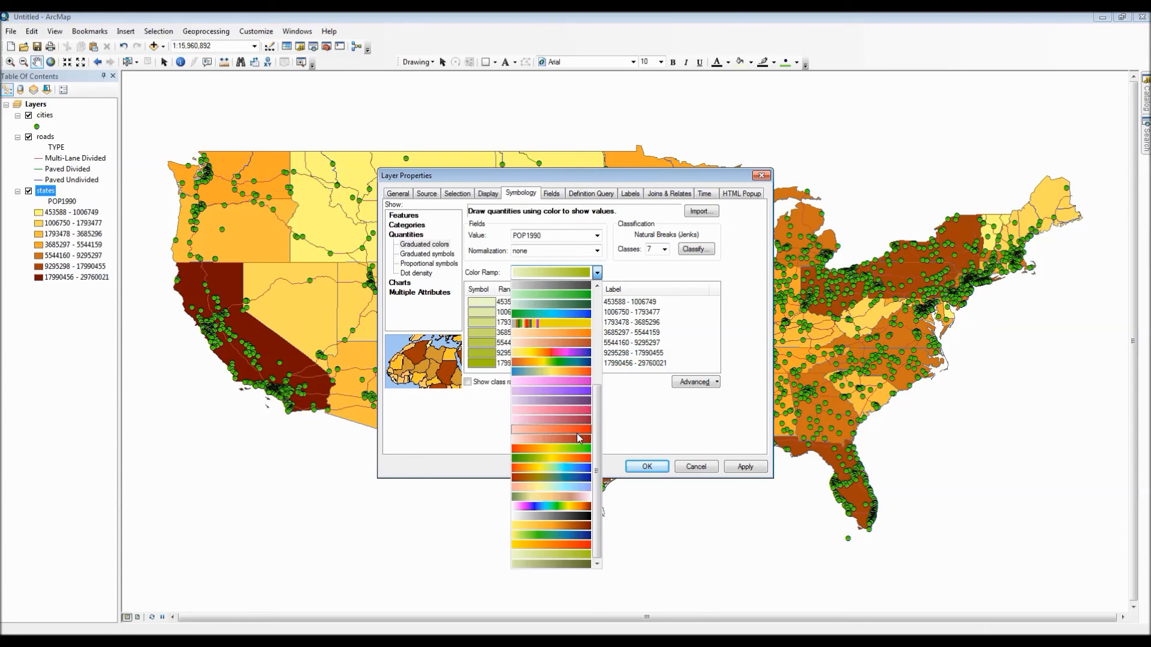
mouse_move(574, 479)
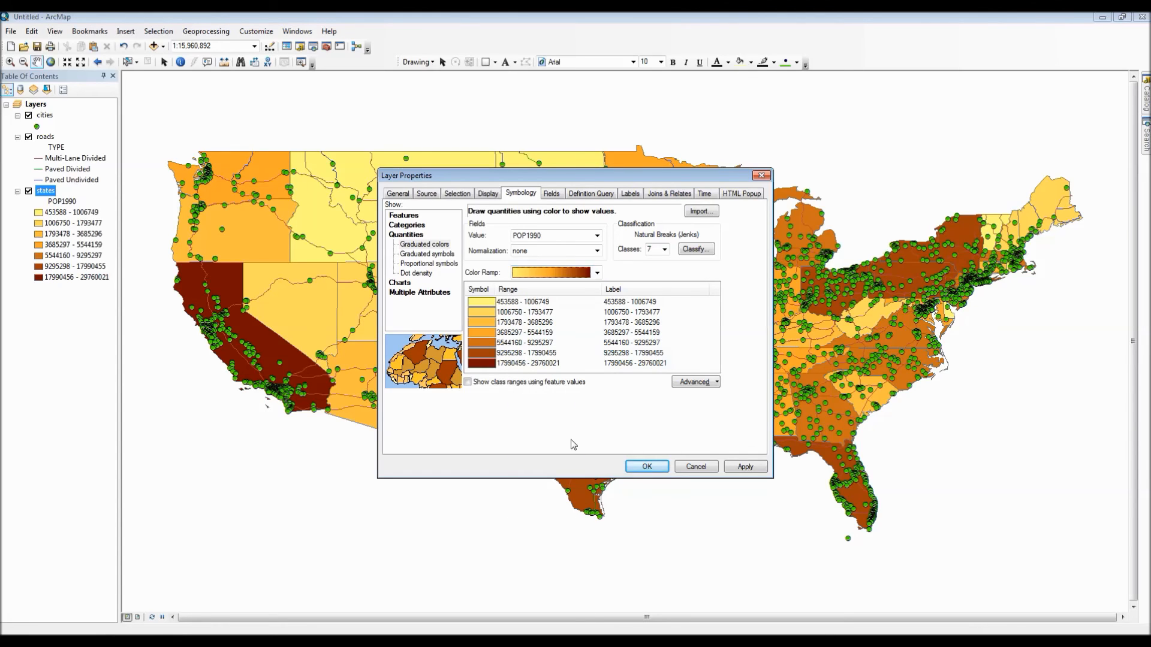
- Reduce to five classes, normalize POP1990 by AREA, and apply the shading to the states
click(663, 249)
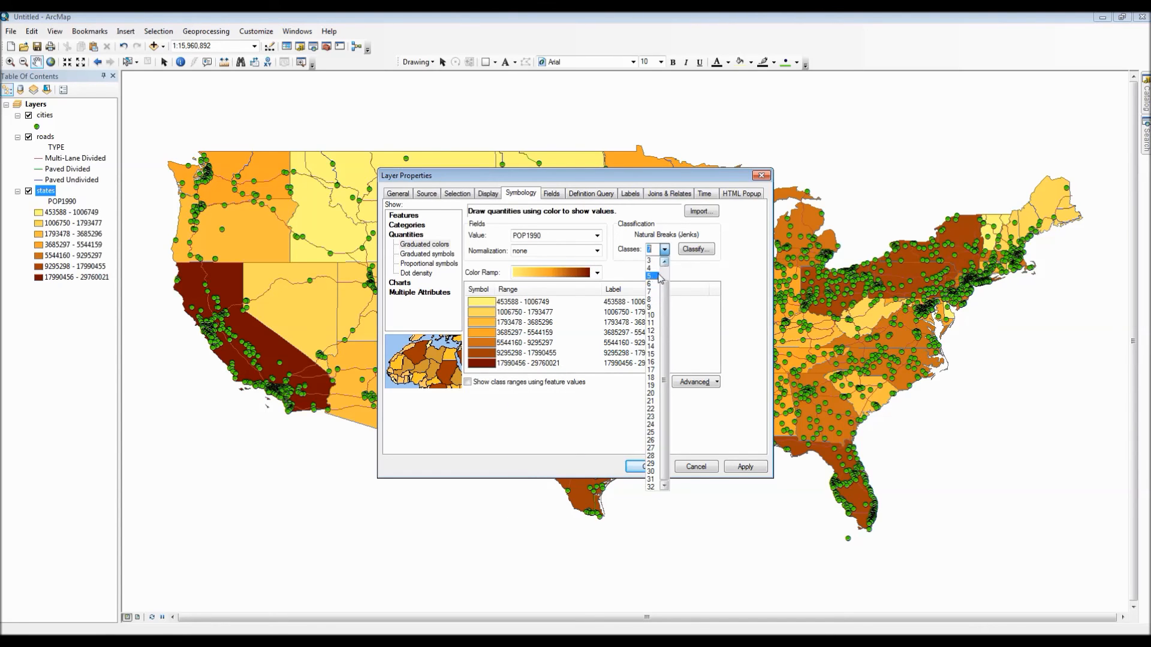
click(648, 277)
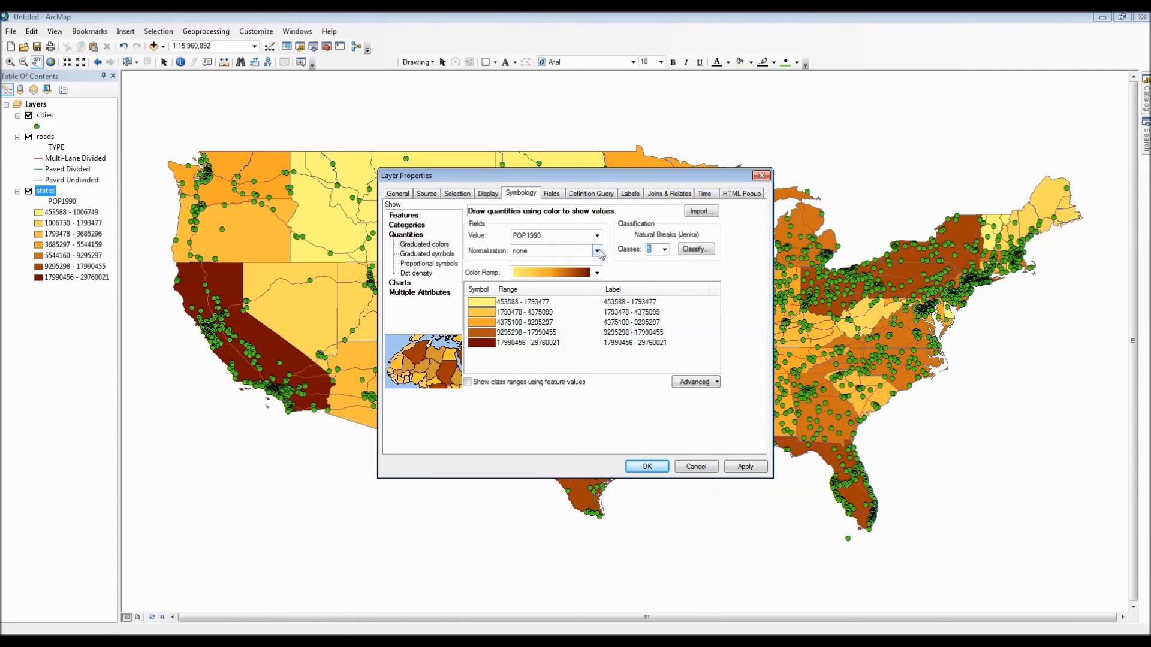
click(596, 250)
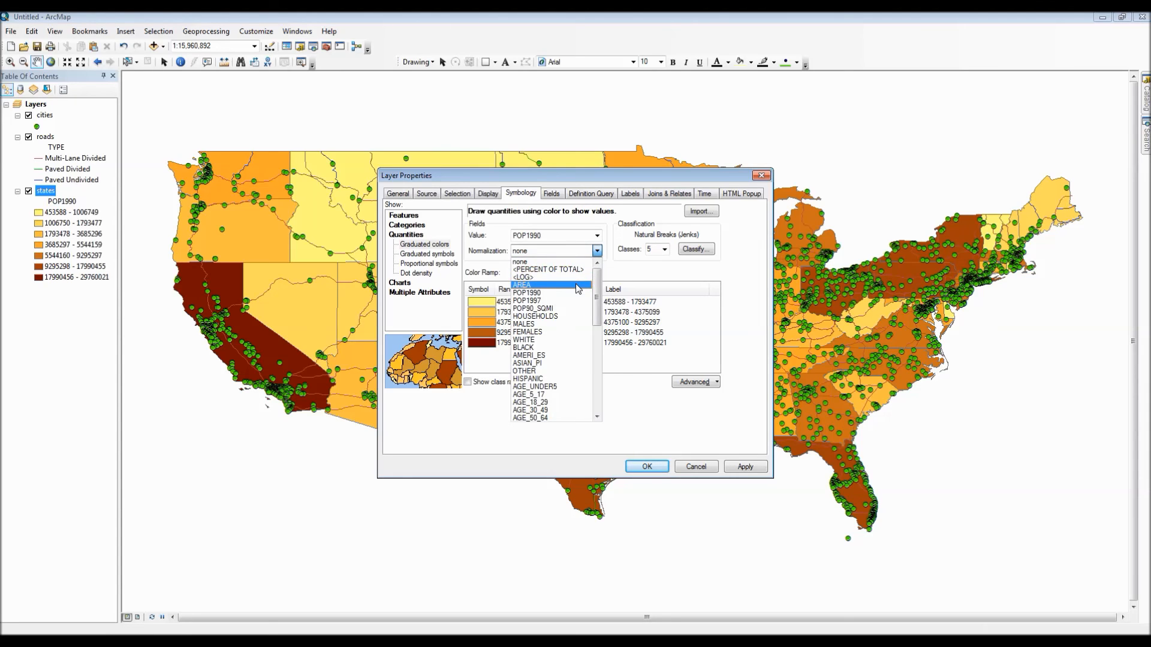
click(521, 285)
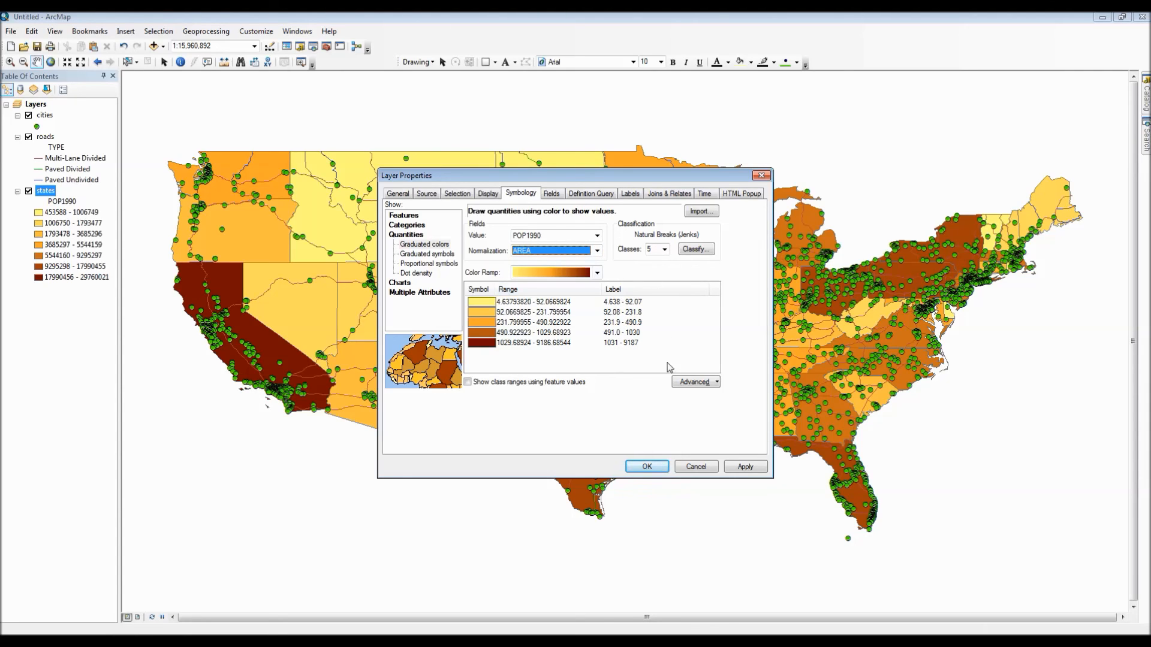
click(744, 466)
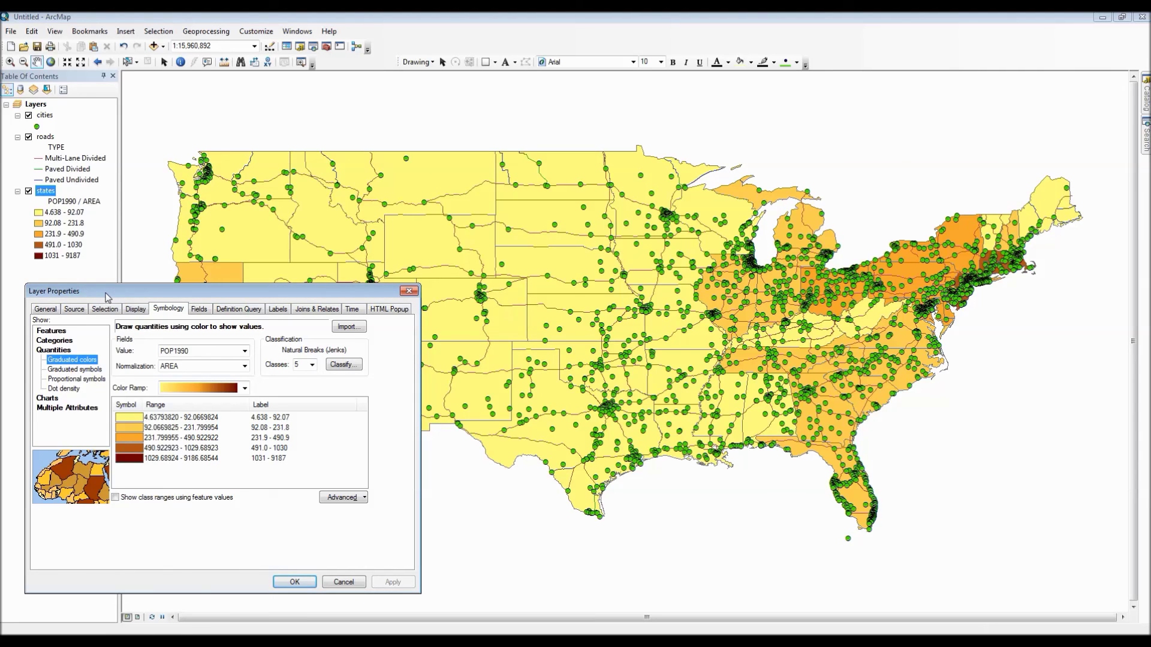
mouse_move(359, 614)
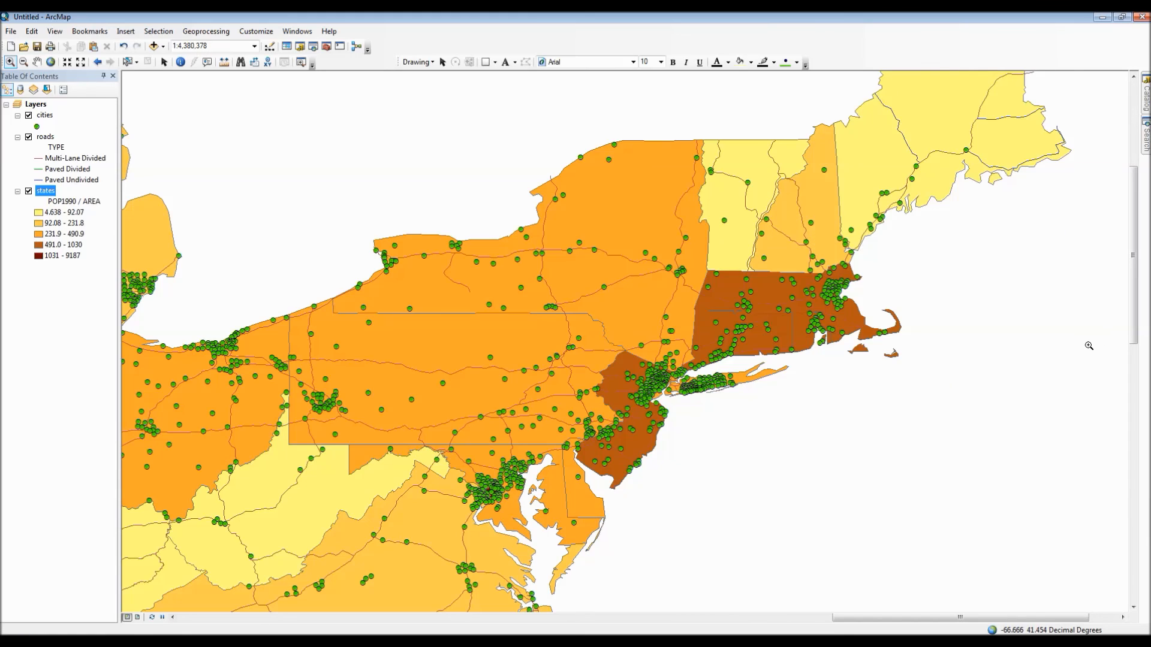
mouse_move(371, 91)
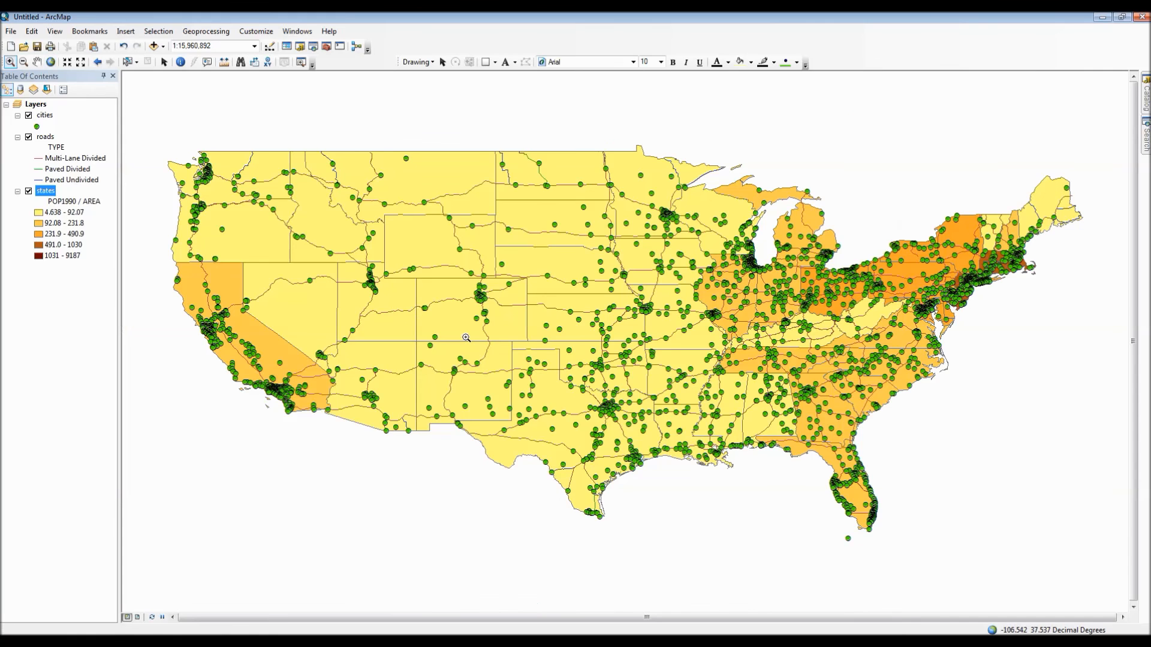
mouse_move(175, 257)
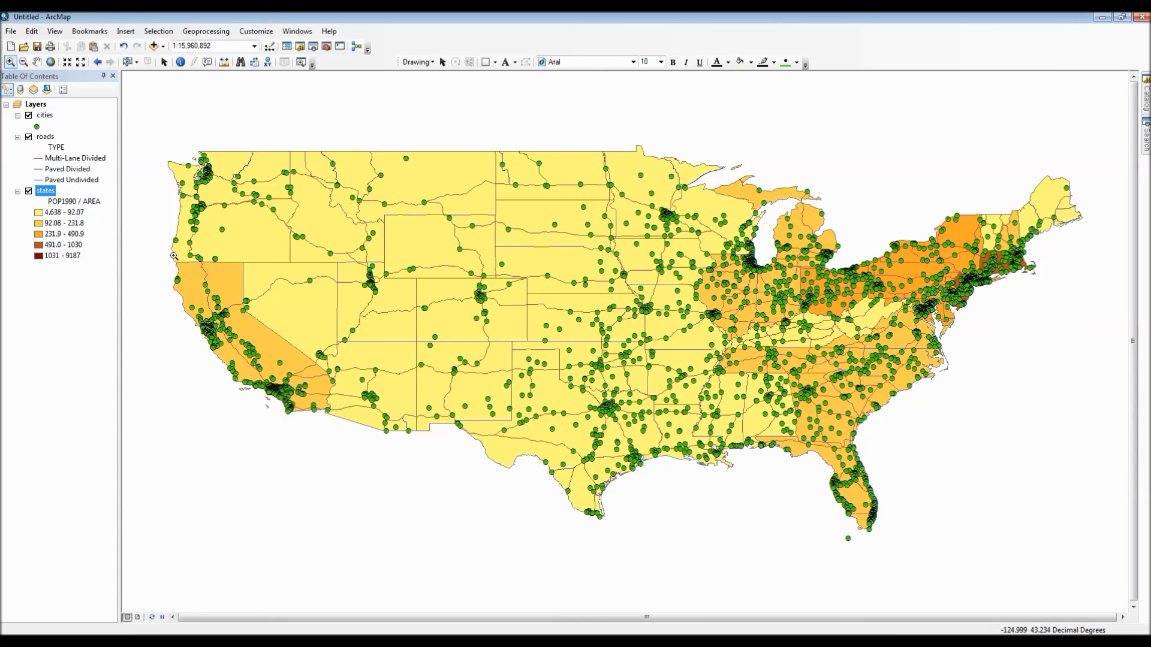